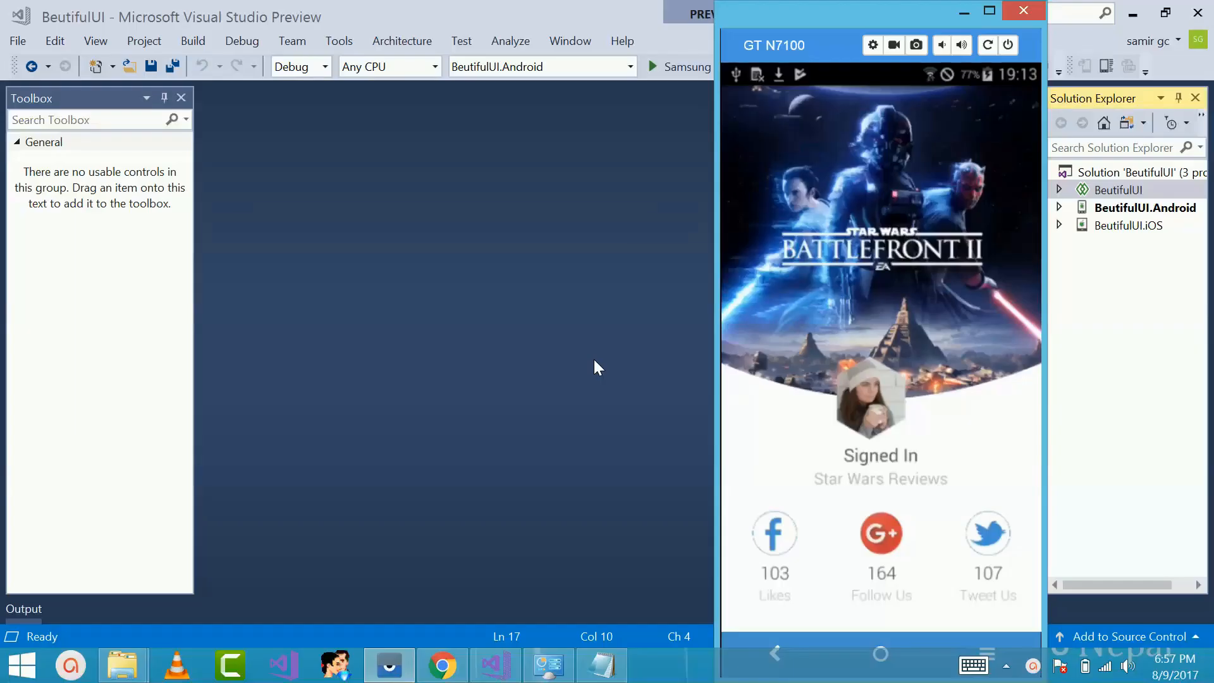
pyautogui.moveTo(466, 337)
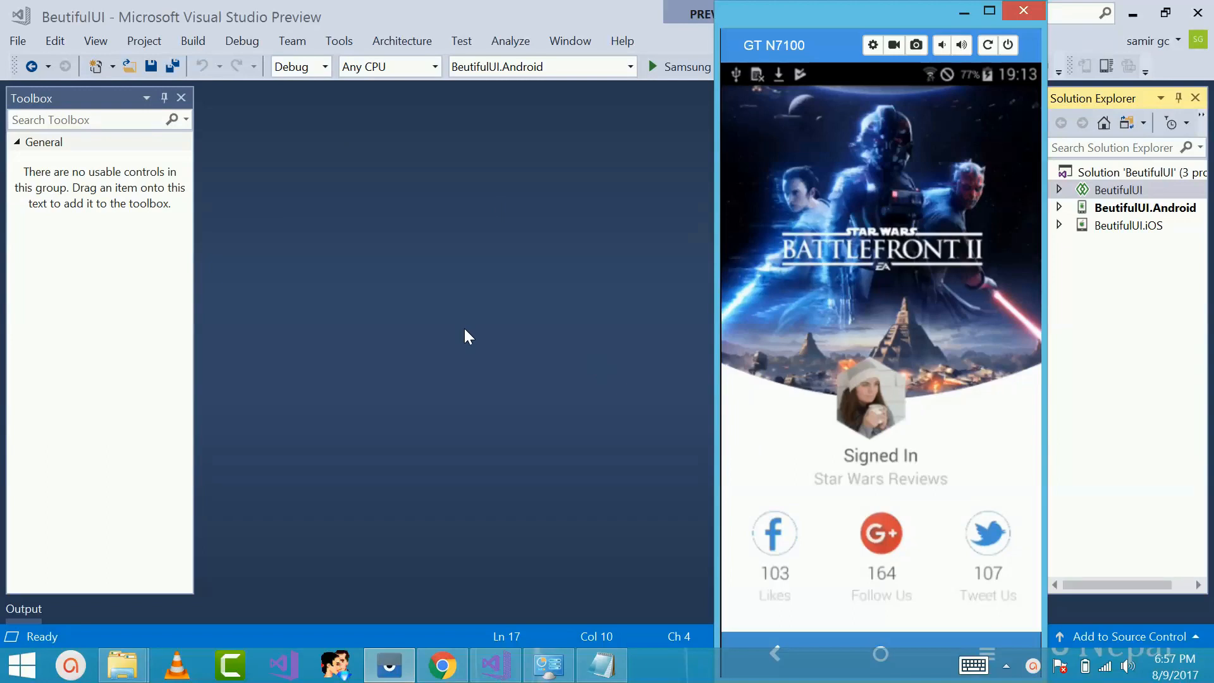
pyautogui.moveTo(474, 337)
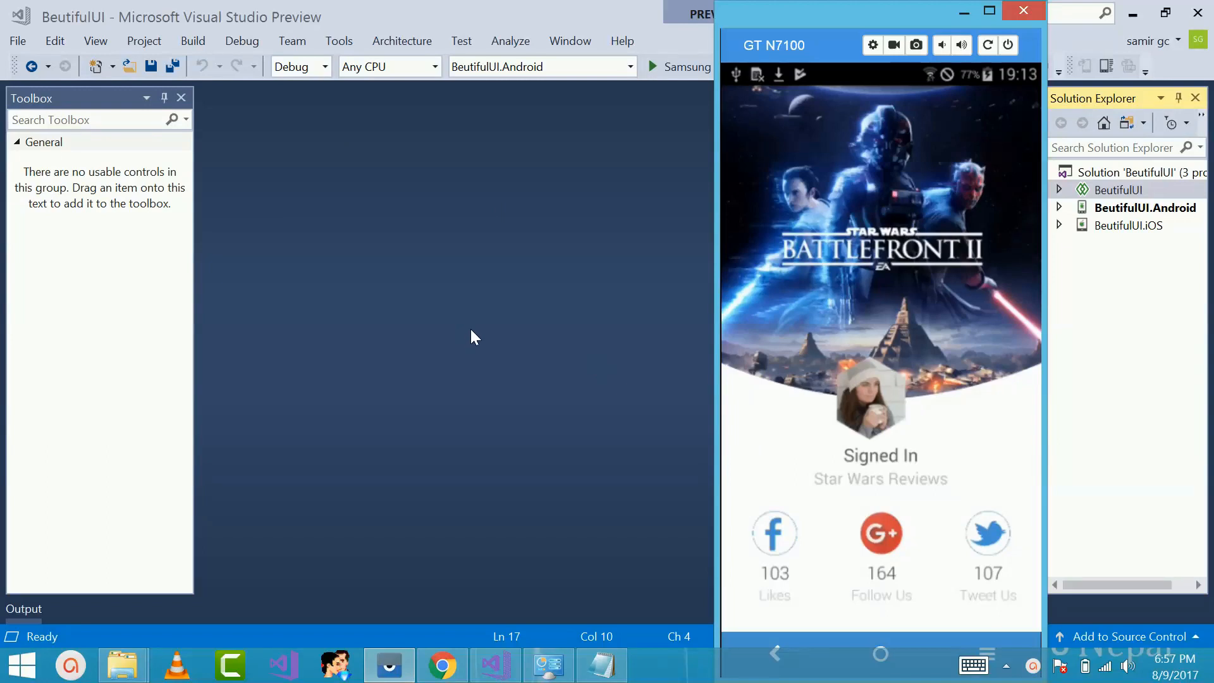
pyautogui.moveTo(875, 393)
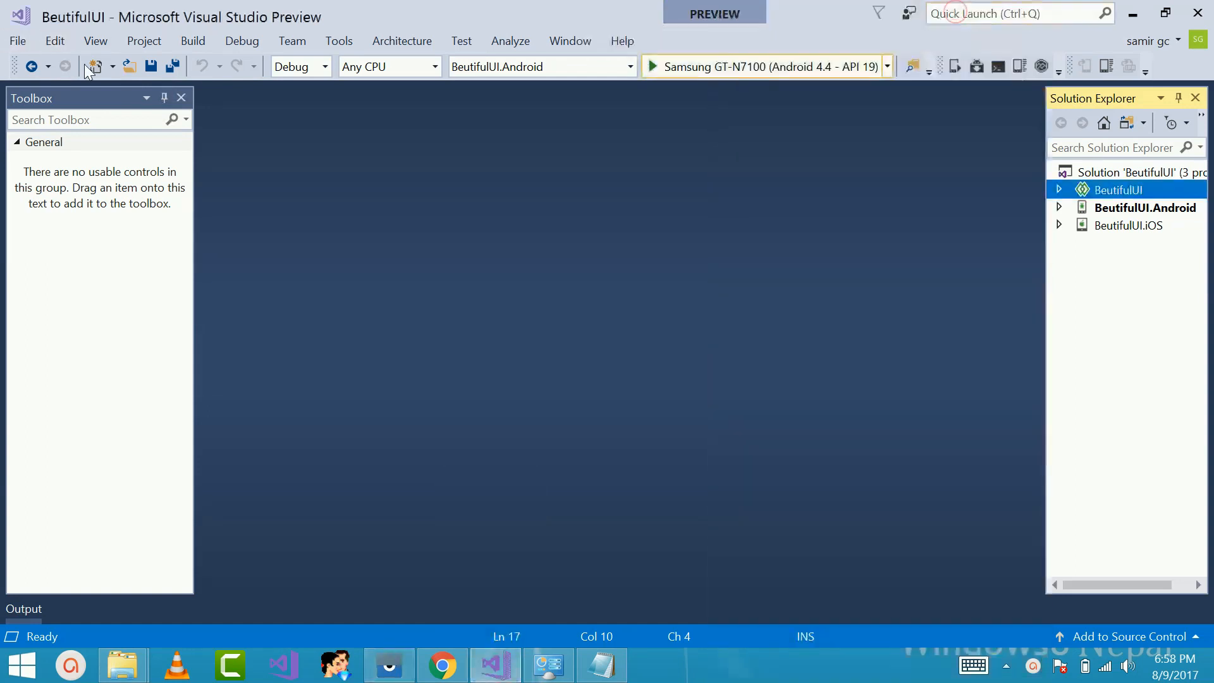
pyautogui.click(17, 41)
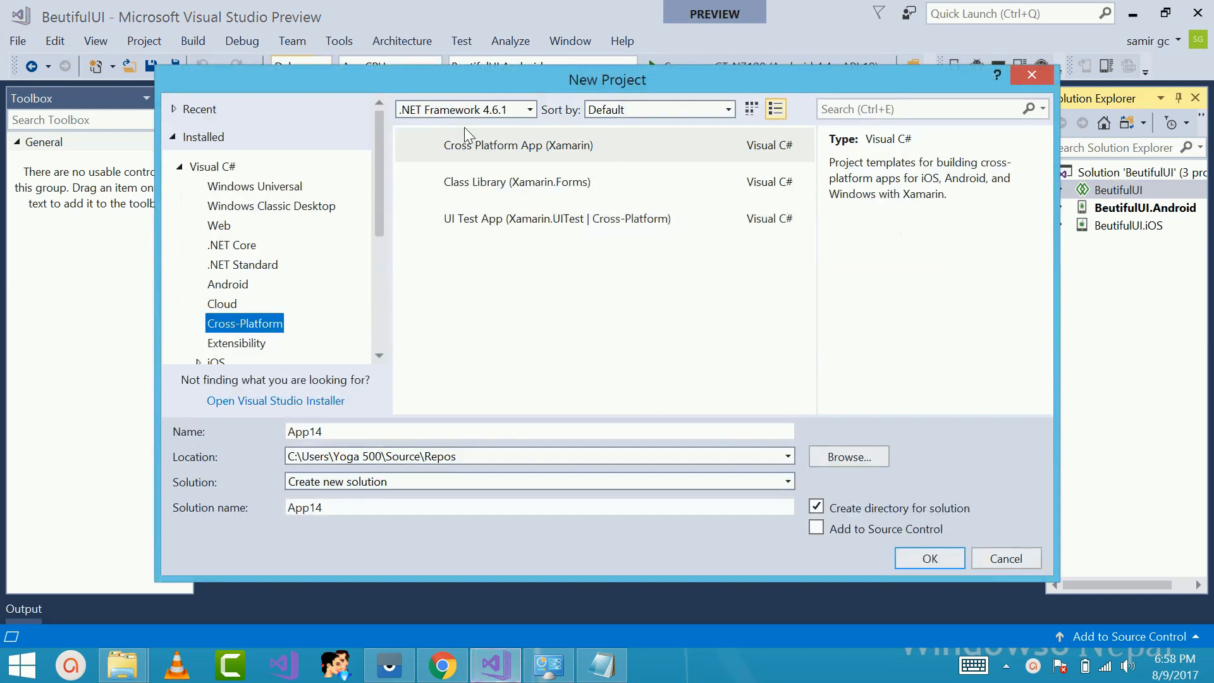
pyautogui.click(538, 431)
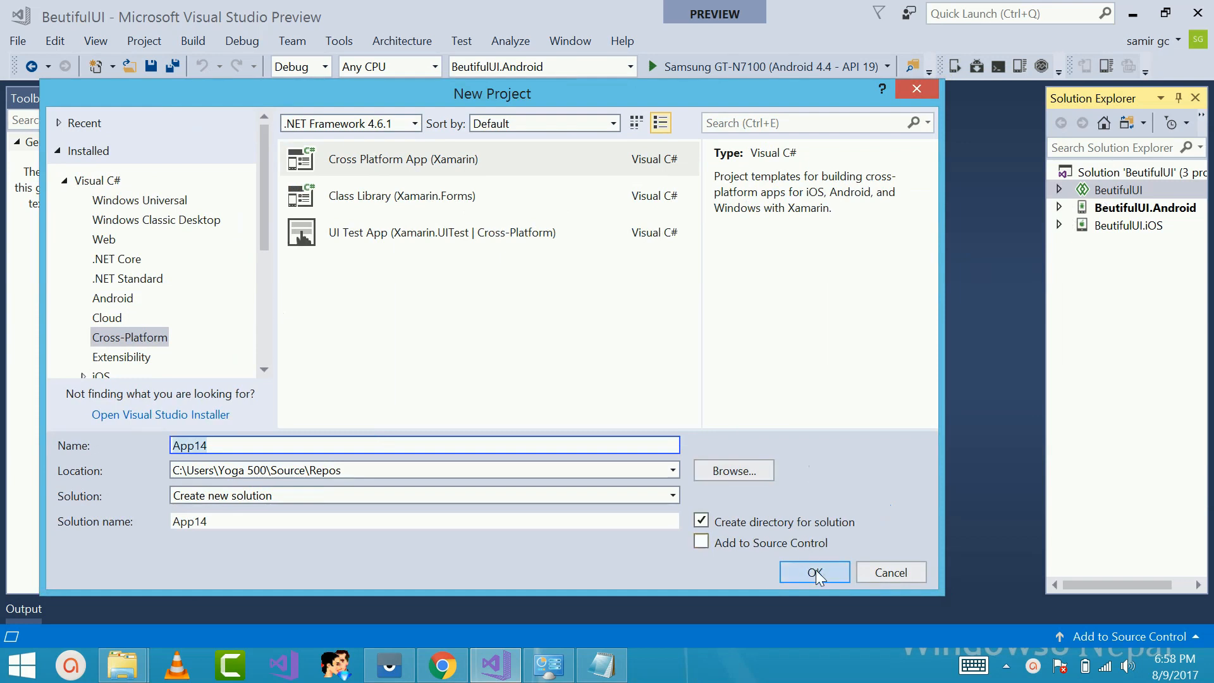
pyautogui.moveTo(801, 504)
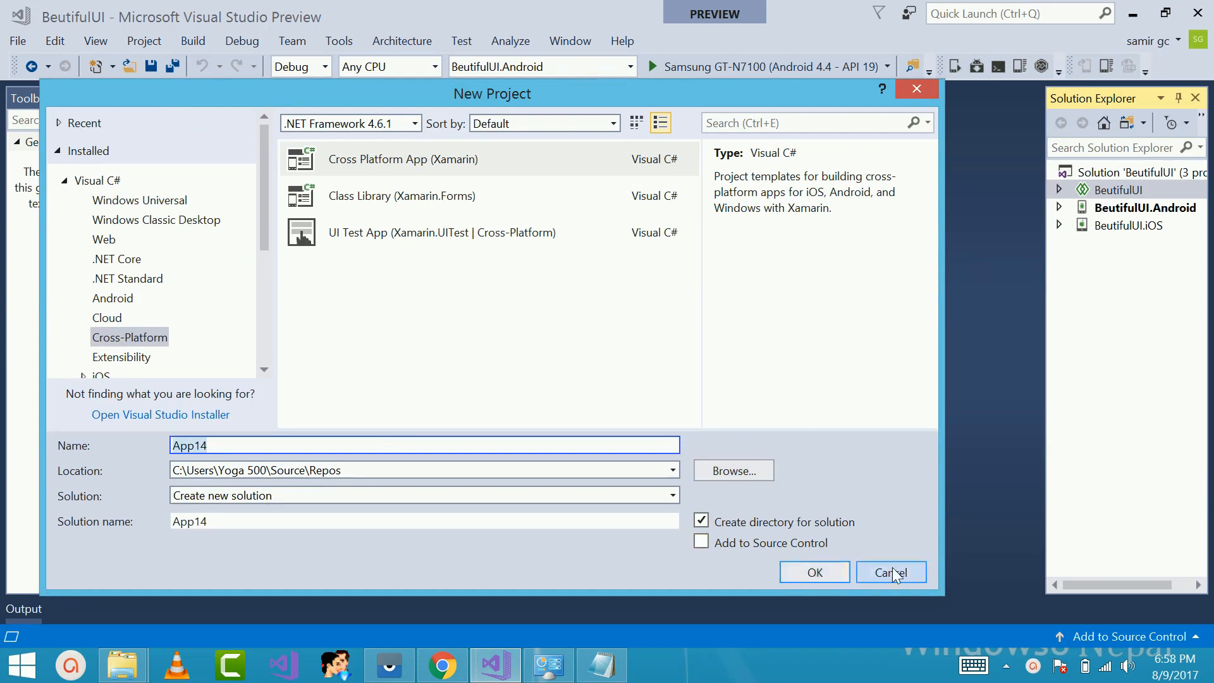
pyautogui.click(890, 572)
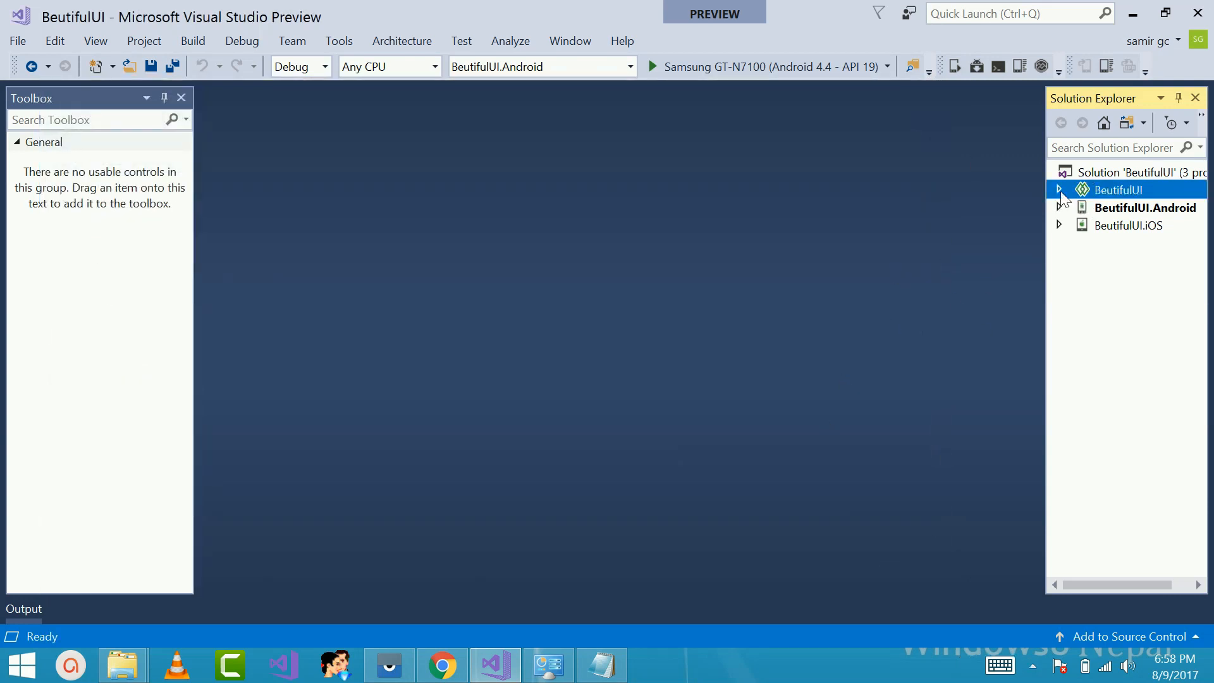
# Expand the BeutifulUI project and App.xaml, then select the nested App.xaml.cs file
pyautogui.click(1059, 189)
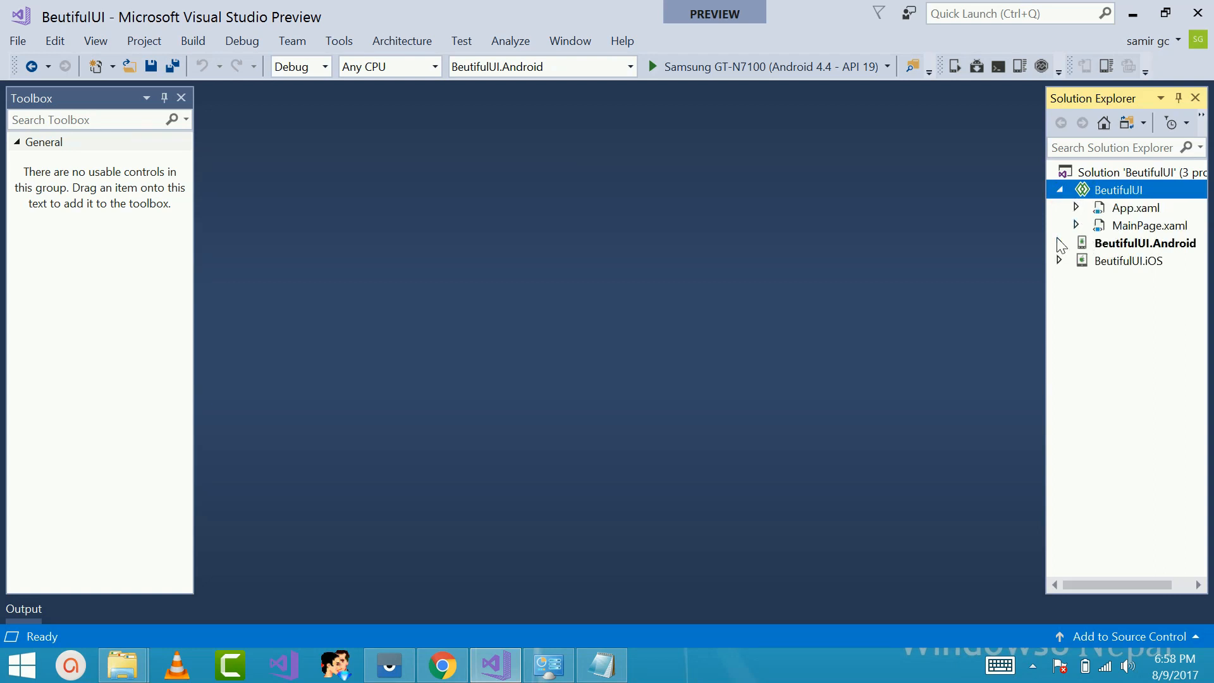
pyautogui.click(1059, 242)
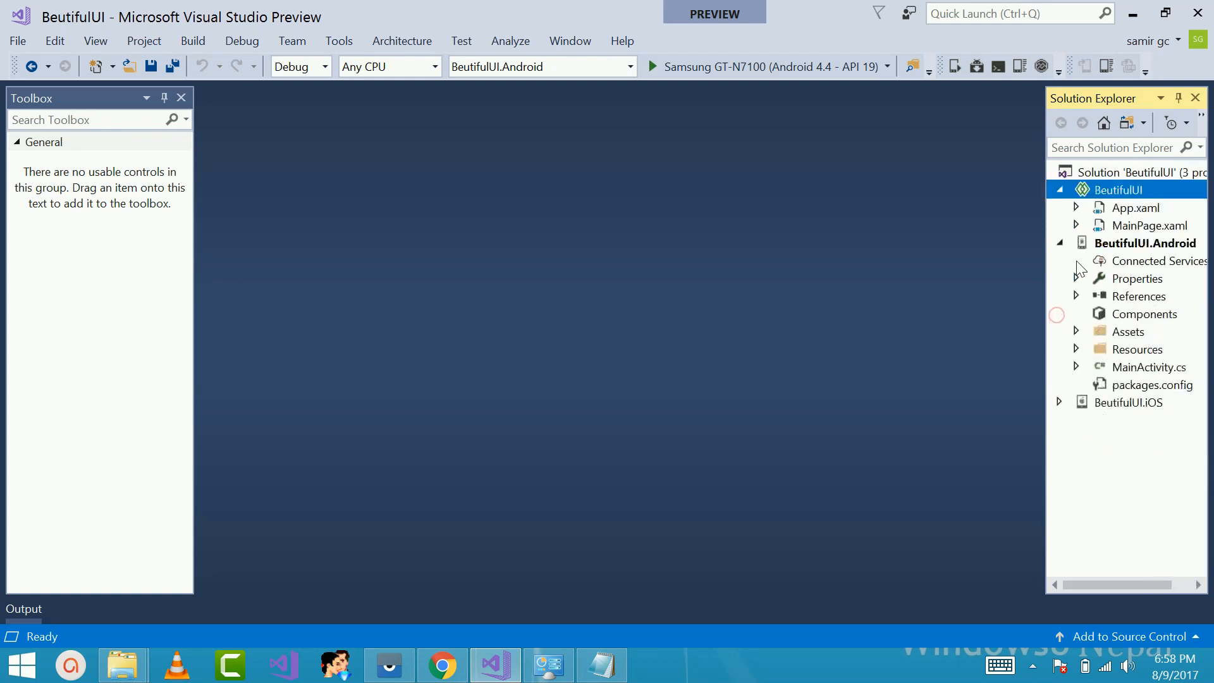
pyautogui.click(1059, 242)
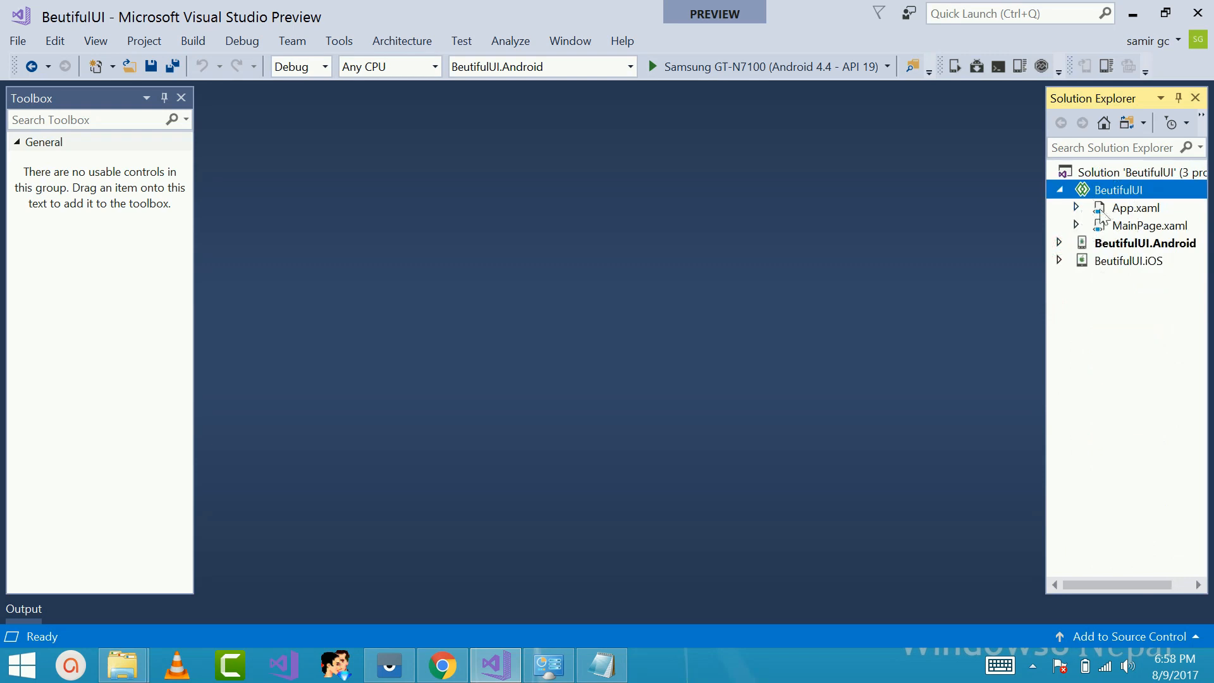
pyautogui.moveTo(1093, 222)
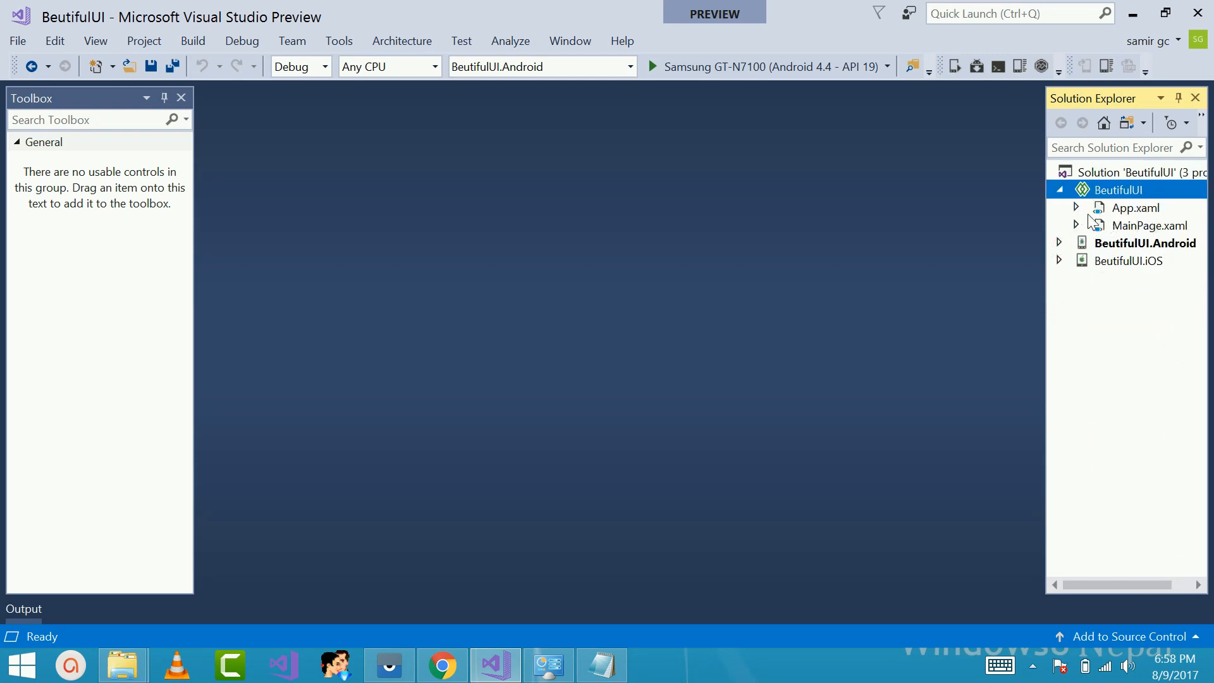
pyautogui.click(1075, 208)
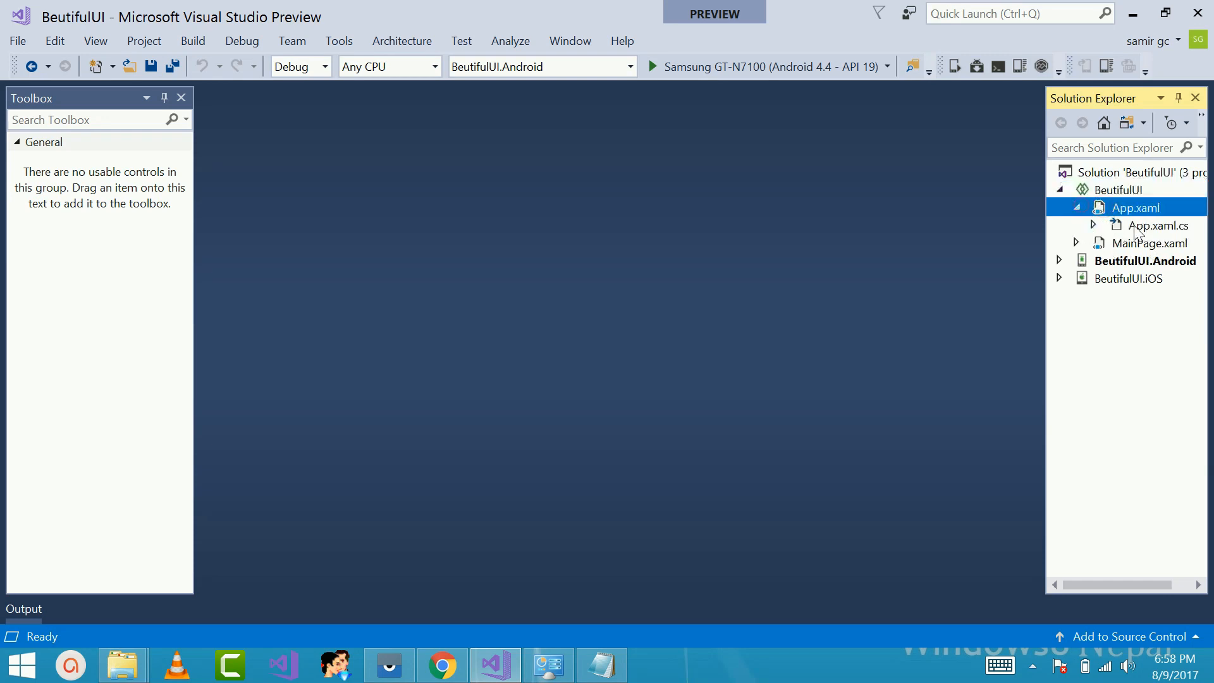
pyautogui.click(1158, 225)
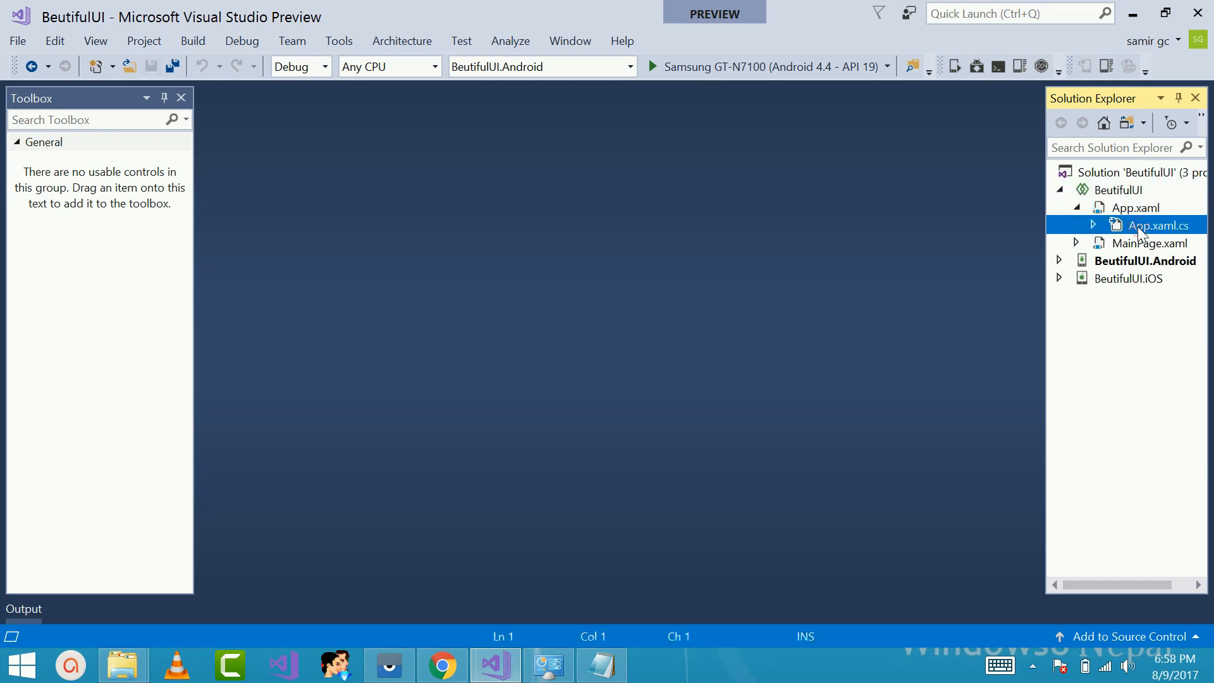
# Open App.xaml.cs, inspect the MainPage = new MainPage line, then select MainPage.xaml
pyautogui.doubleClick(1158, 225)
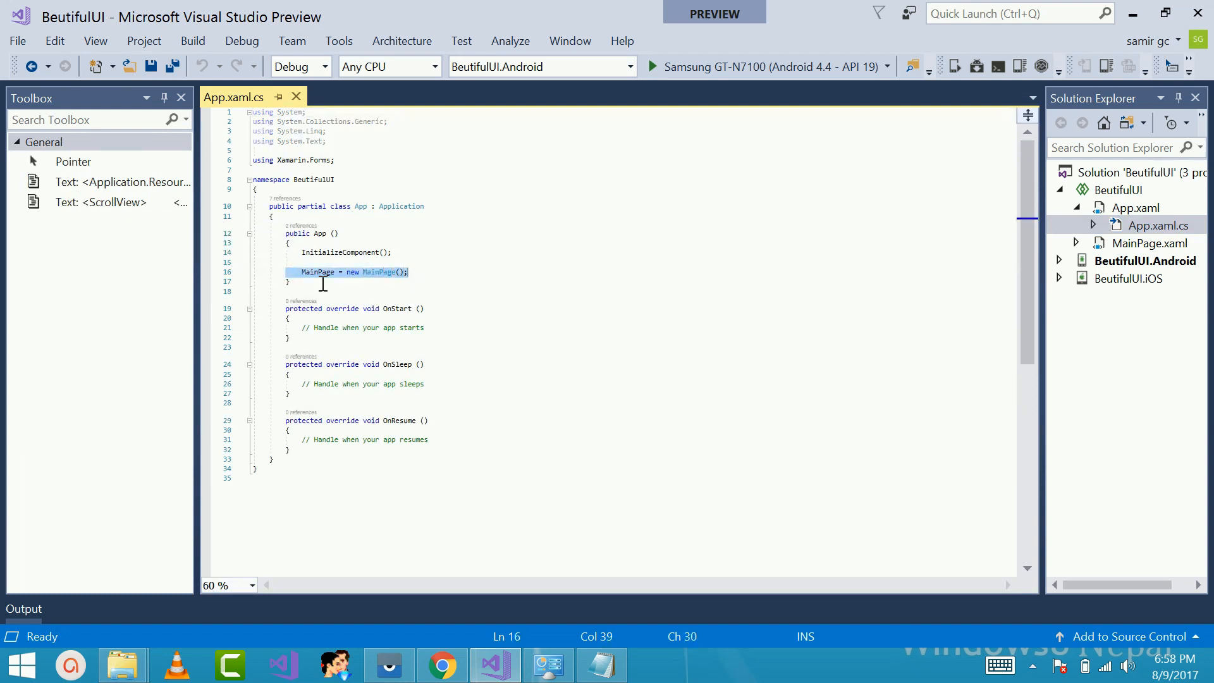
pyautogui.click(404, 271)
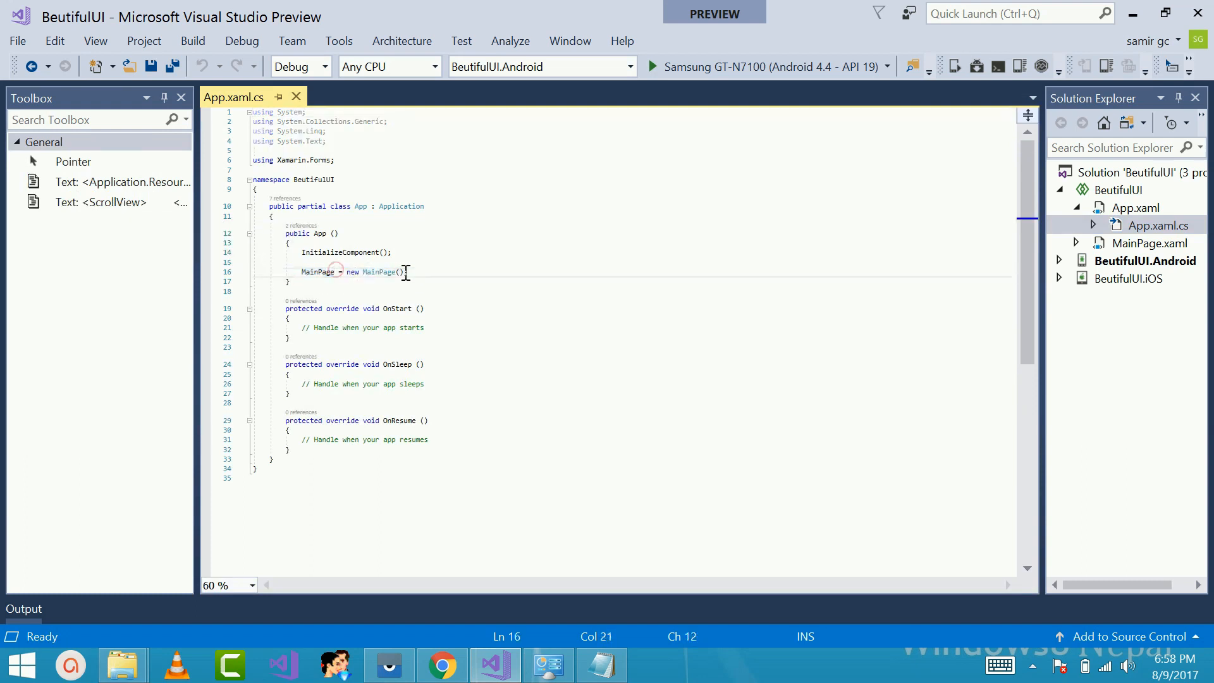
pyautogui.doubleClick(379, 271)
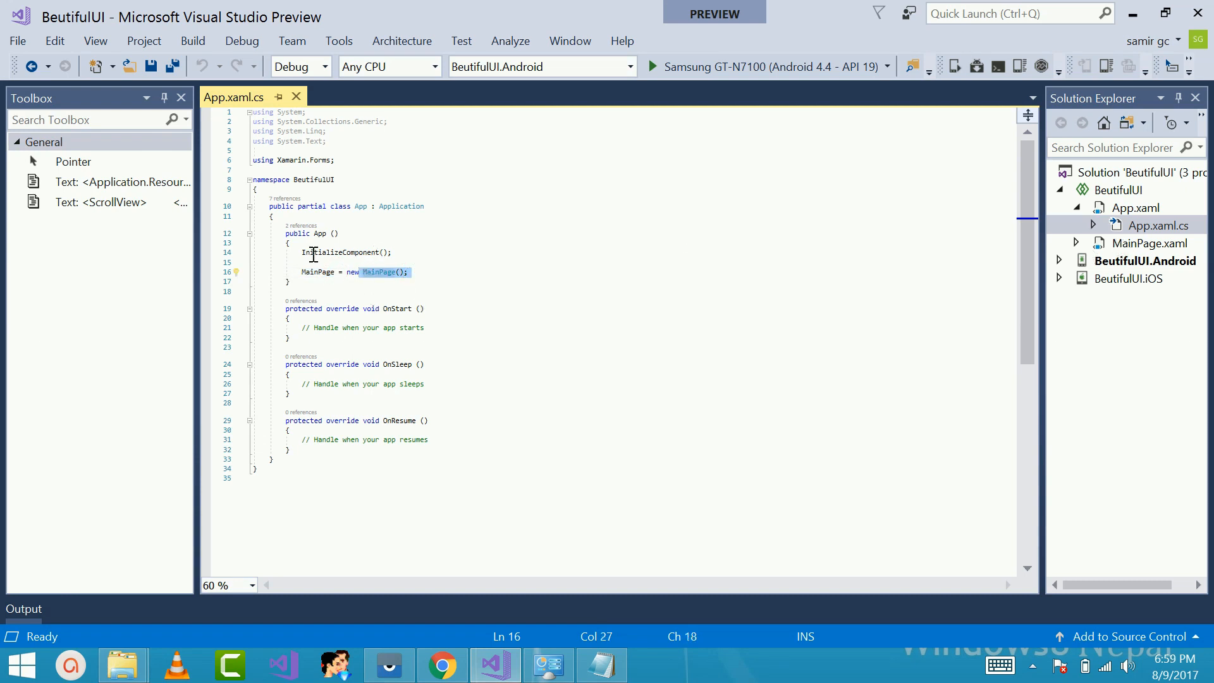
pyautogui.click(443, 247)
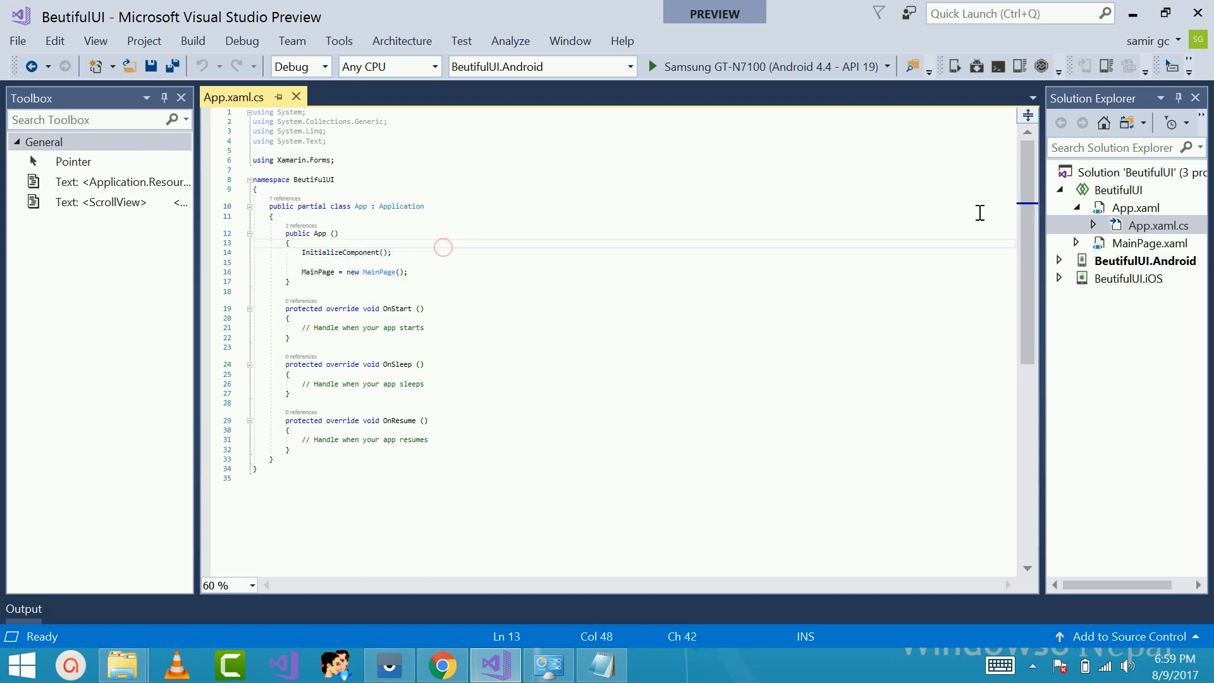
pyautogui.click(1135, 207)
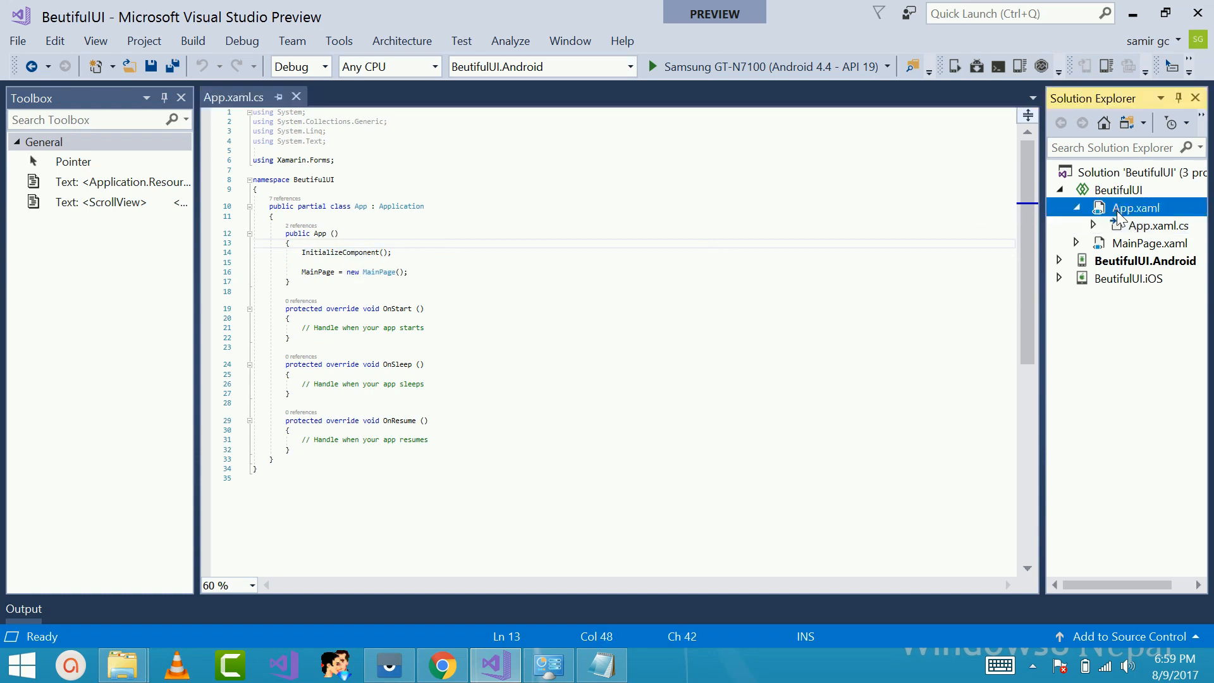
pyautogui.click(1149, 243)
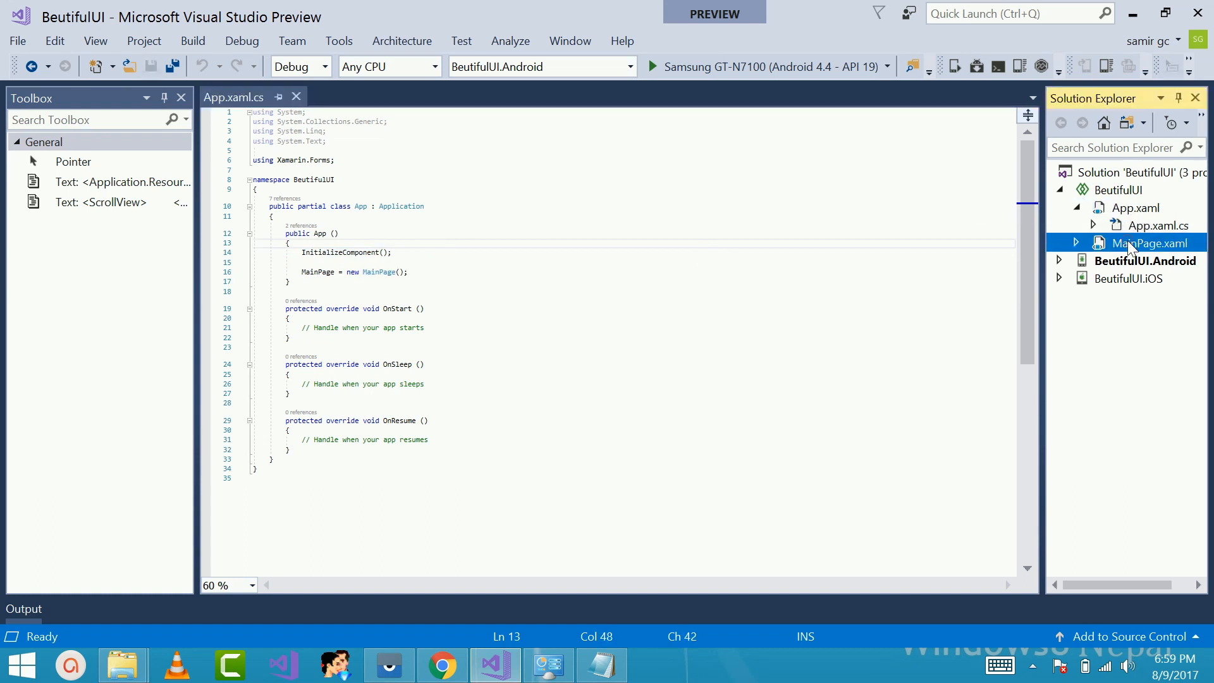
# Open MainPage.xaml and select its empty white-background ContentPage markup
pyautogui.doubleClick(1151, 242)
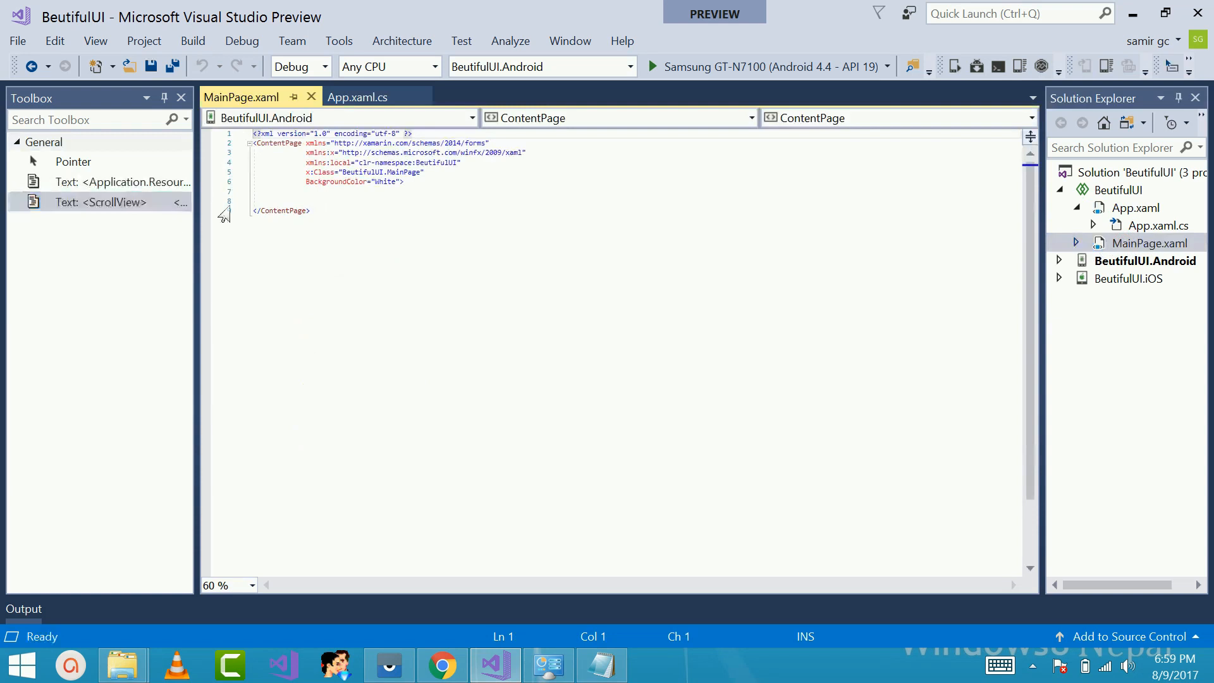
pyautogui.click(314, 187)
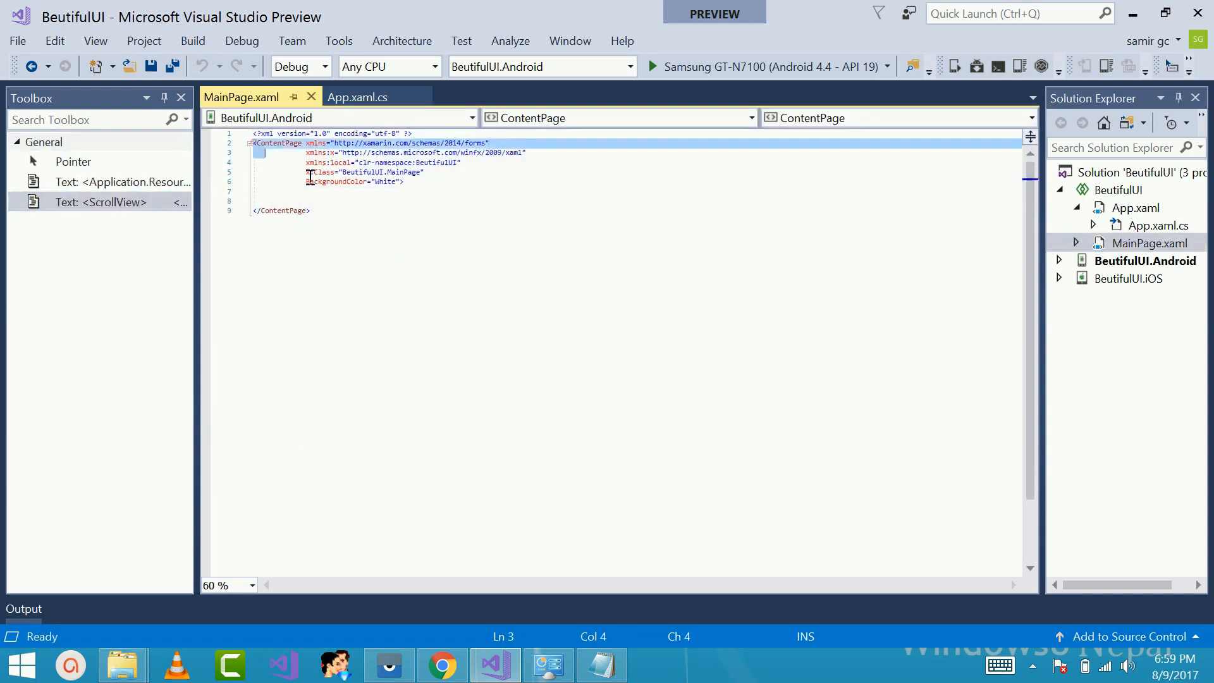
pyautogui.moveTo(389, 664)
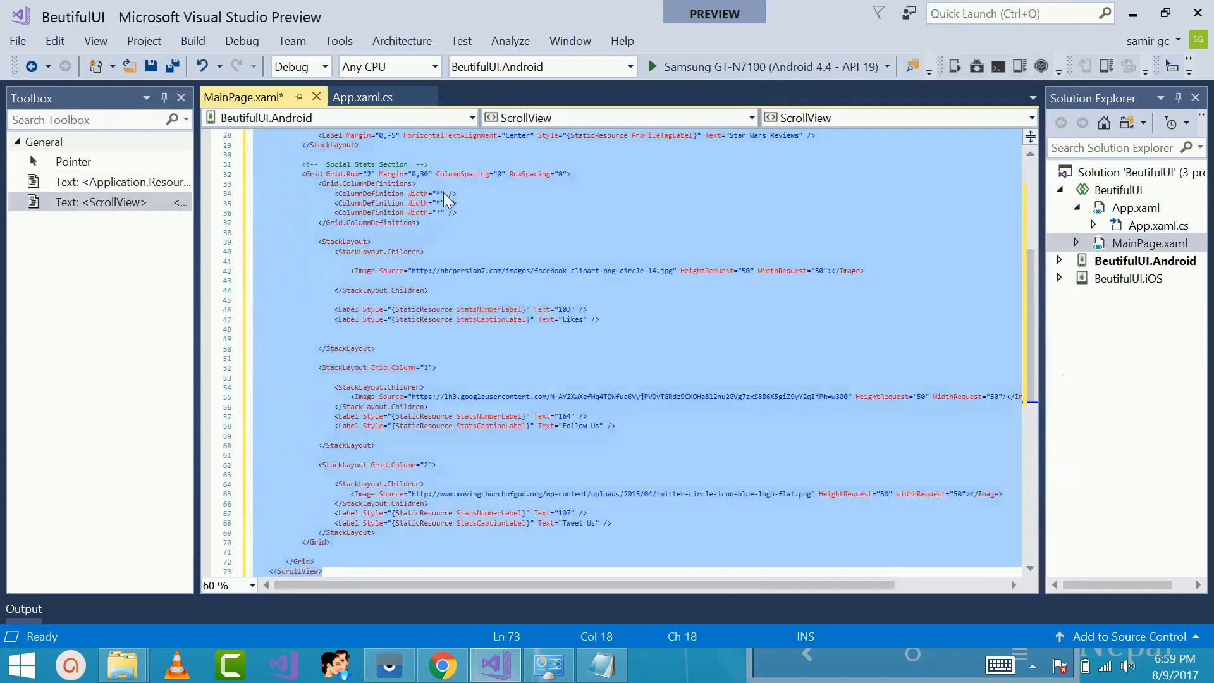
# Scroll through the pasted ScrollView and Grid XAML in MainPage.xaml to review it
pyautogui.scroll(3)
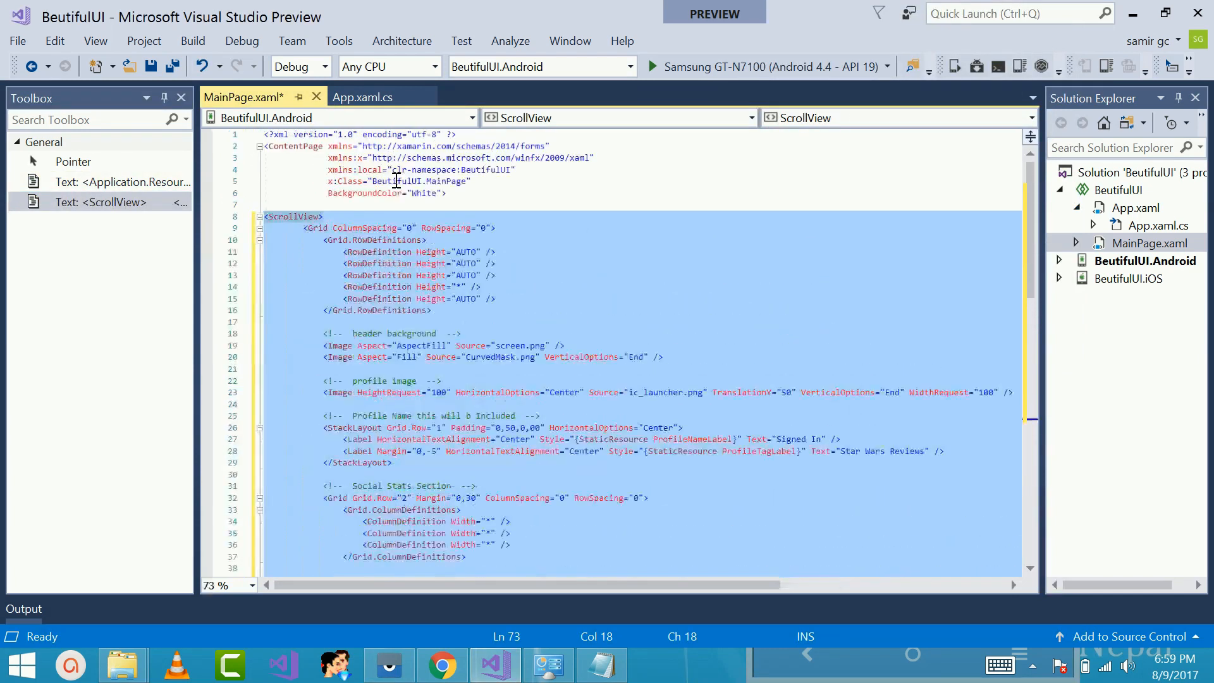
pyautogui.scroll(3)
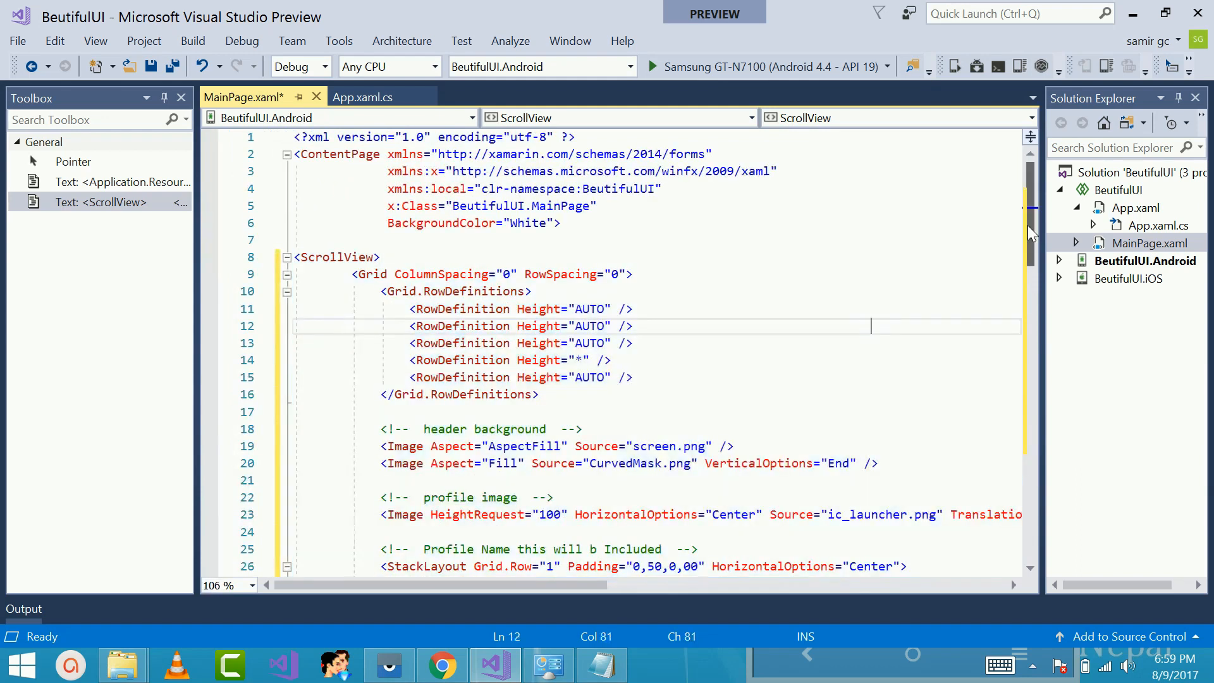
pyautogui.scroll(-3)
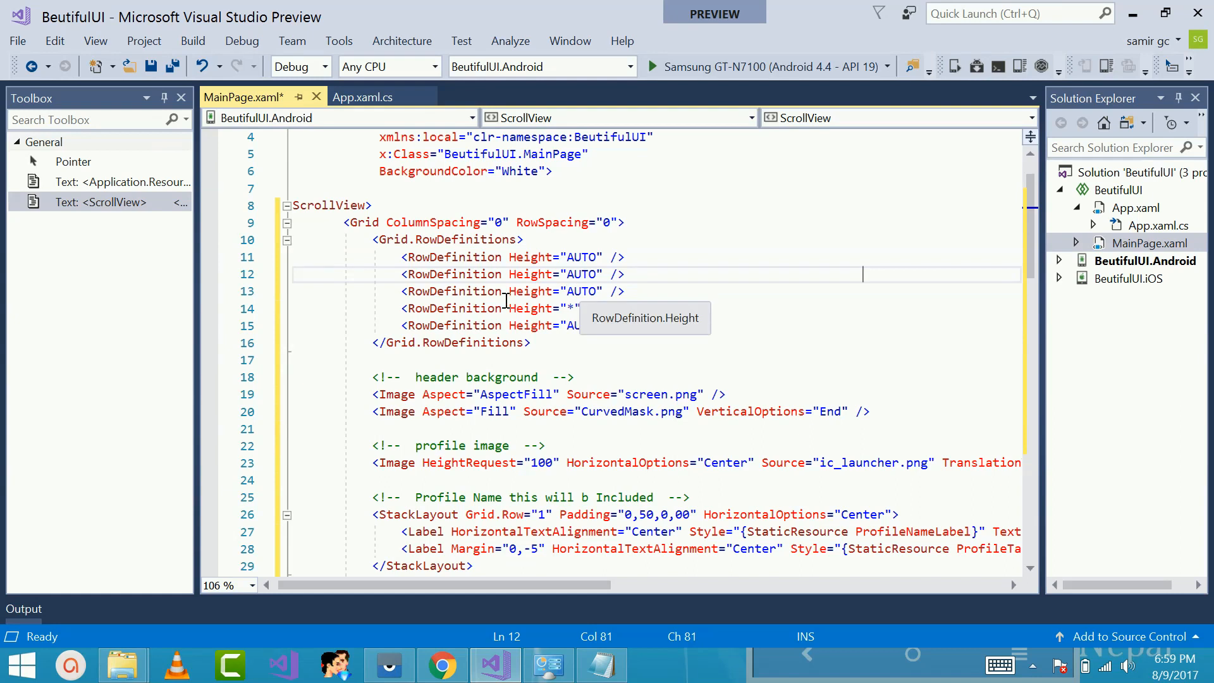
pyautogui.moveTo(389, 665)
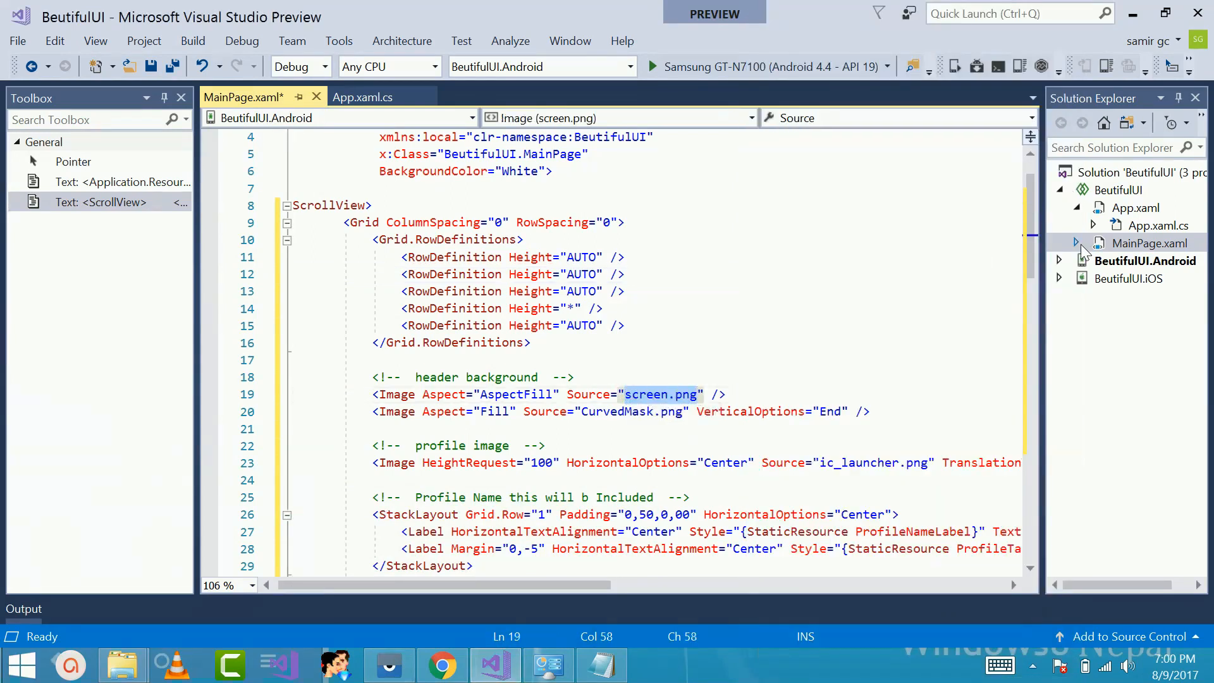
# Expand BeutifulUI.Android's Resources Drawable folder to list CurvedMask, HeaderBackground and ProfilePic images
pyautogui.click(1058, 261)
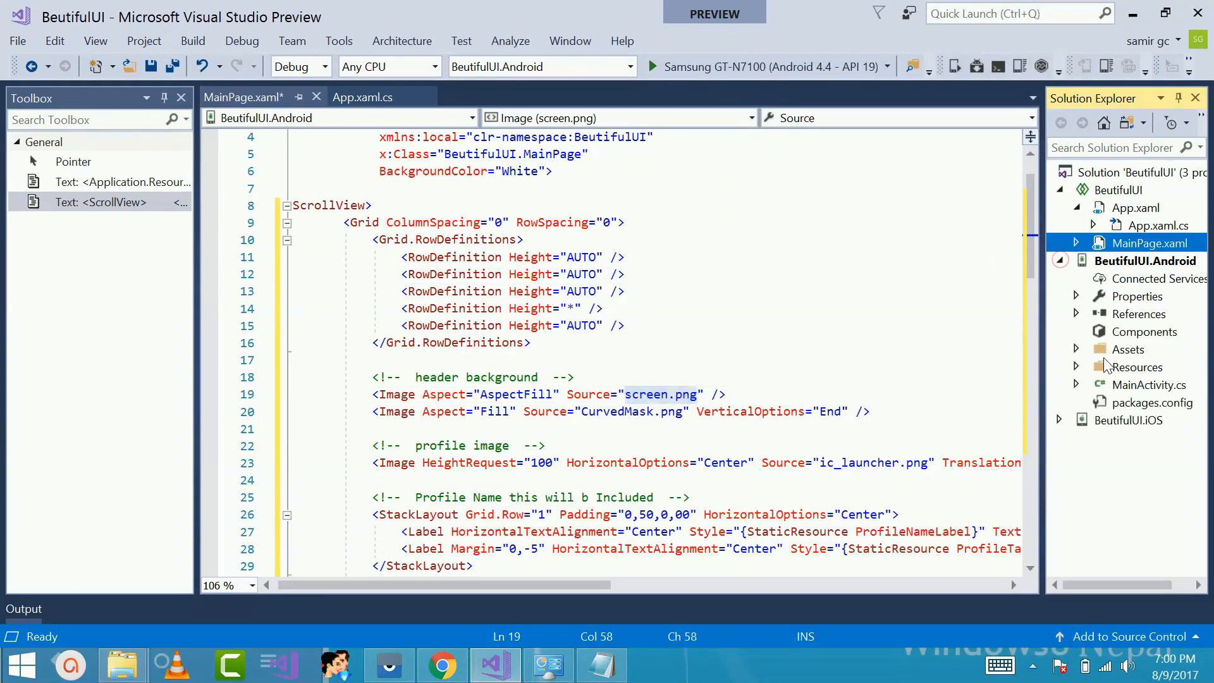
pyautogui.click(1075, 366)
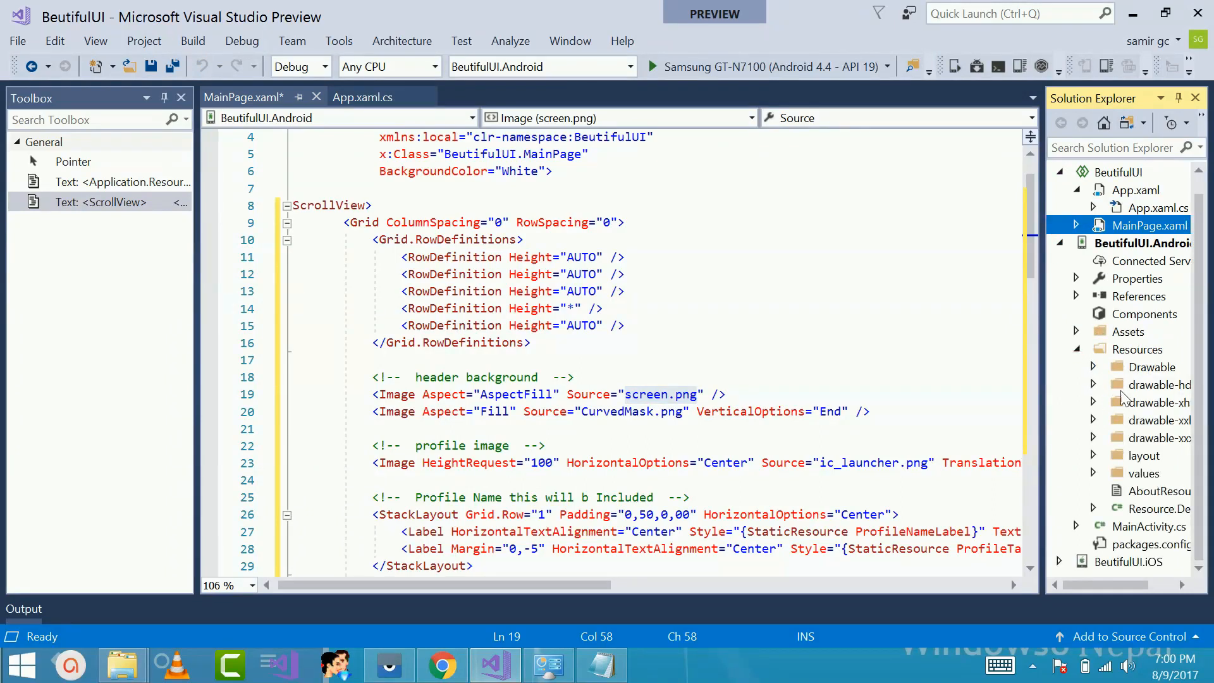
pyautogui.click(1092, 366)
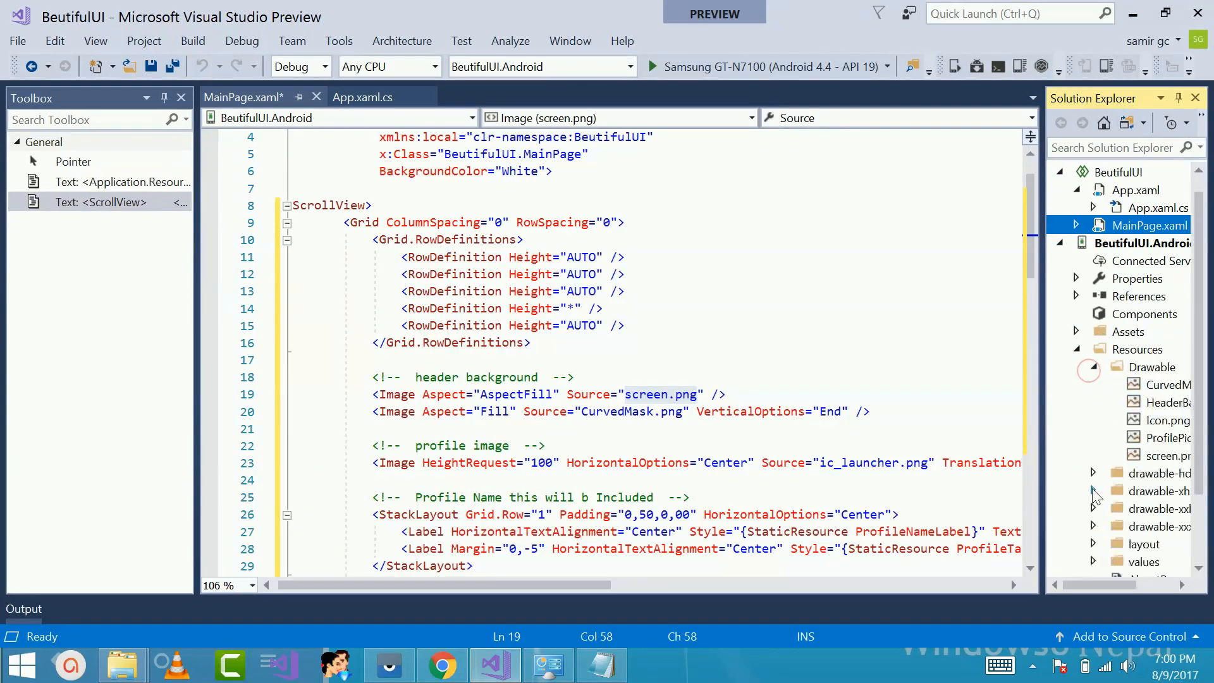
pyautogui.moveTo(1170, 455)
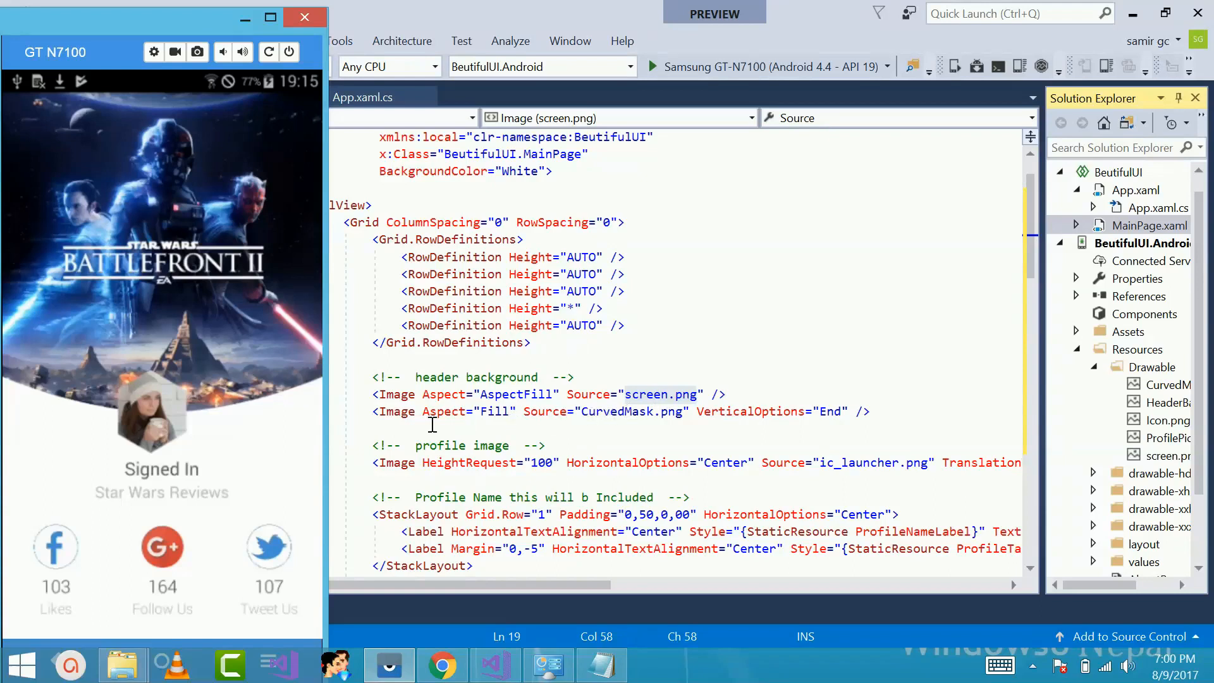
pyautogui.moveTo(619, 418)
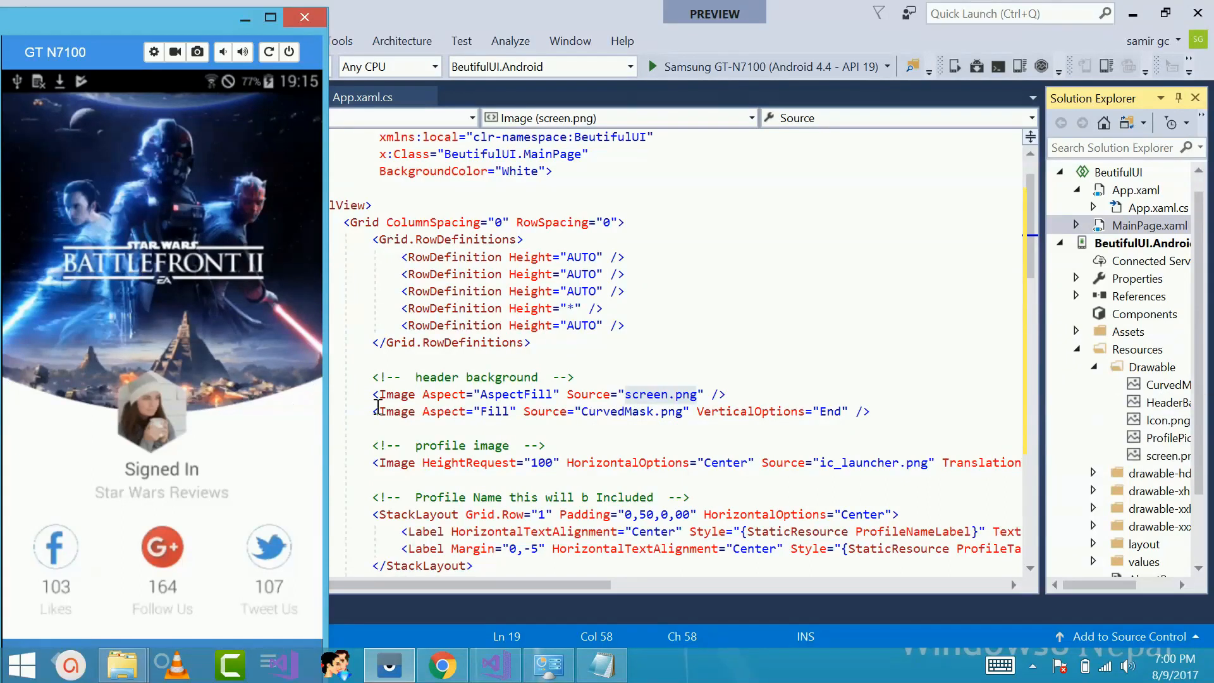
pyautogui.moveTo(762, 426)
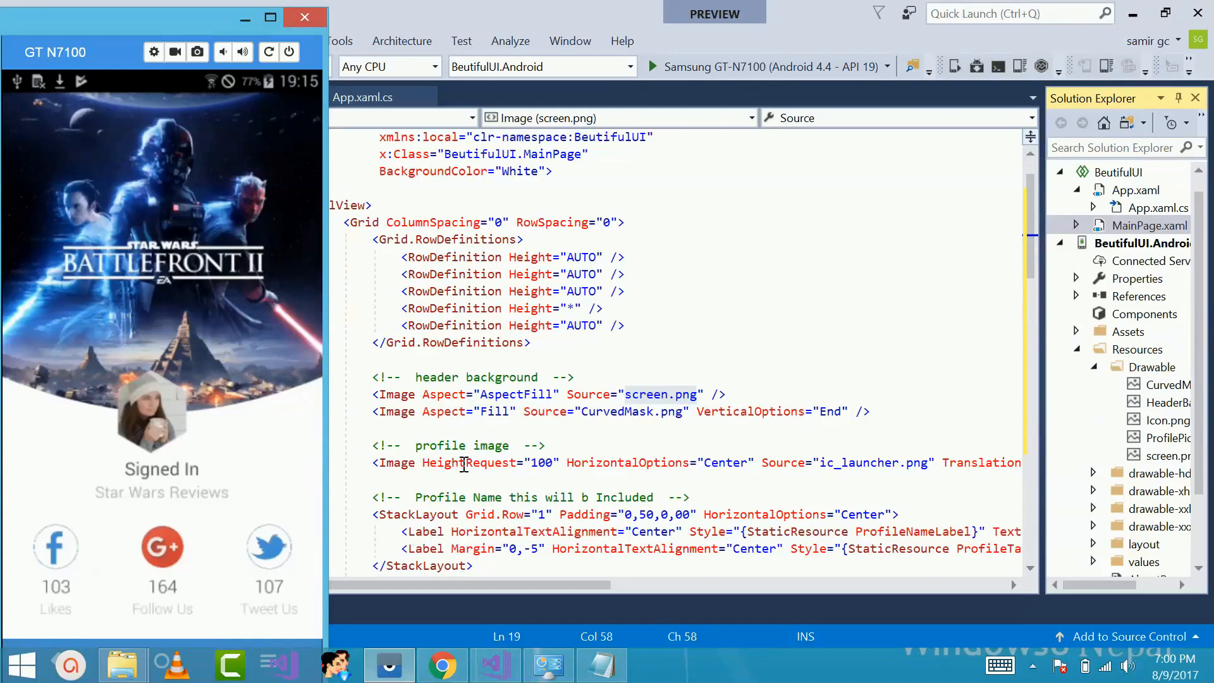
pyautogui.moveTo(879, 462)
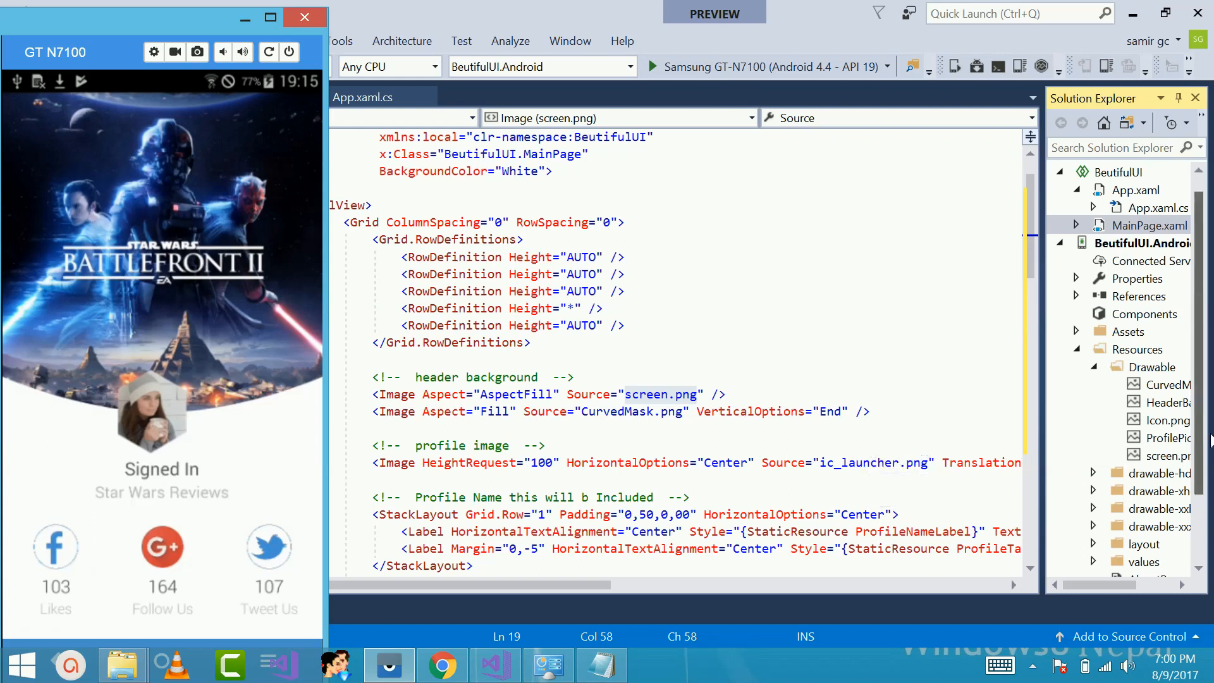
pyautogui.moveTo(1163, 420)
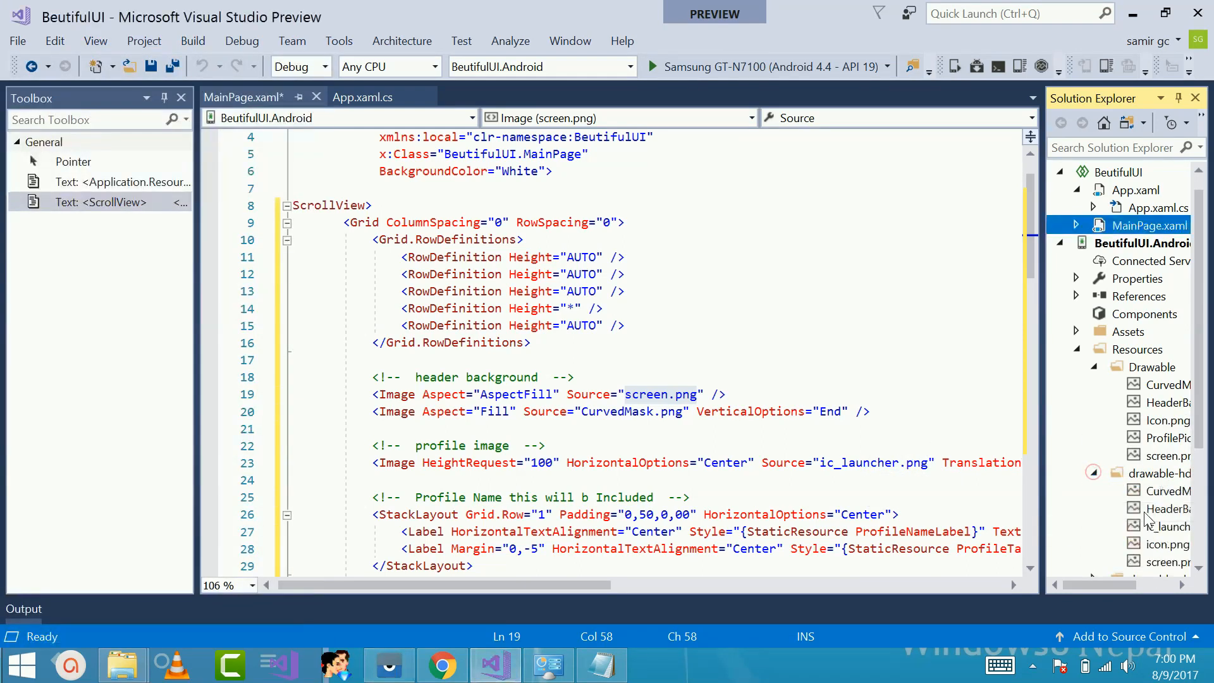
pyautogui.moveTo(335, 664)
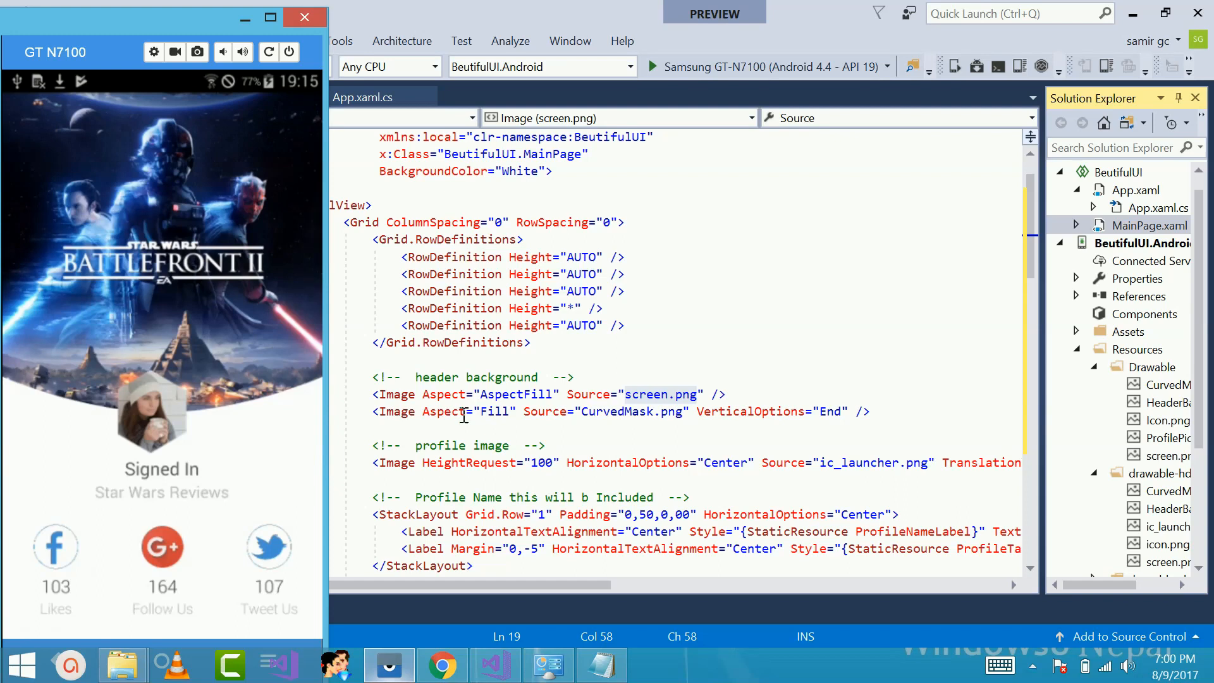
pyautogui.moveTo(910, 456)
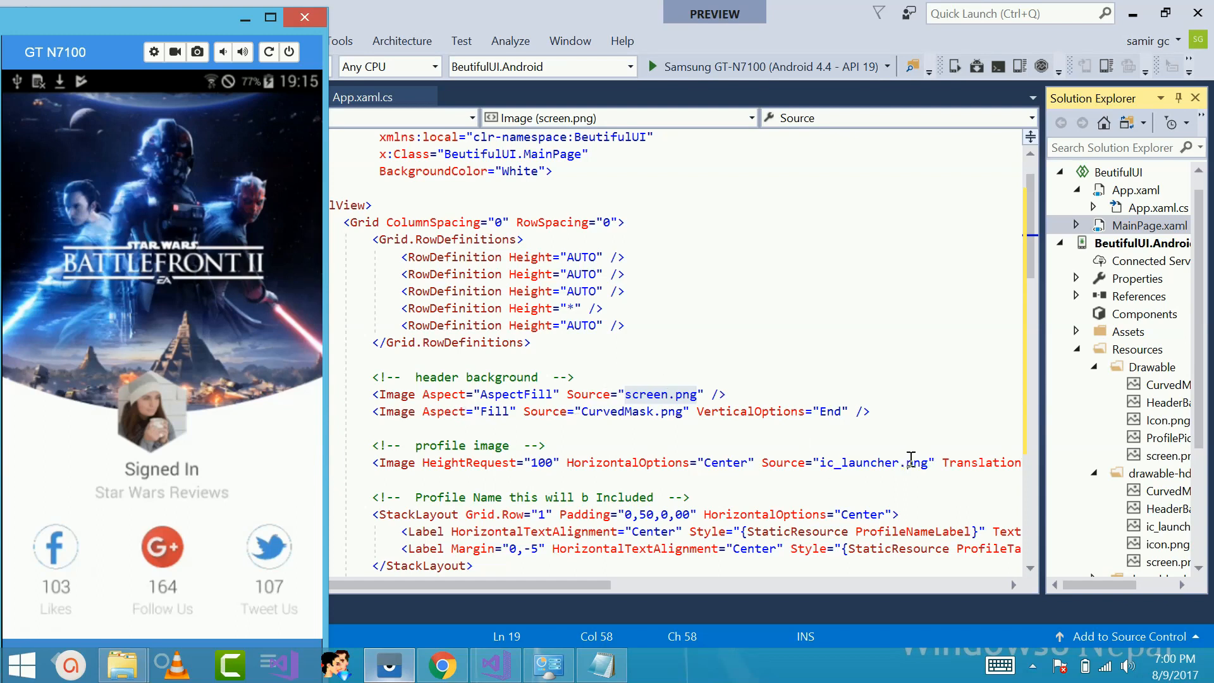
pyautogui.moveTo(810, 472)
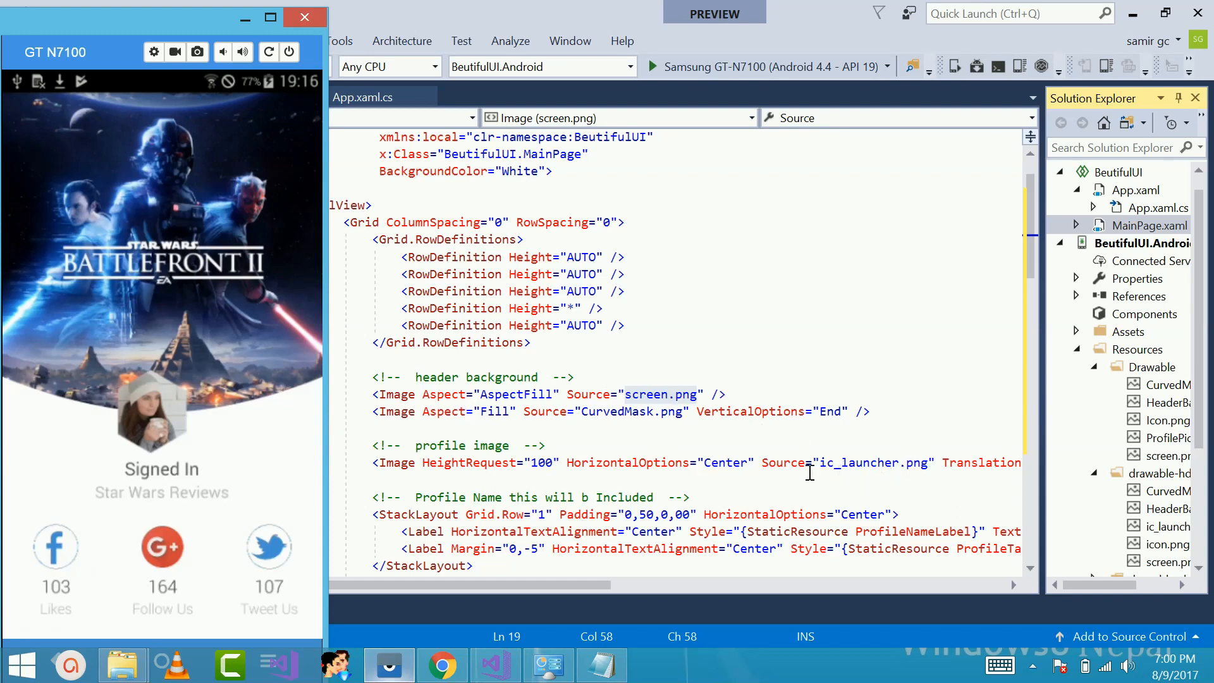
pyautogui.moveTo(612, 608)
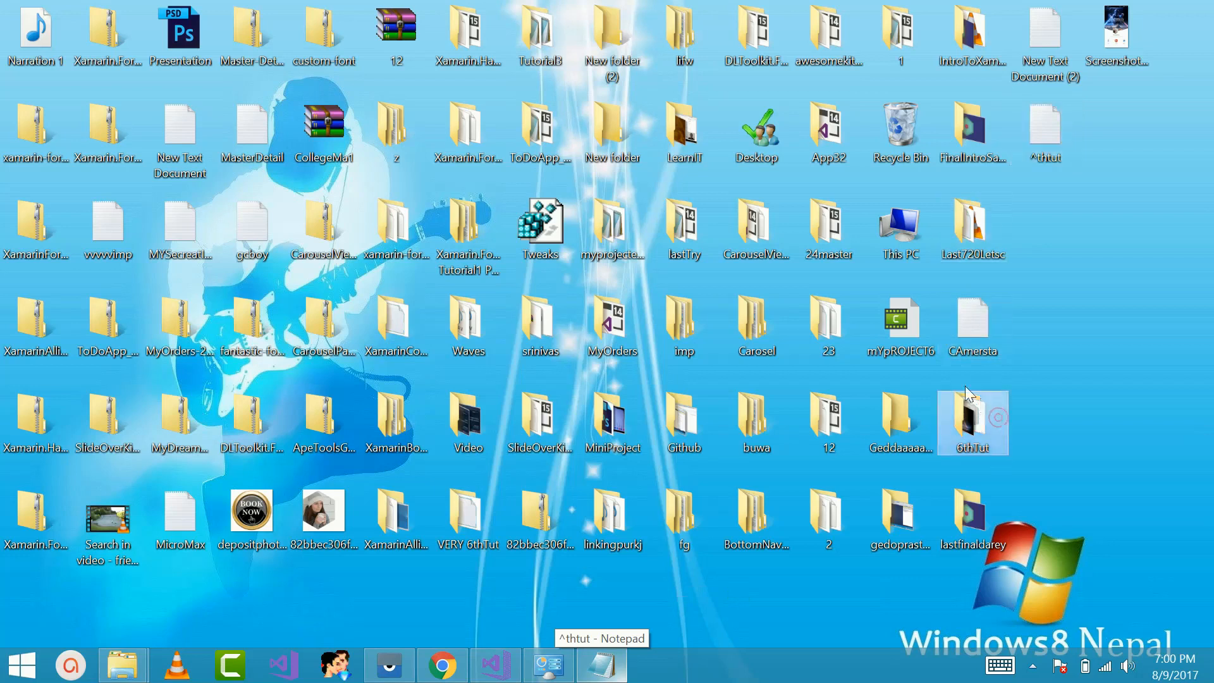
# Browse from the desktop 6thTut folder into Image and its android subfolder
pyautogui.doubleClick(973, 422)
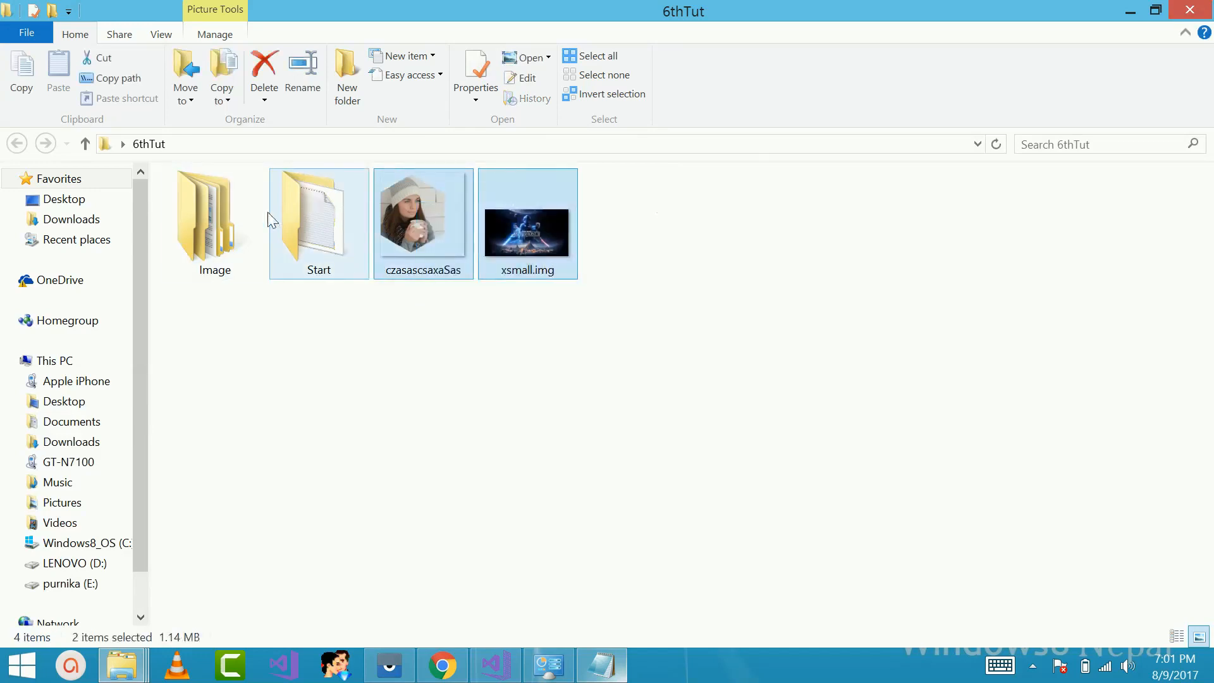
pyautogui.doubleClick(214, 207)
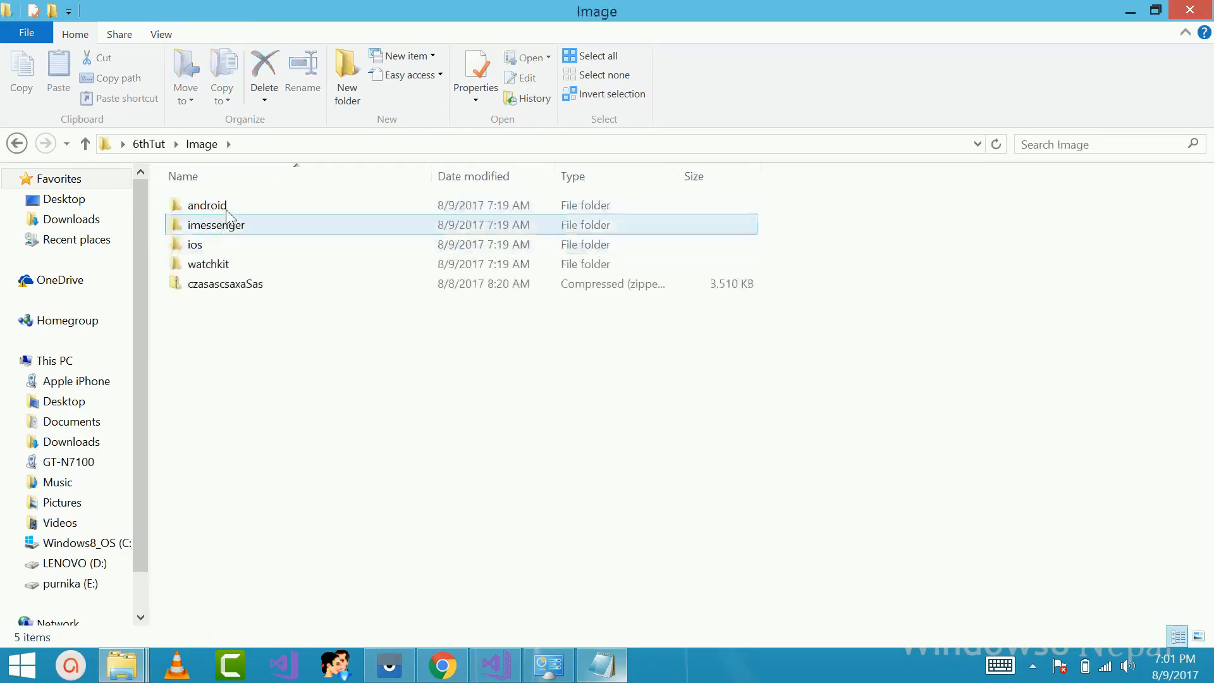
pyautogui.doubleClick(206, 205)
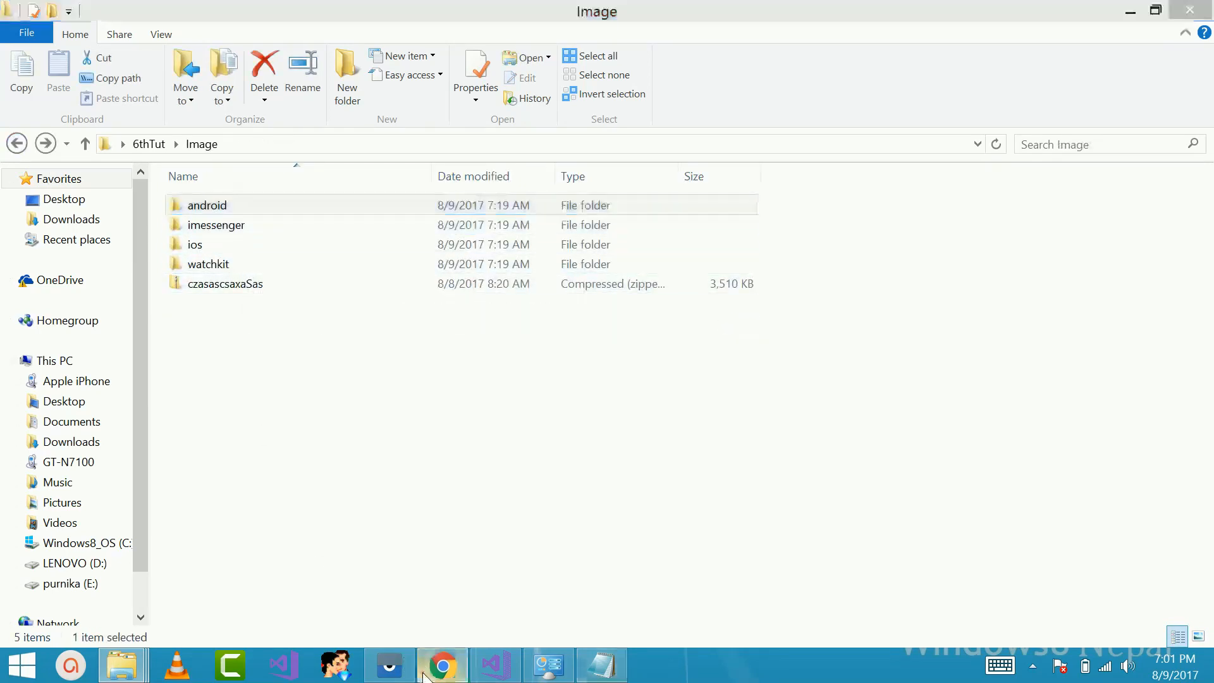
pyautogui.click(442, 664)
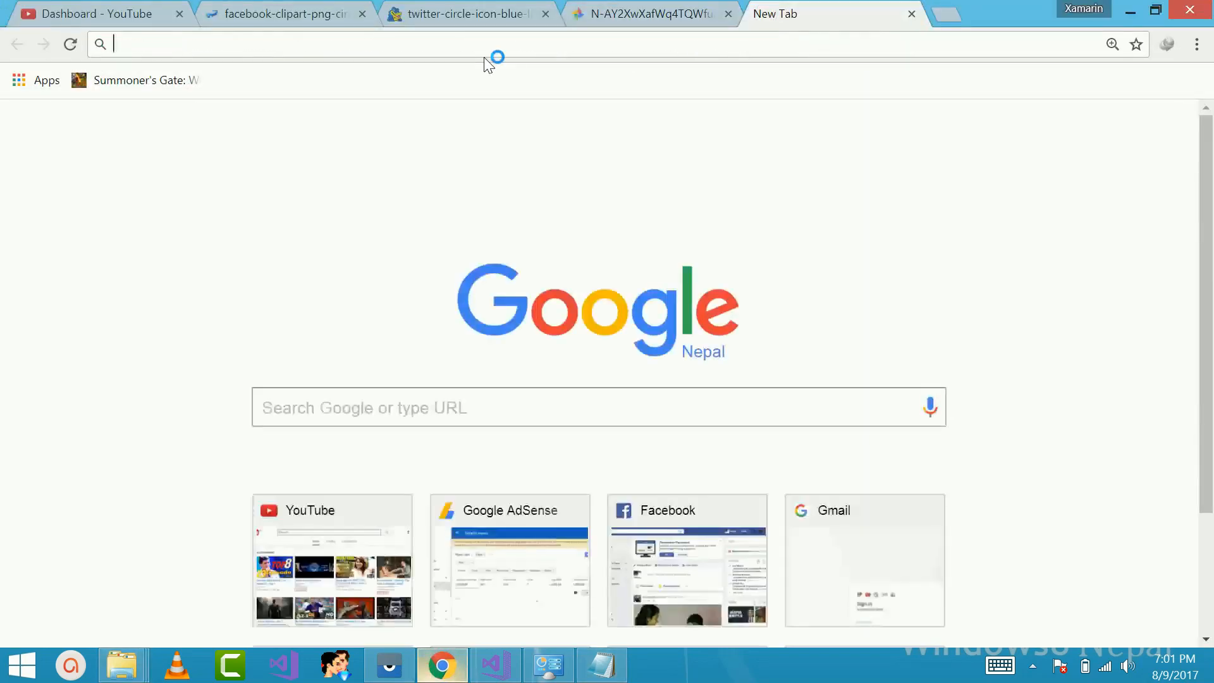
# Search for a splash screen generator and open the Ape Tools Image Gorilla page
pyautogui.write('Splash S')
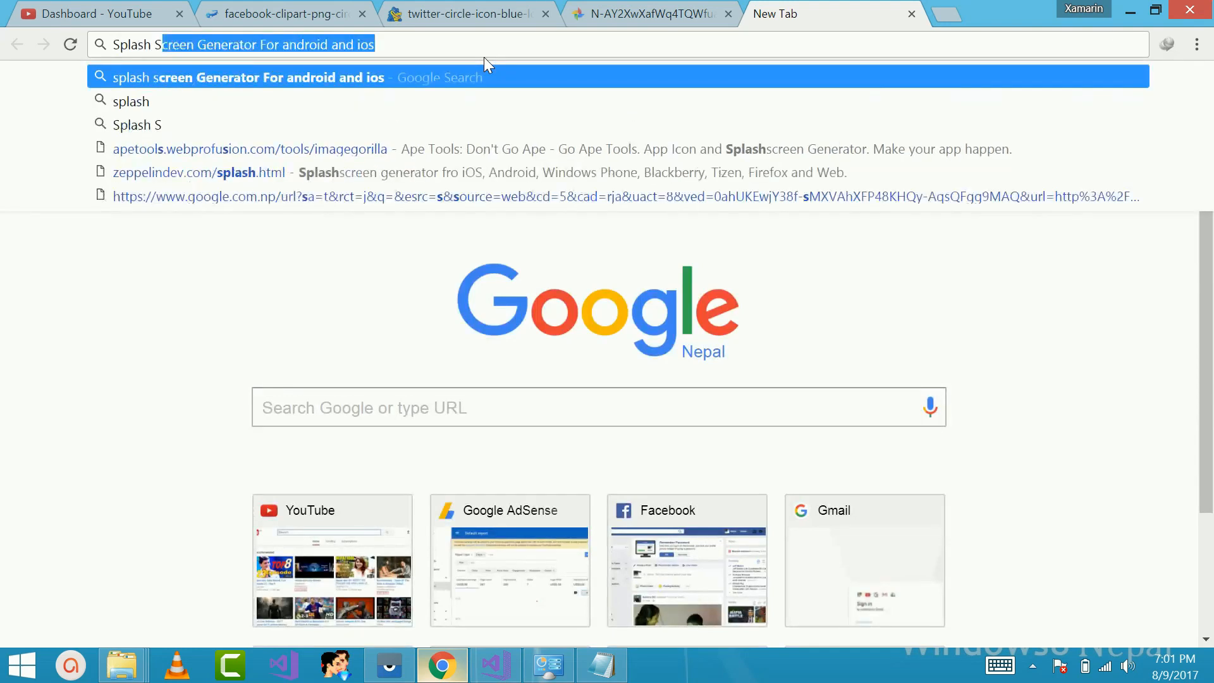
pyautogui.press('Return')
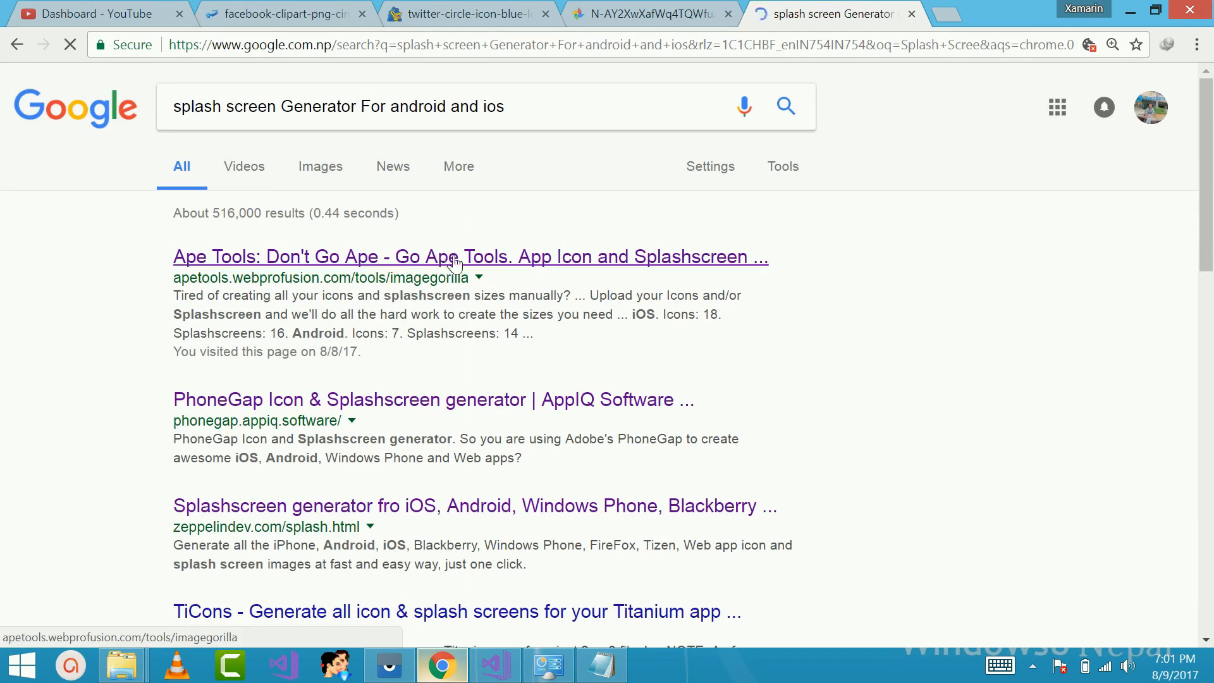
pyautogui.click(469, 256)
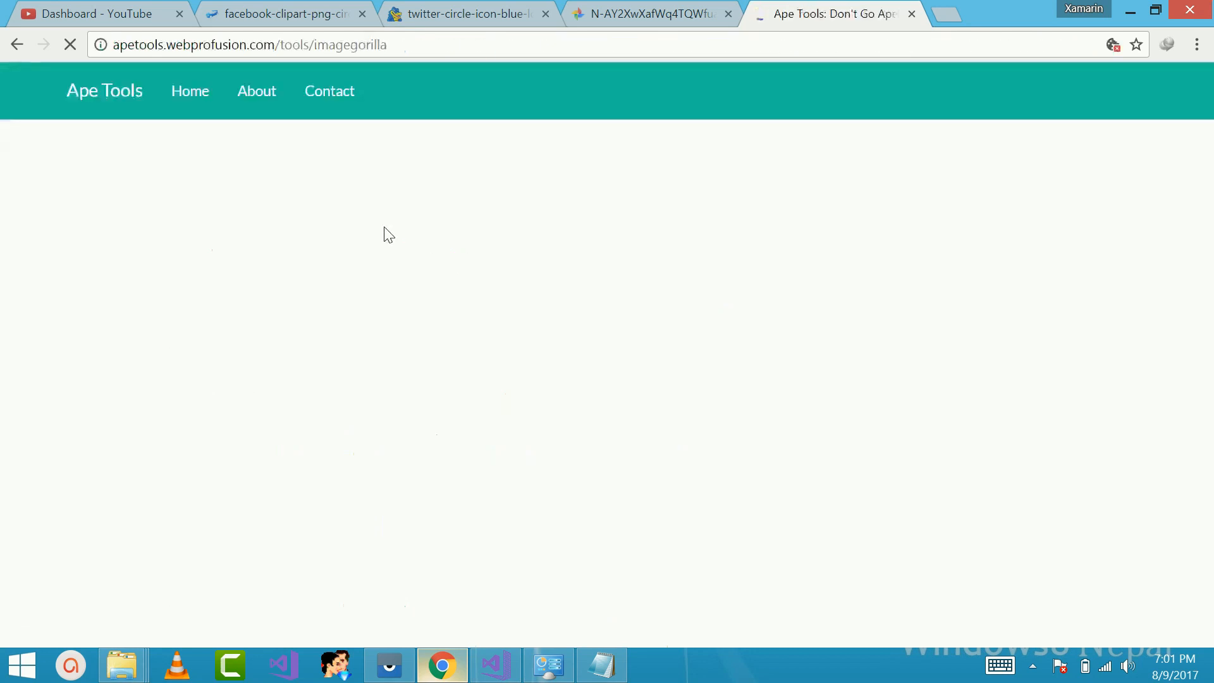
pyautogui.moveTo(460, 216)
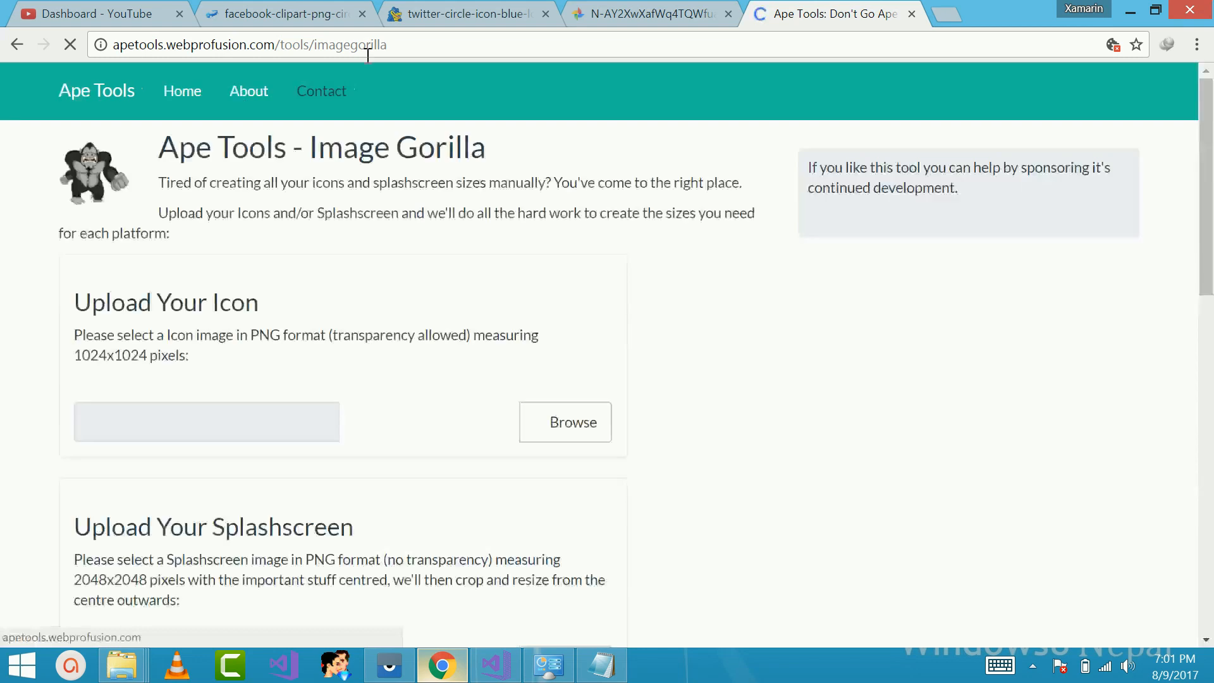
pyautogui.scroll(-3)
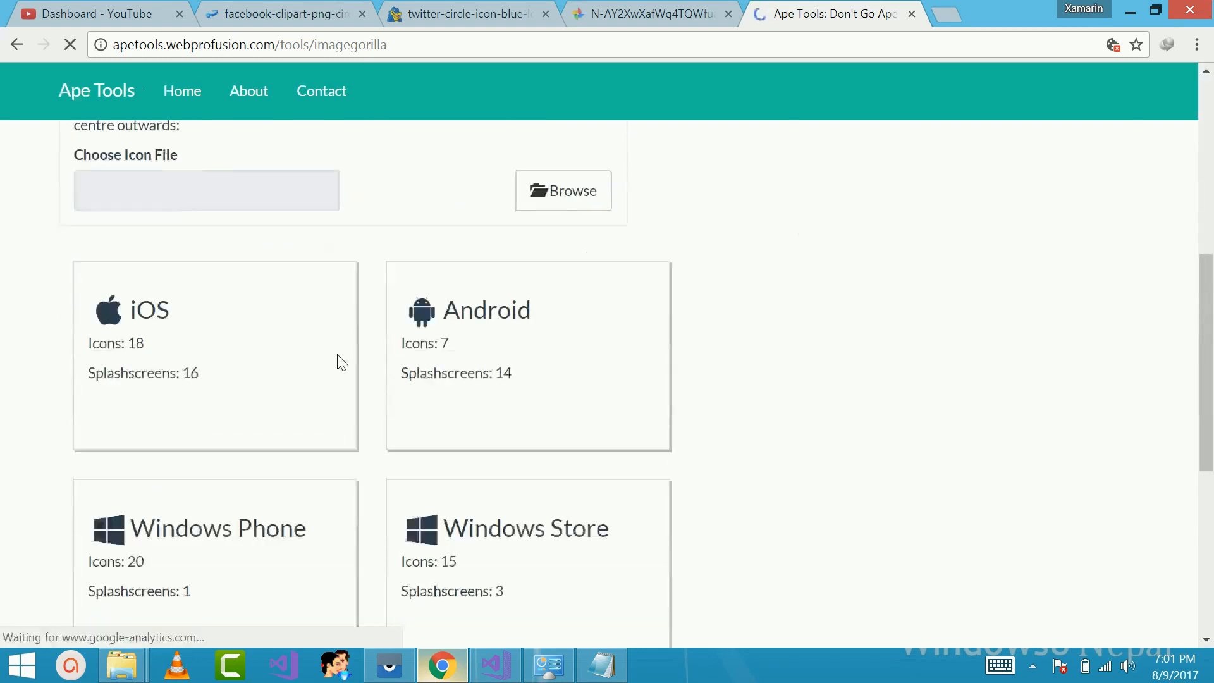
pyautogui.scroll(3)
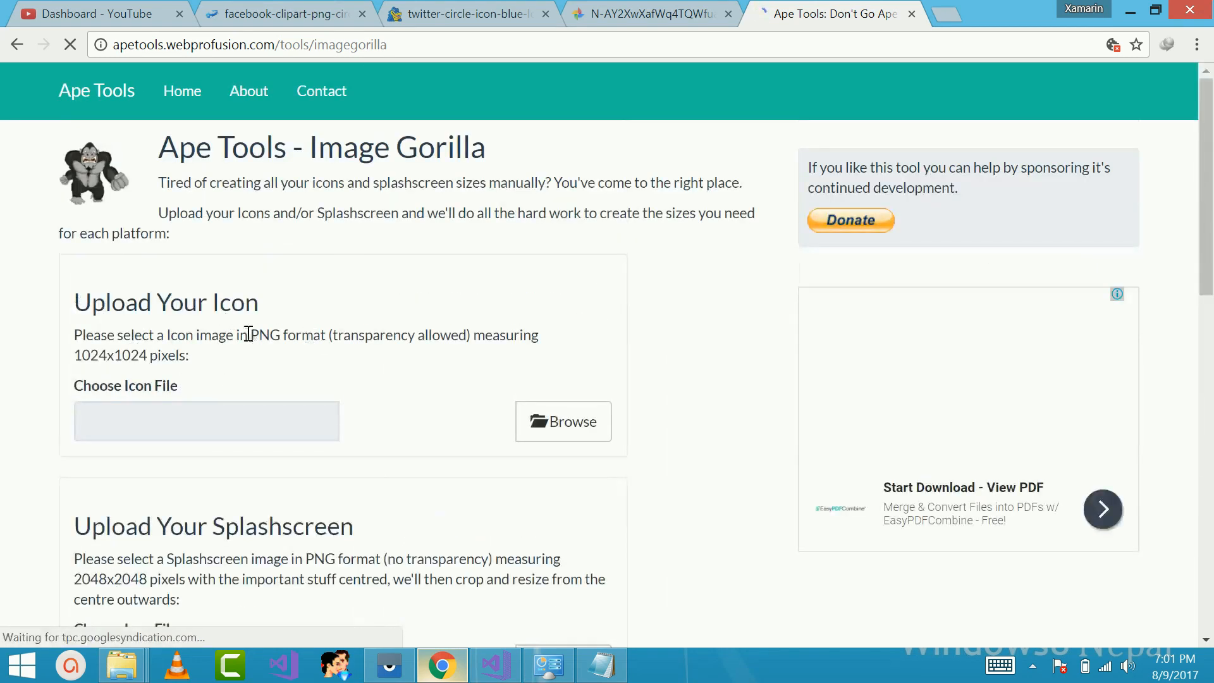
pyautogui.doubleClick(289, 335)
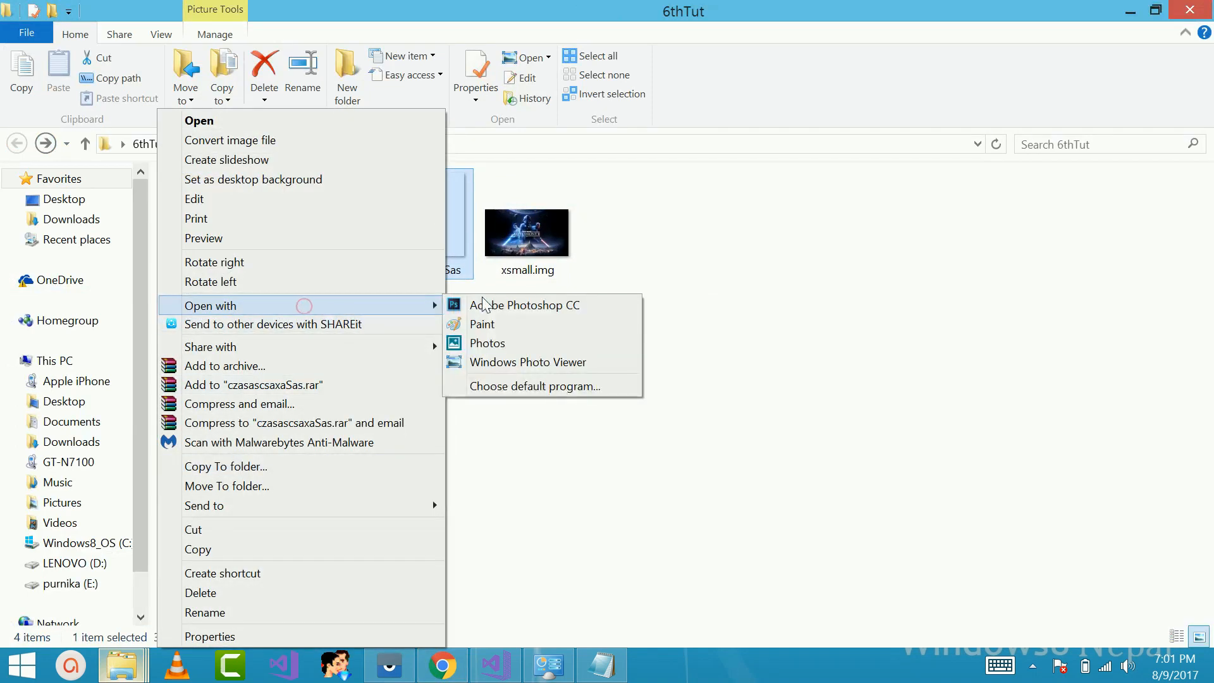
pyautogui.moveTo(524, 304)
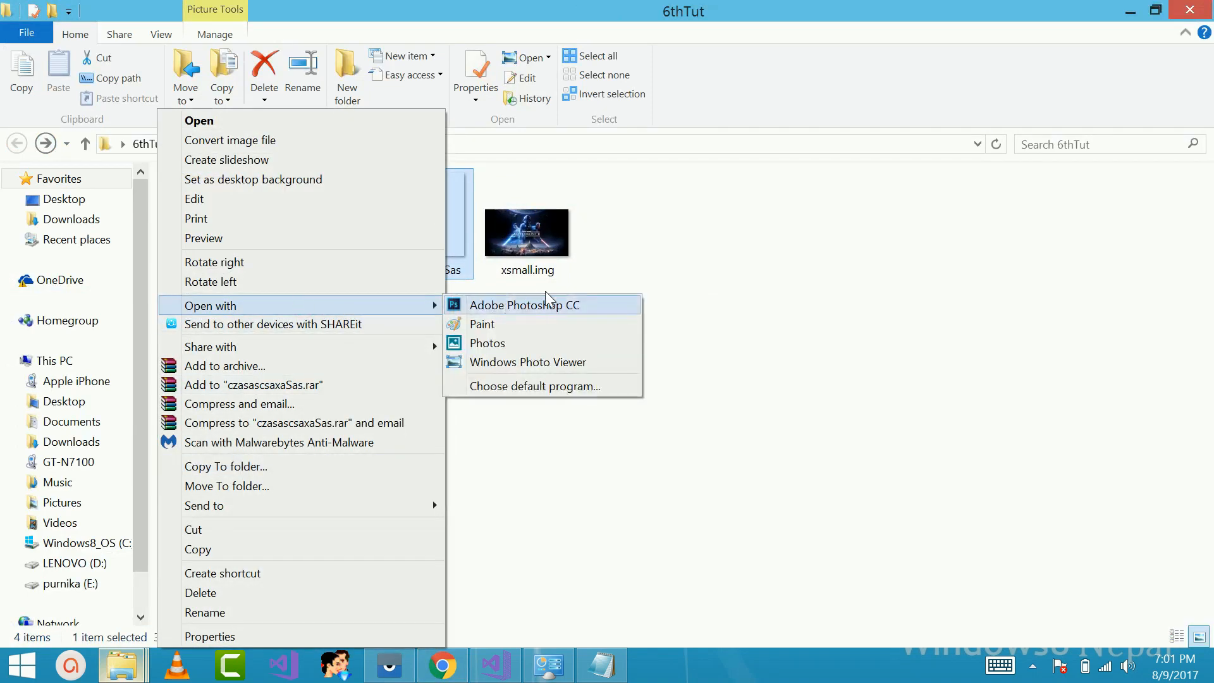
pyautogui.moveTo(534, 310)
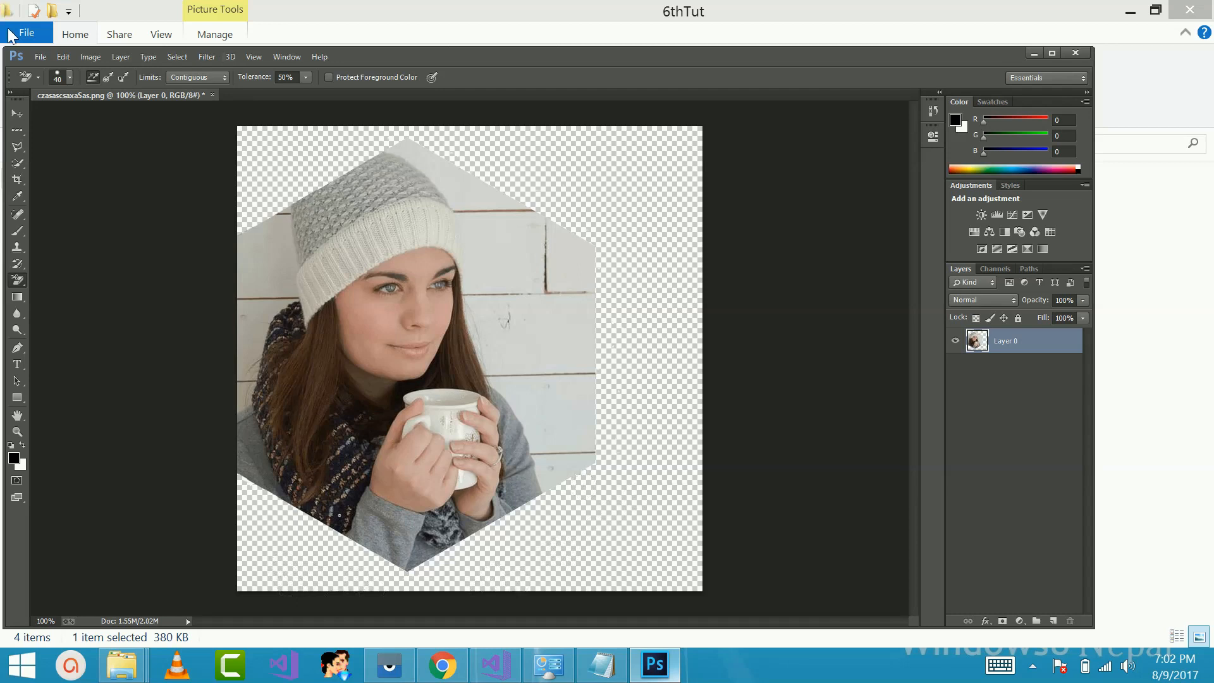
# Show Photoshop's File menu for the opened hexagon portrait PNG
pyautogui.click(38, 55)
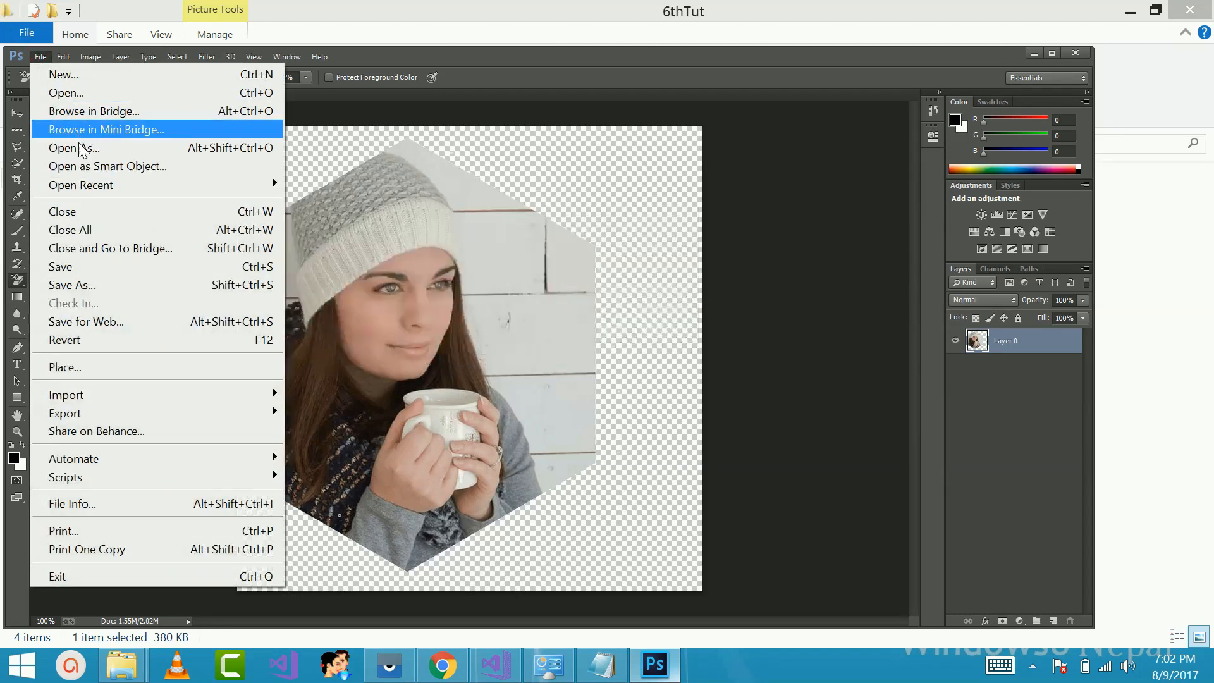
pyautogui.moveTo(143, 285)
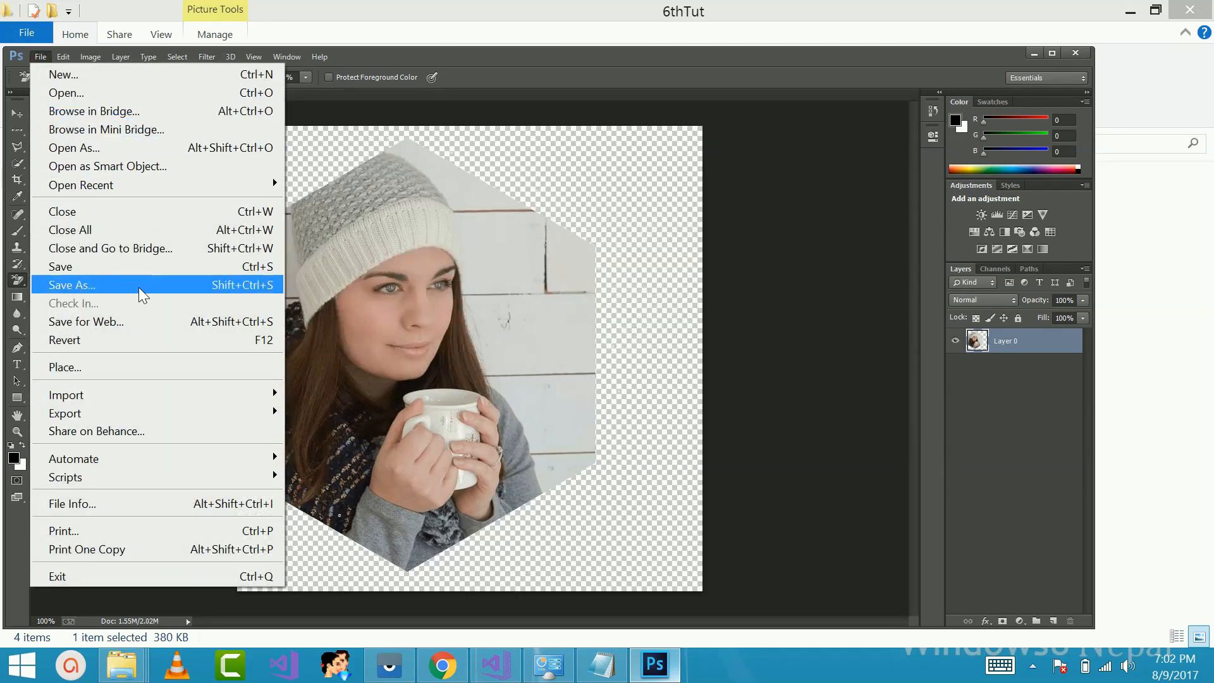
pyautogui.moveTo(1037, 62)
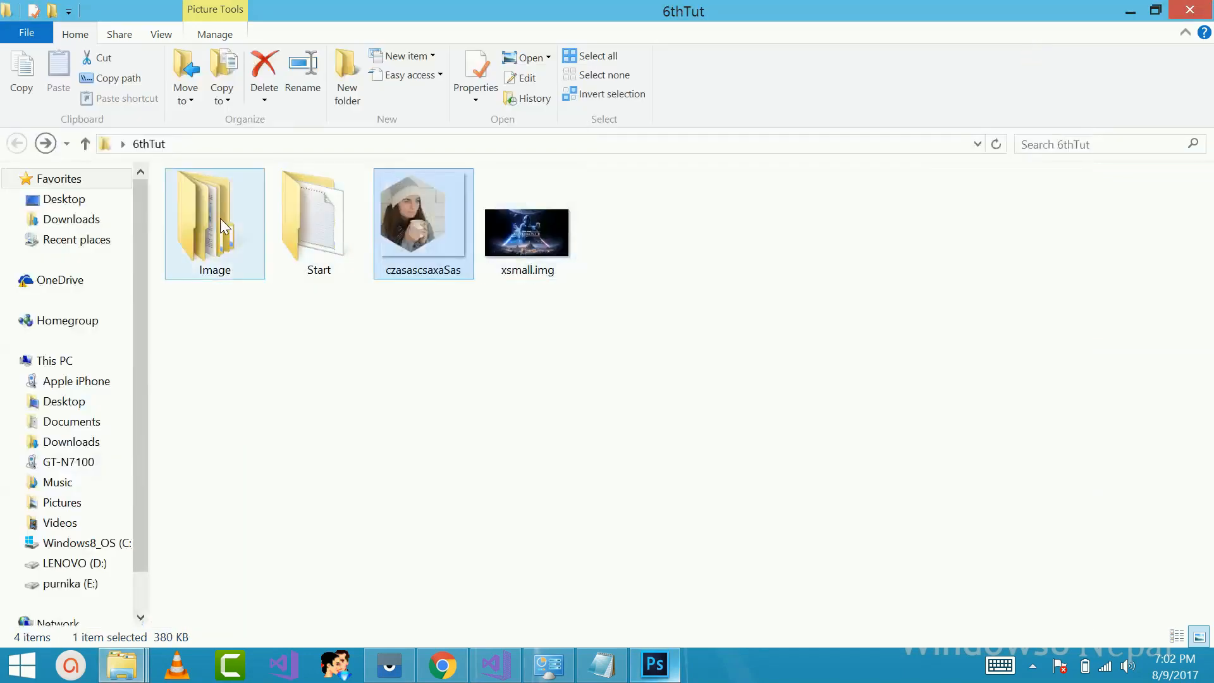
# Check in the file's Properties that the hexagon picture is a PNG
pyautogui.rightClick(423, 225)
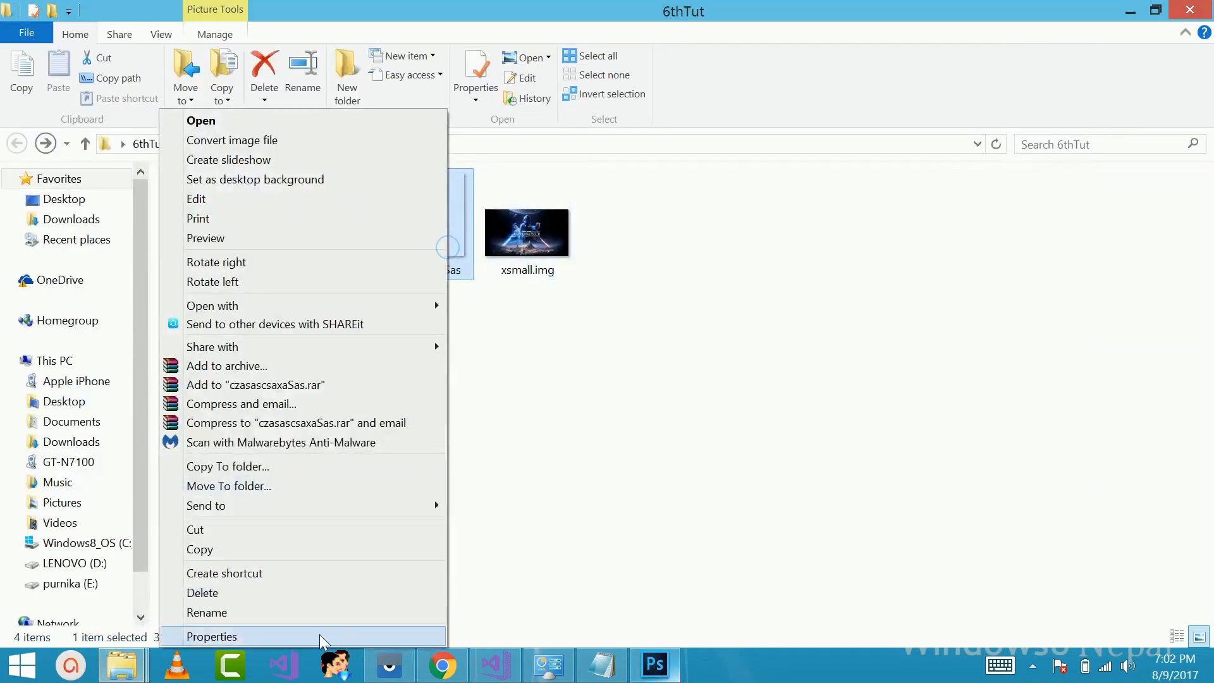
pyautogui.click(211, 635)
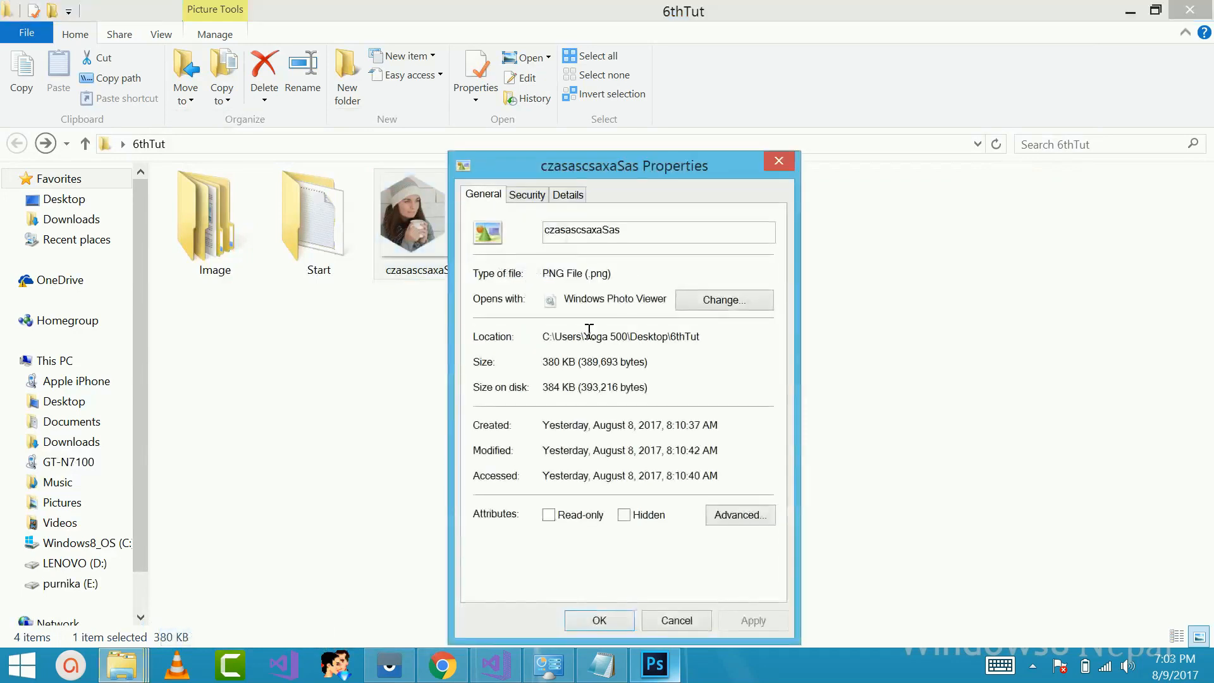
pyautogui.doubleClick(590, 273)
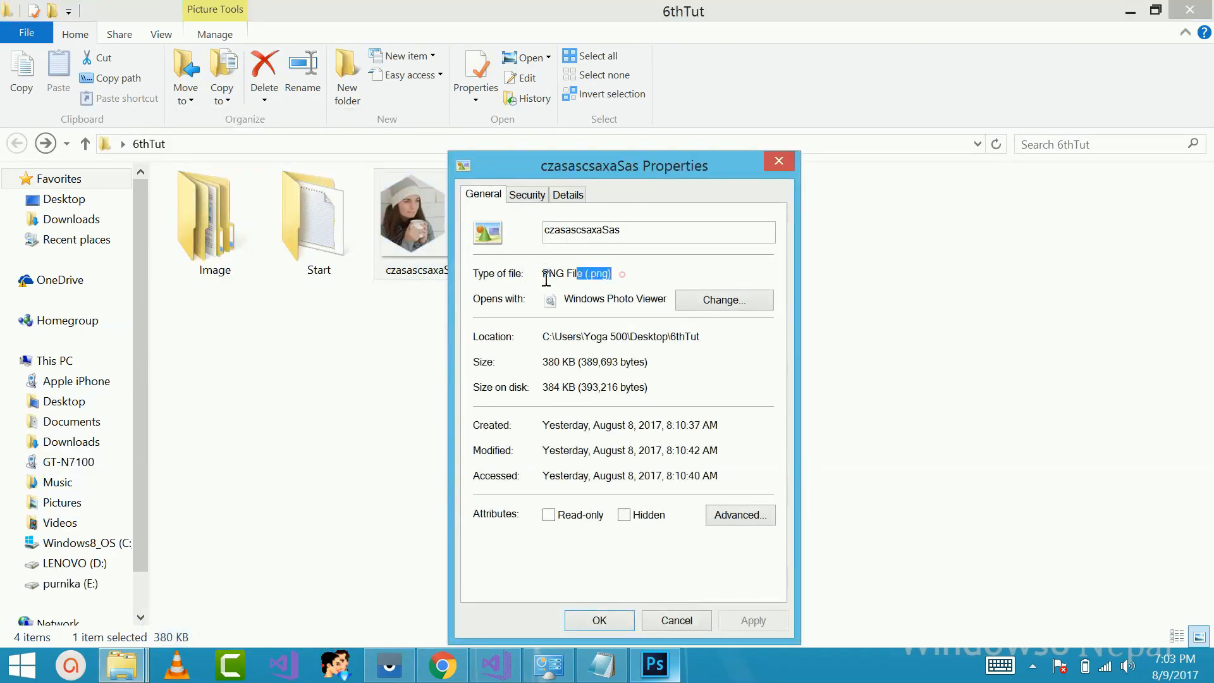
pyautogui.click(674, 620)
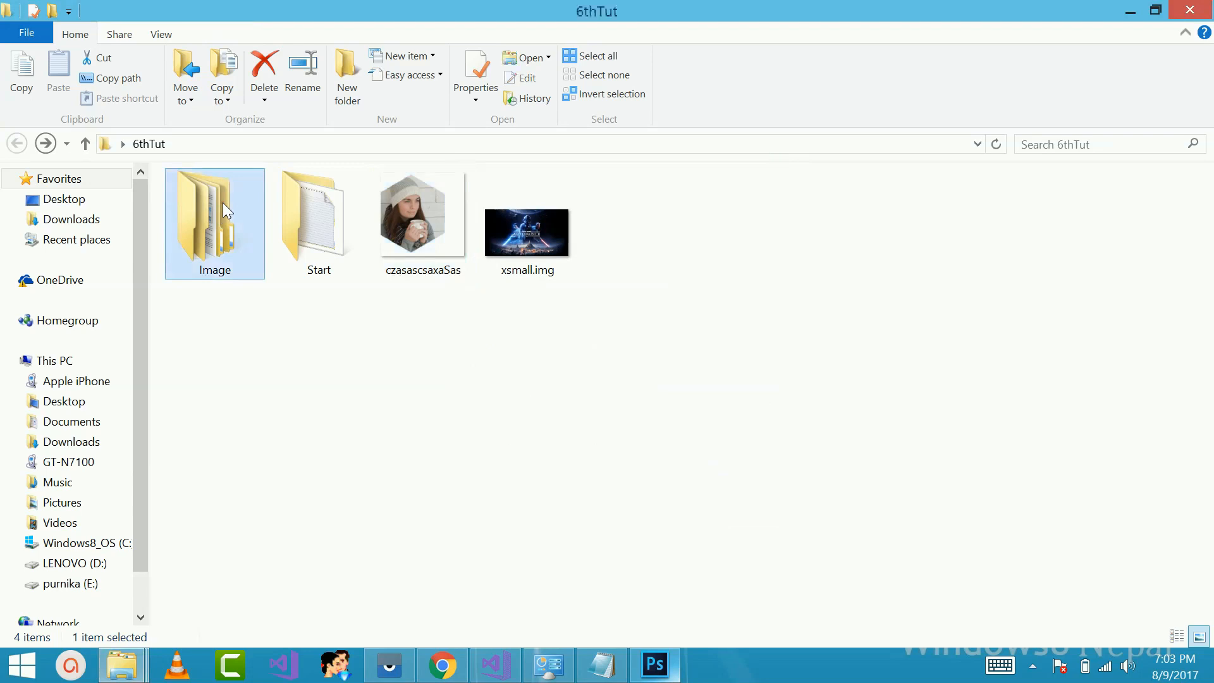
# Open the Image folder's android subfolder showing the mipmap folders and playstore-icon
pyautogui.doubleClick(214, 217)
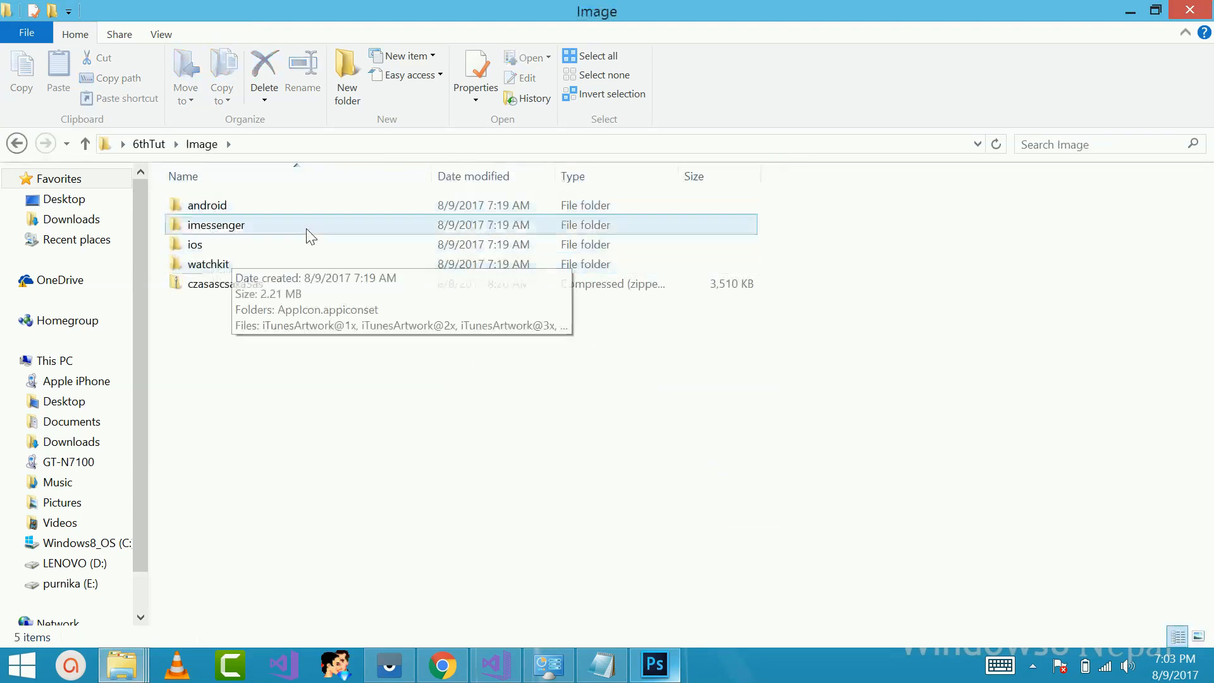
pyautogui.moveTo(494, 665)
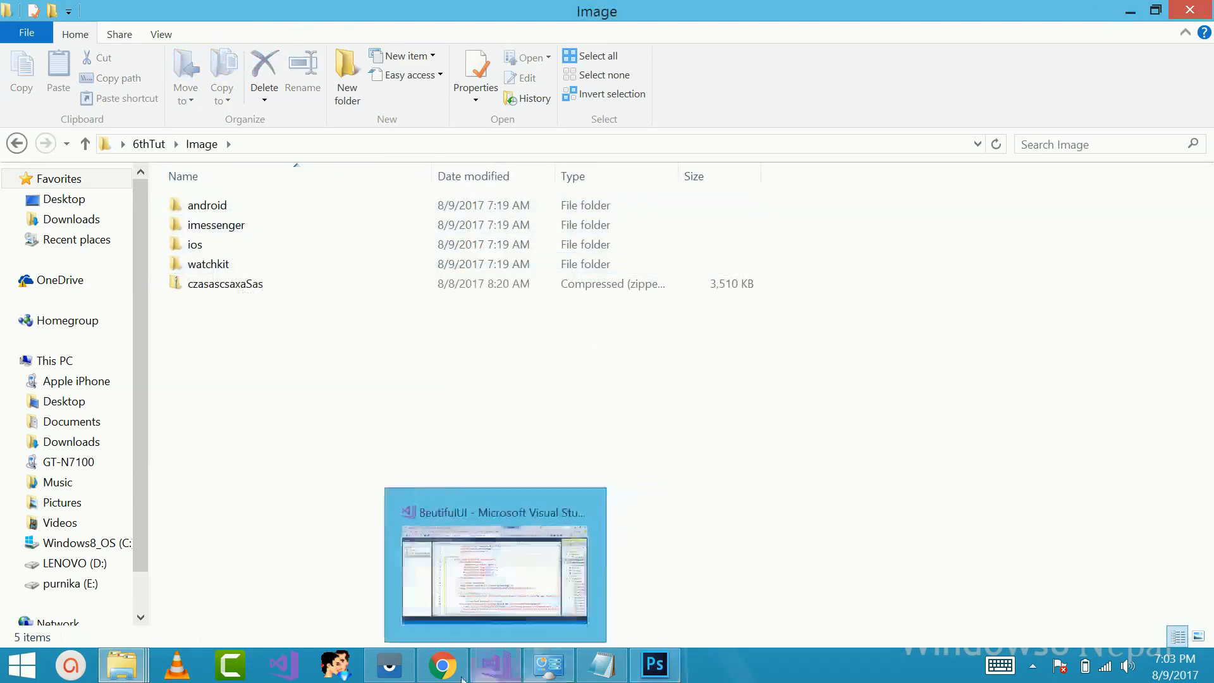
pyautogui.click(206, 205)
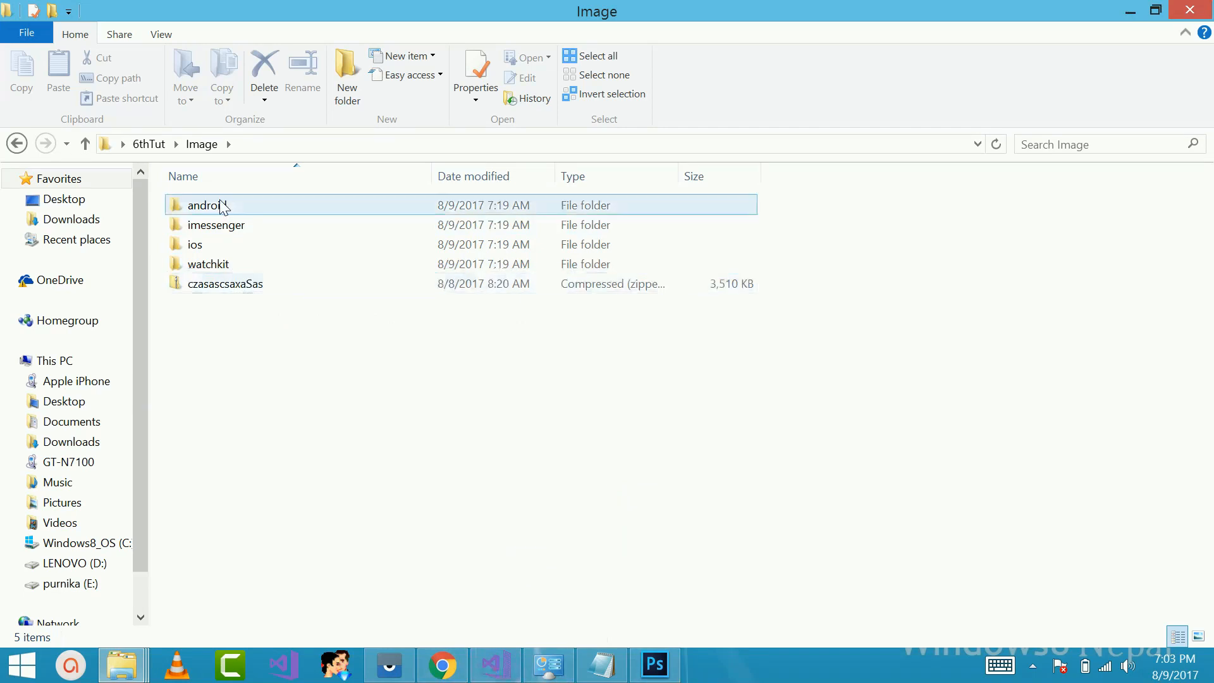
pyautogui.doubleClick(205, 204)
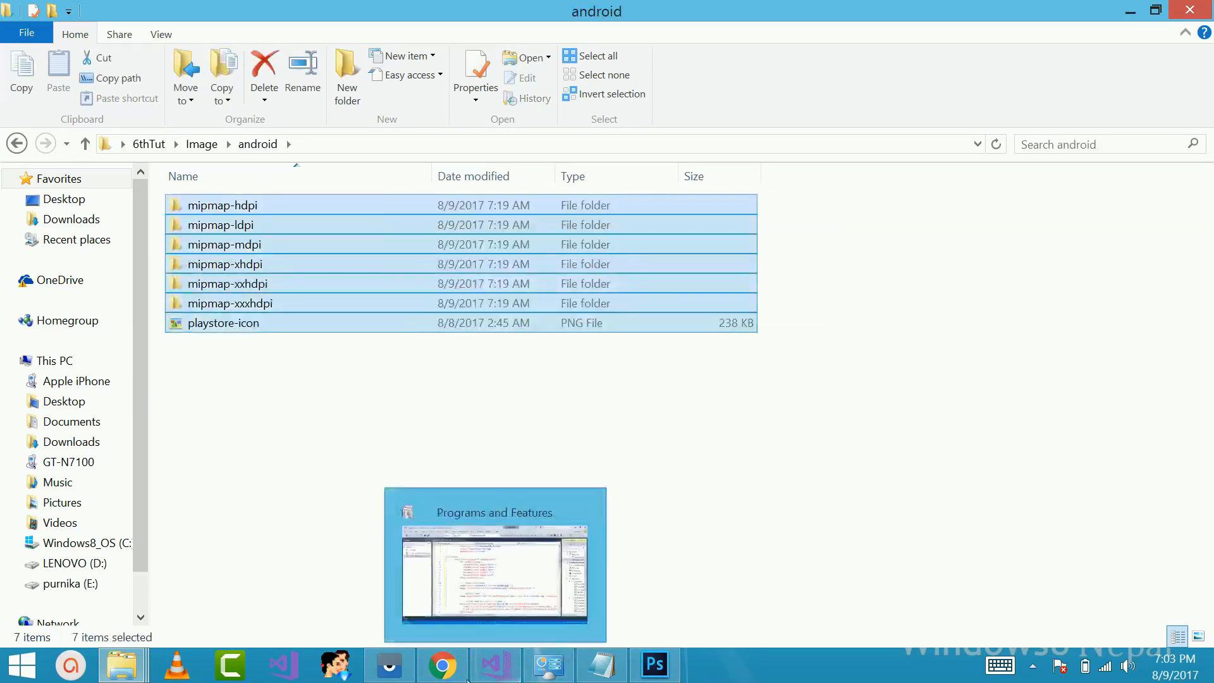
pyautogui.click(494, 563)
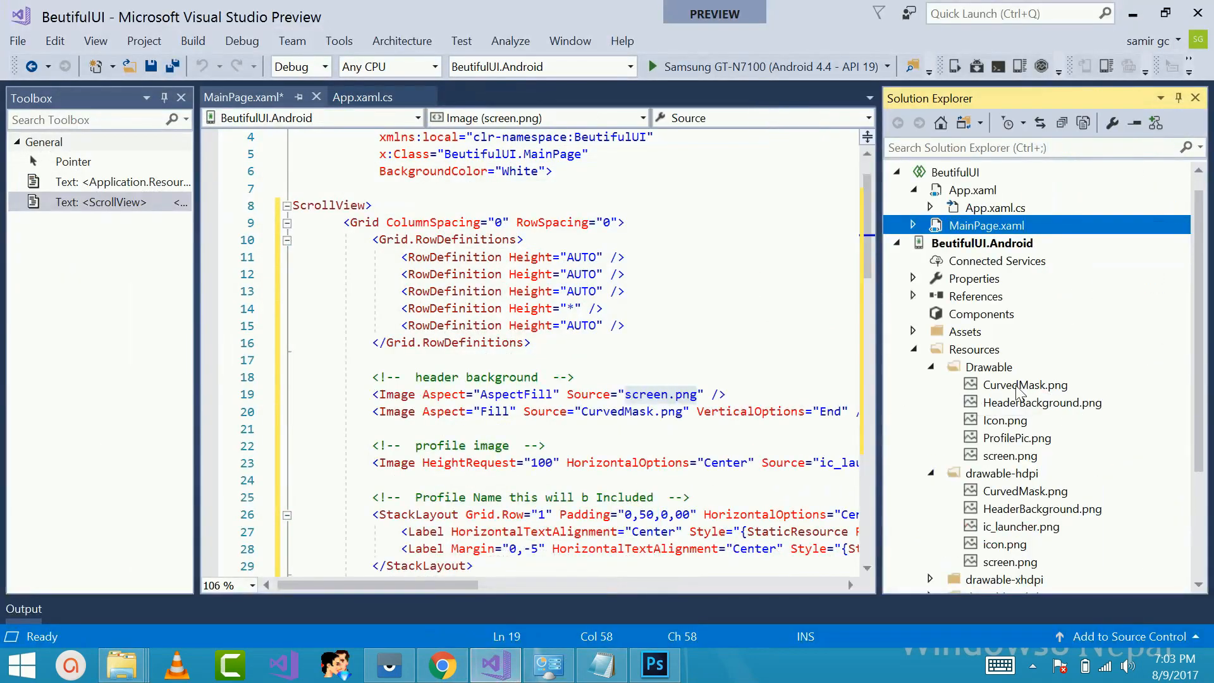
# Bring the GT N7100 emulator running the BeutifulUI profile page to the front
pyautogui.click(930, 384)
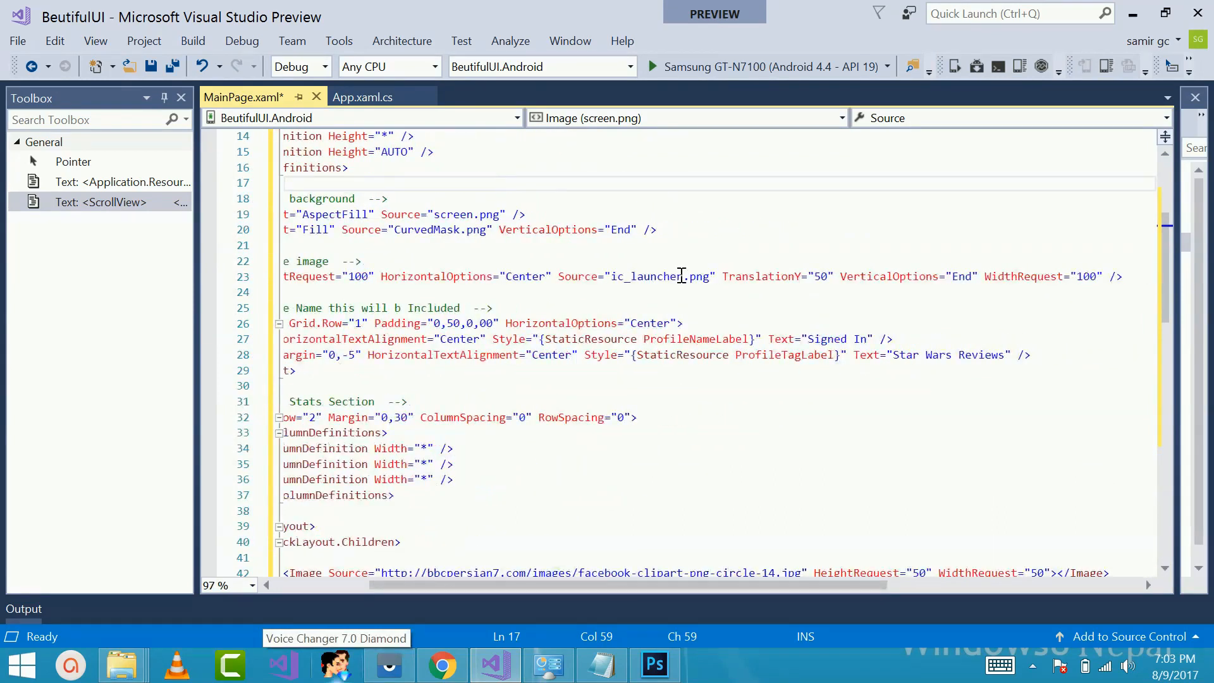
pyautogui.moveTo(387, 664)
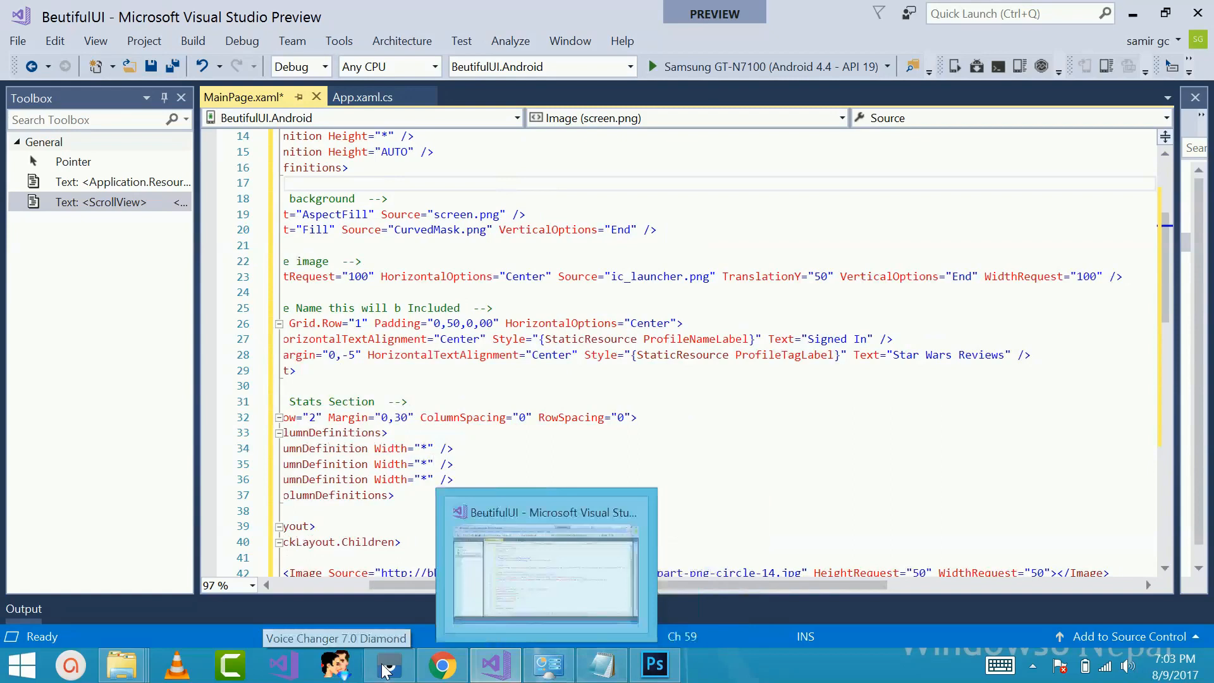
pyautogui.click(387, 663)
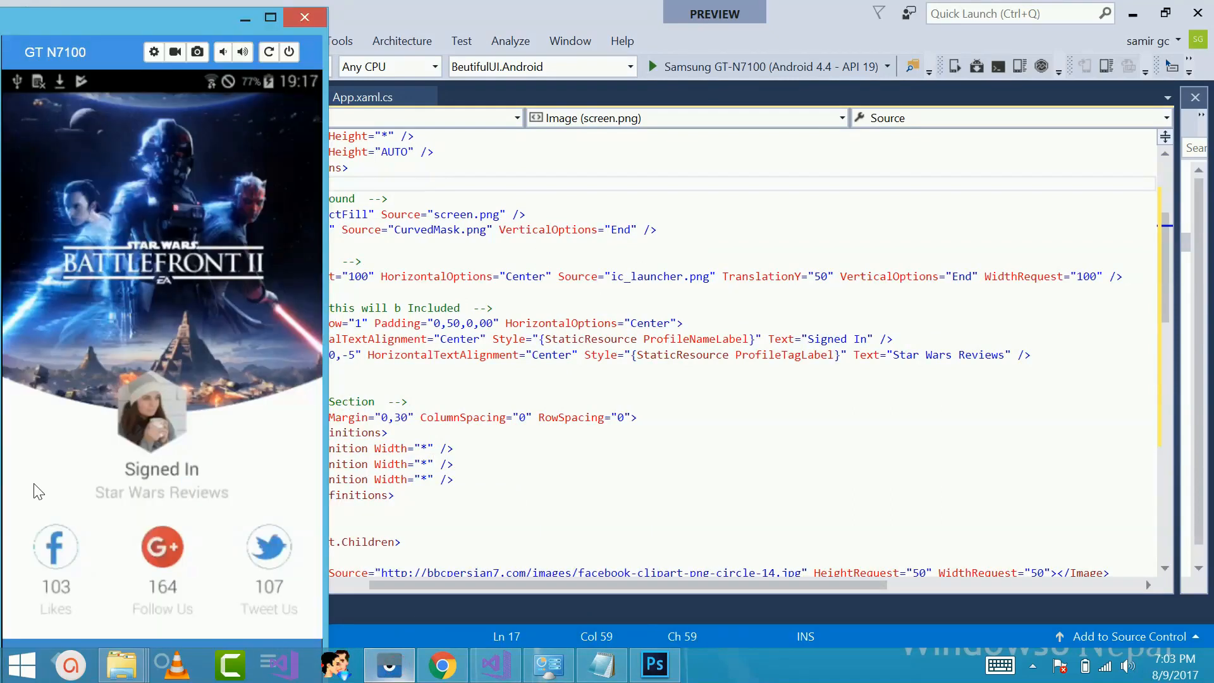
pyautogui.moveTo(1092, 276)
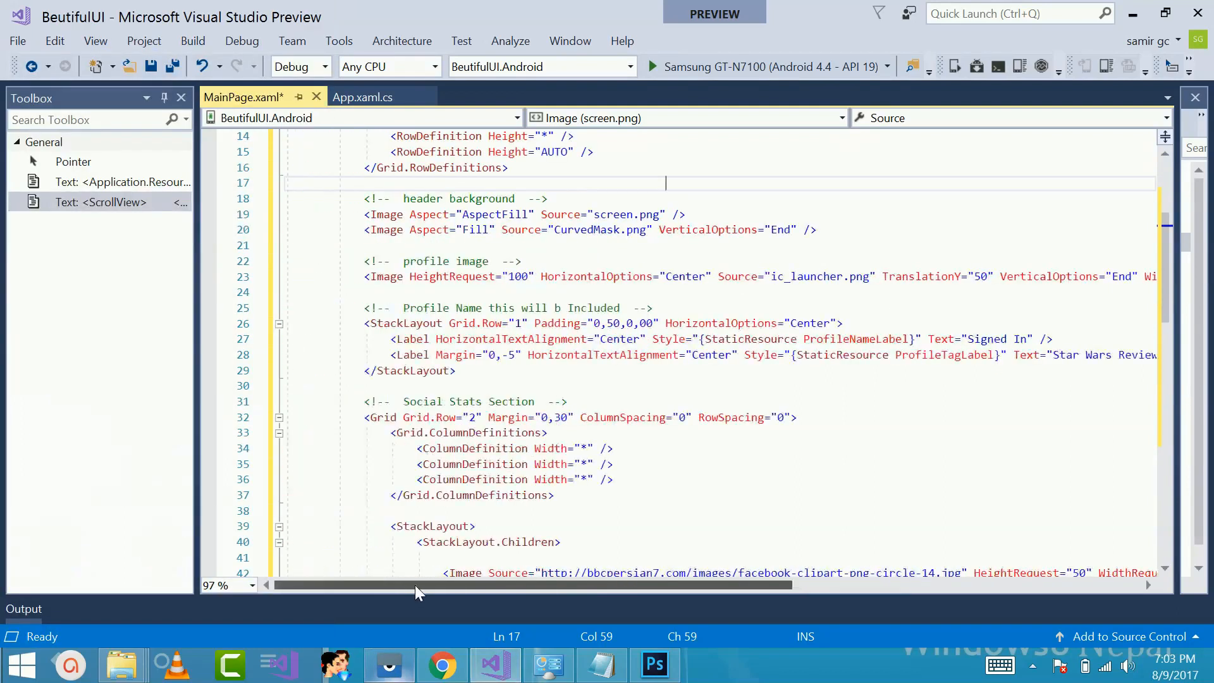
# Review the profile name Label styles in MainPage.xaml, then return to the solution tree
pyautogui.click(518, 307)
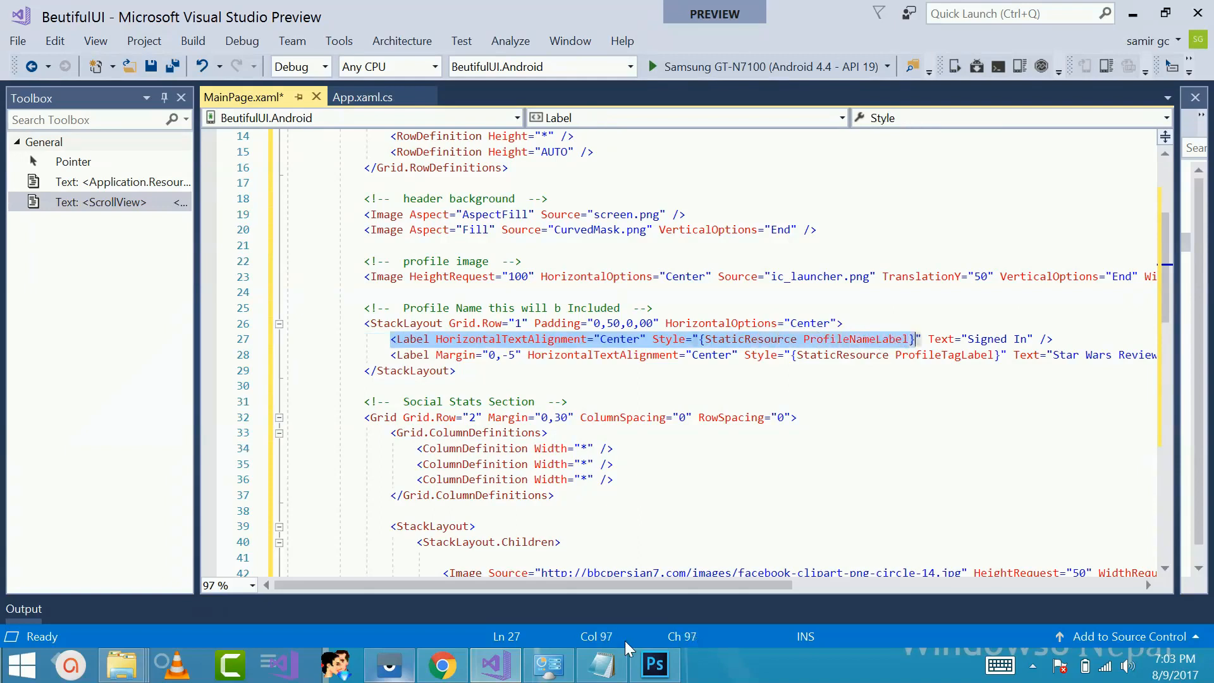
pyautogui.moveTo(600, 664)
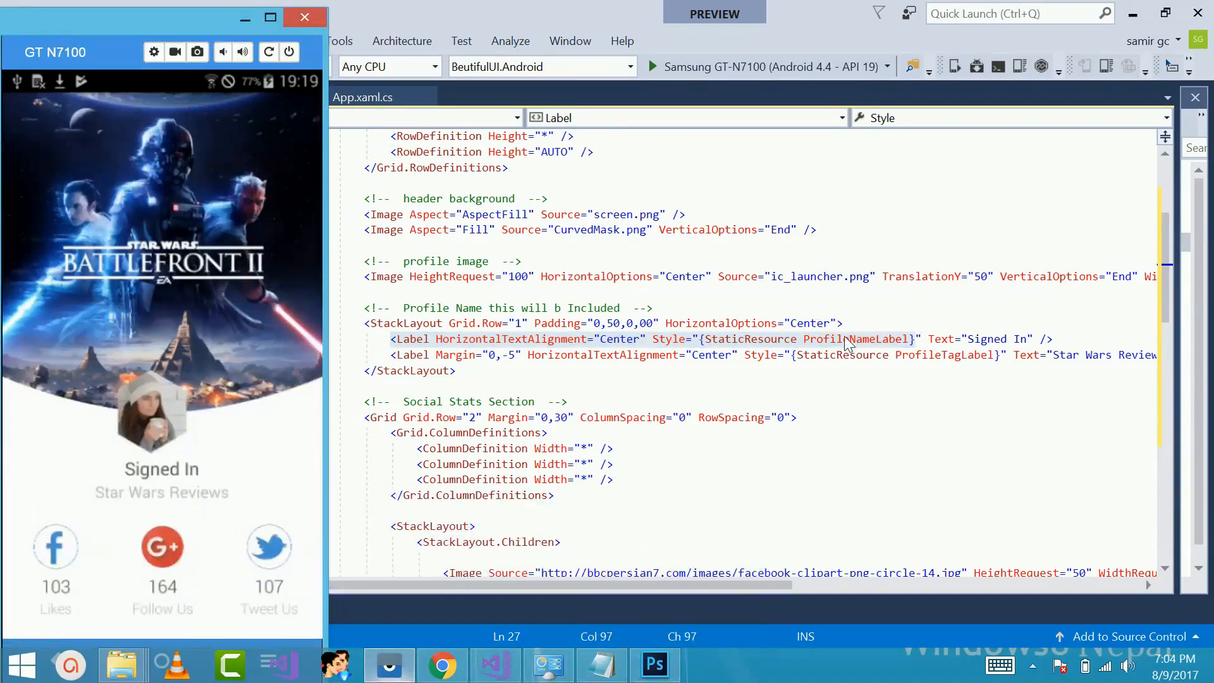
pyautogui.moveTo(770, 340)
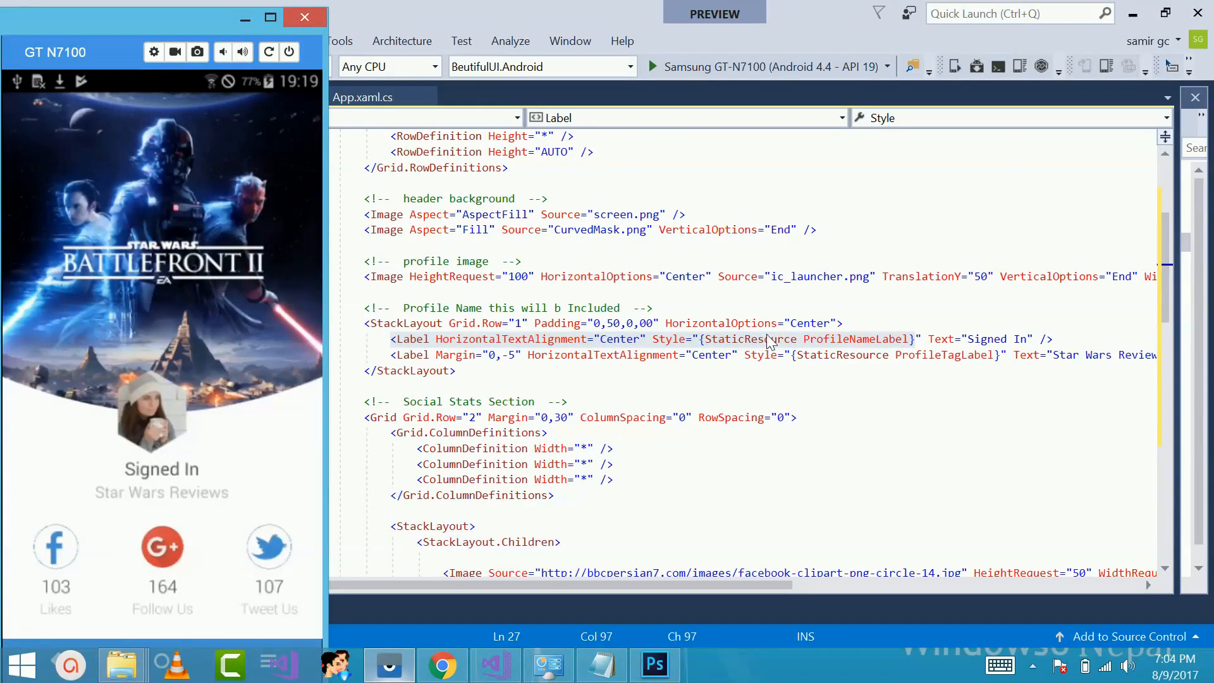
pyautogui.moveTo(952, 354)
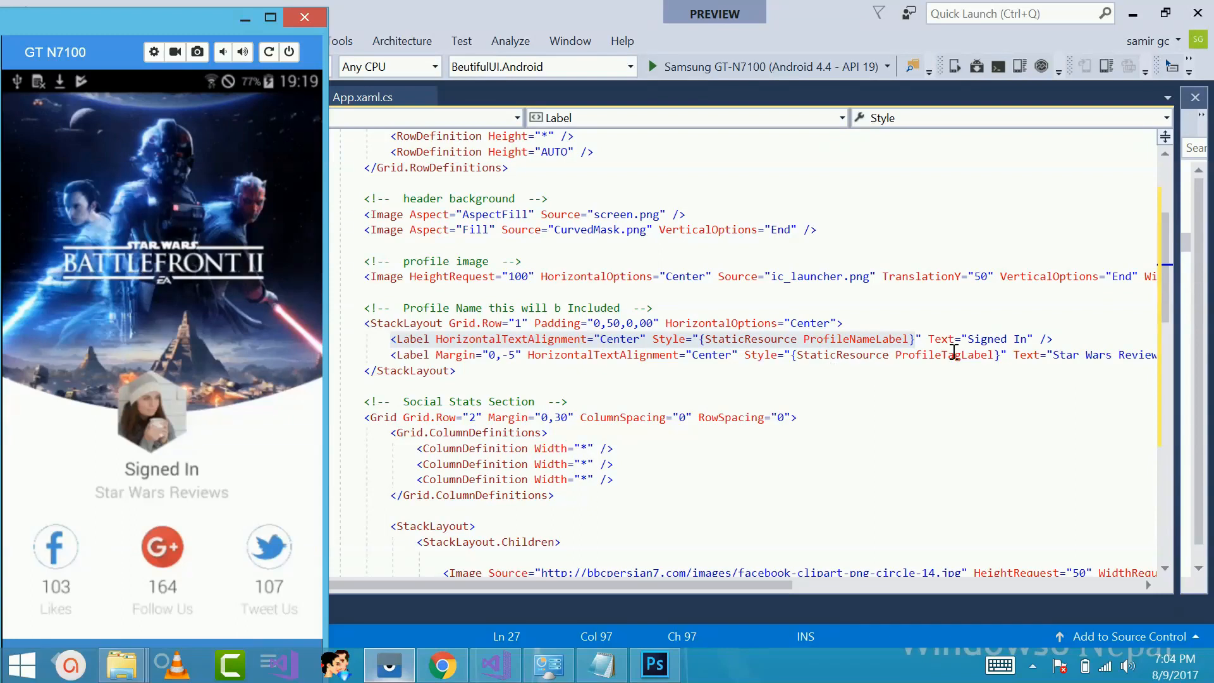
pyautogui.moveTo(91, 496)
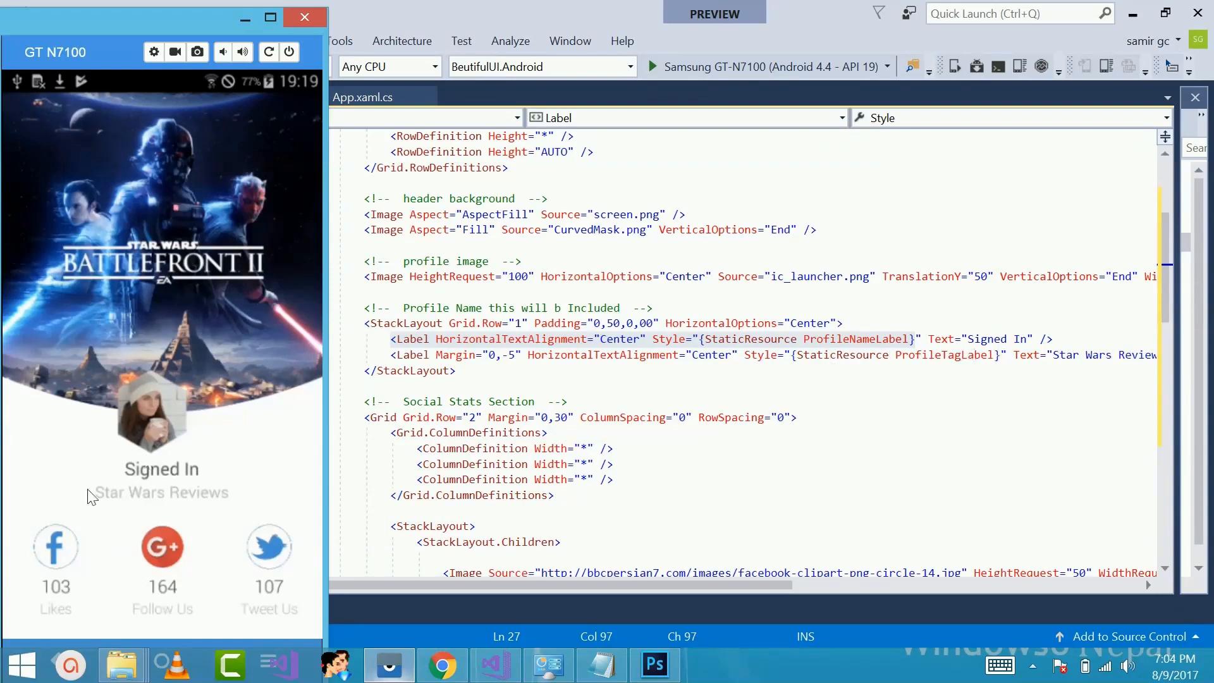
pyautogui.moveTo(199, 498)
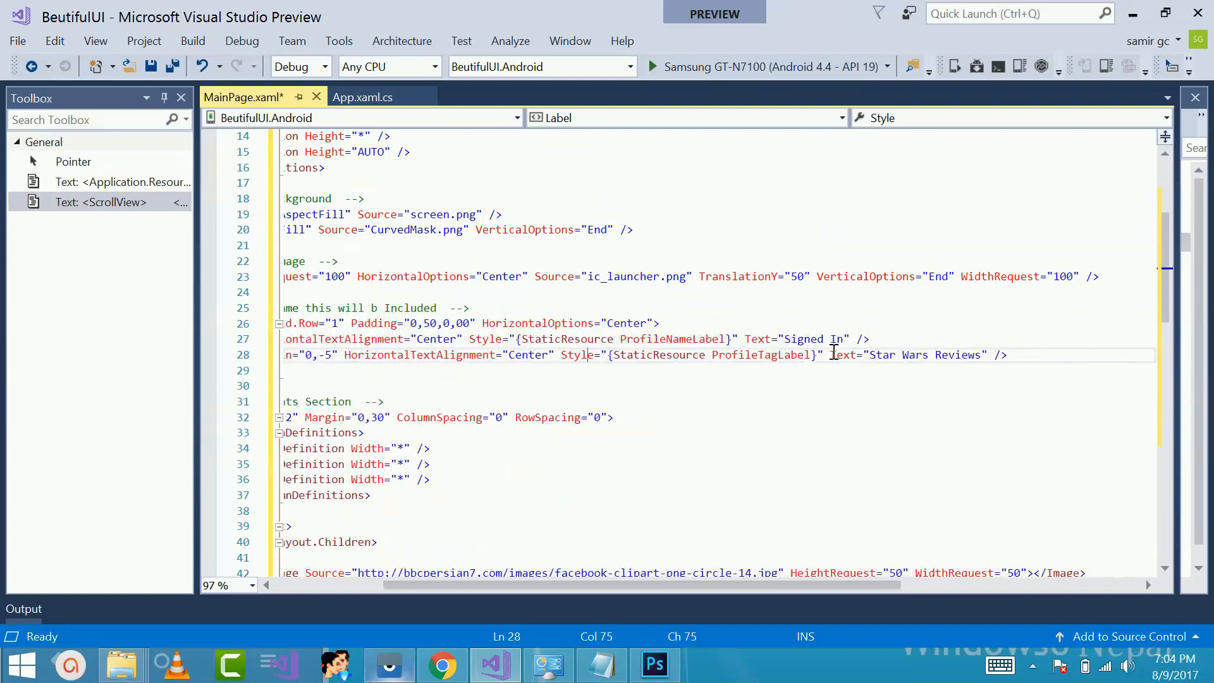
pyautogui.hscroll(-3)
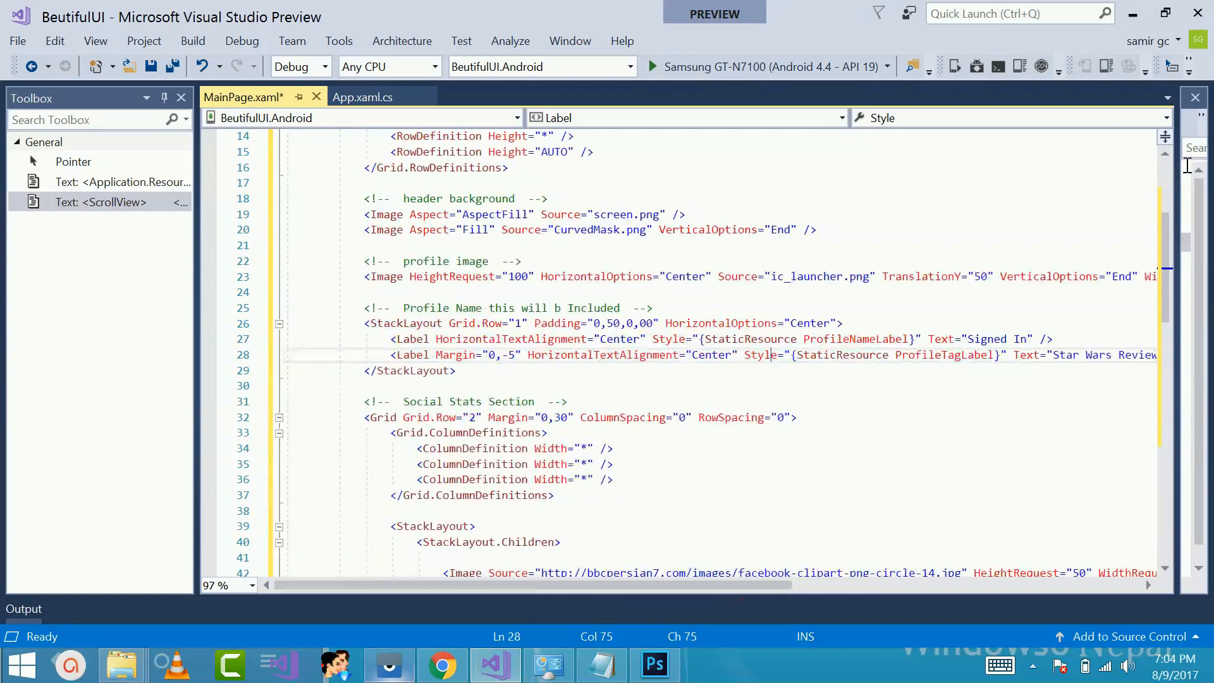
pyautogui.click(1194, 98)
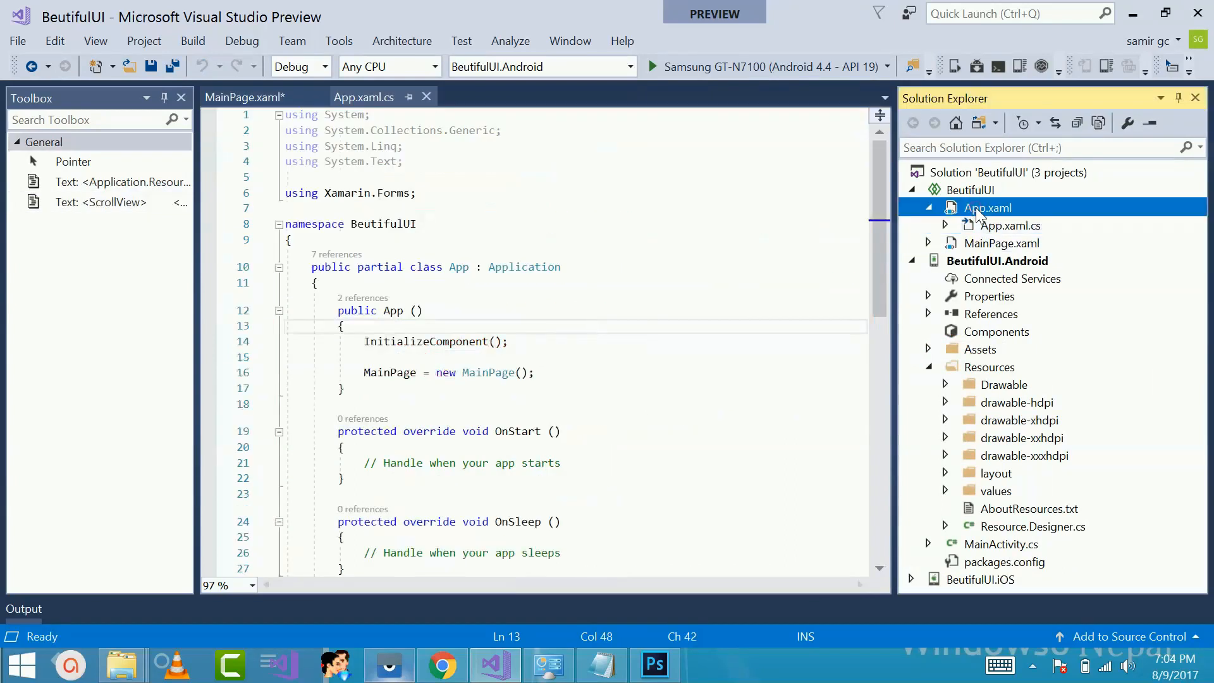
pyautogui.moveTo(1073, 207)
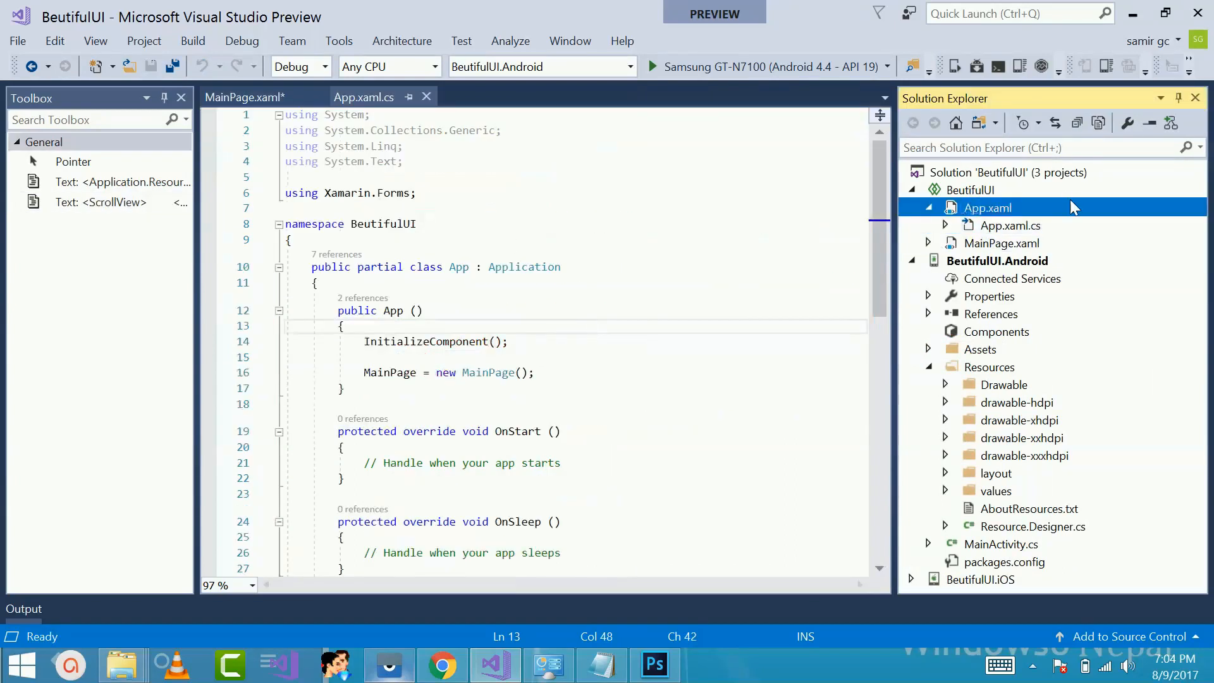
# Open App.xaml and scroll through its colors and fonts, then bring the emulator forward
pyautogui.doubleClick(987, 207)
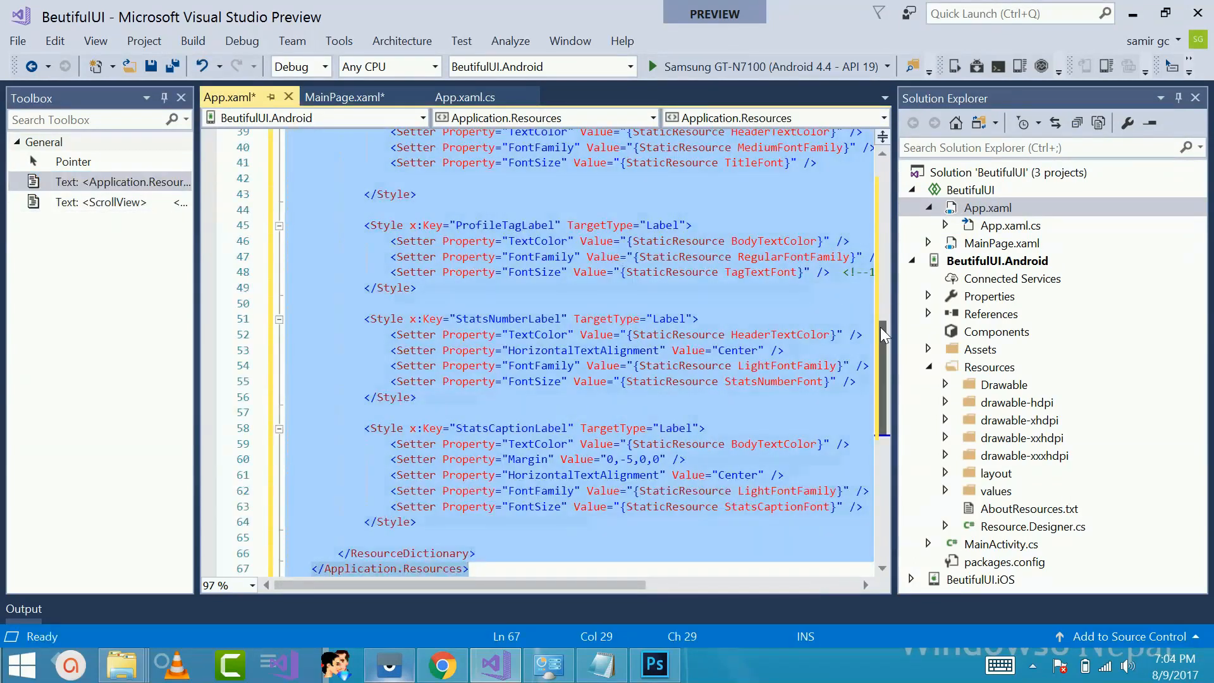
pyautogui.scroll(3)
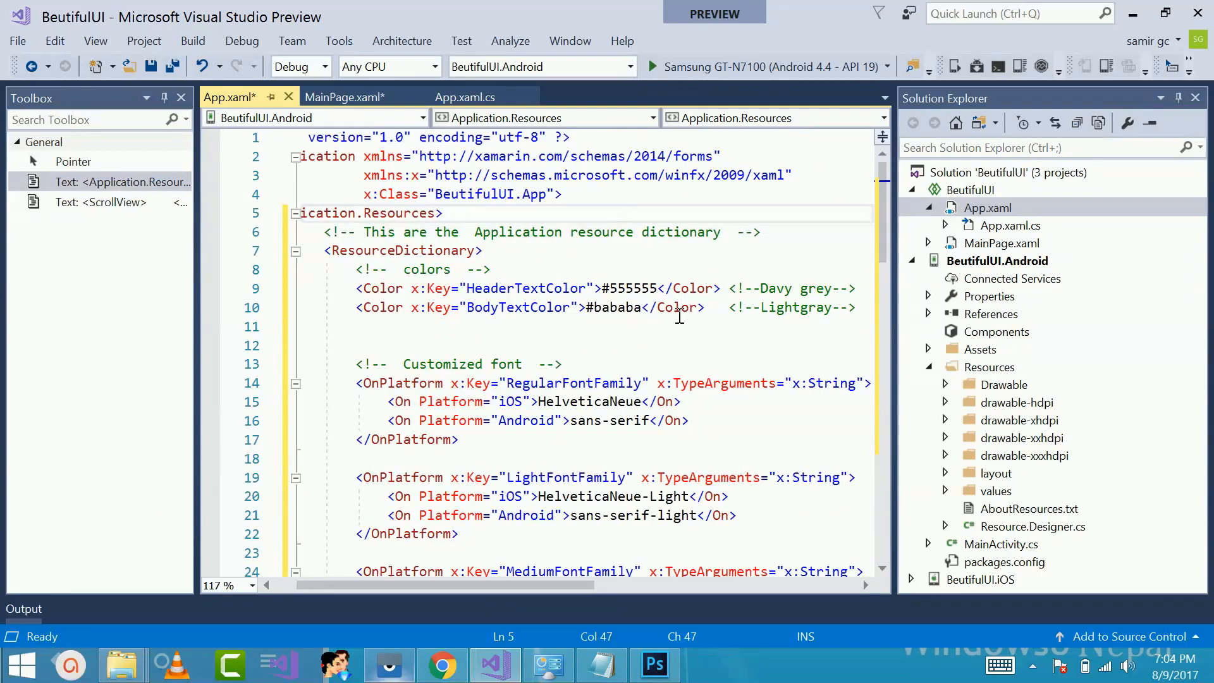
pyautogui.scroll(-3)
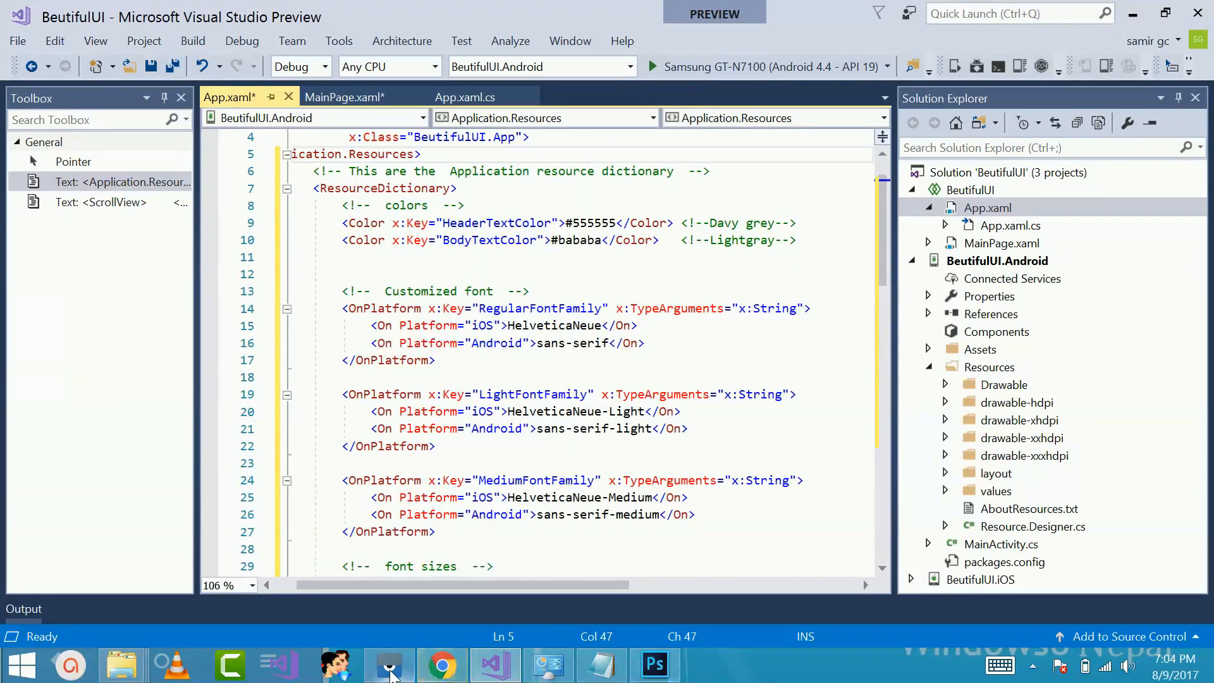
pyautogui.click(386, 665)
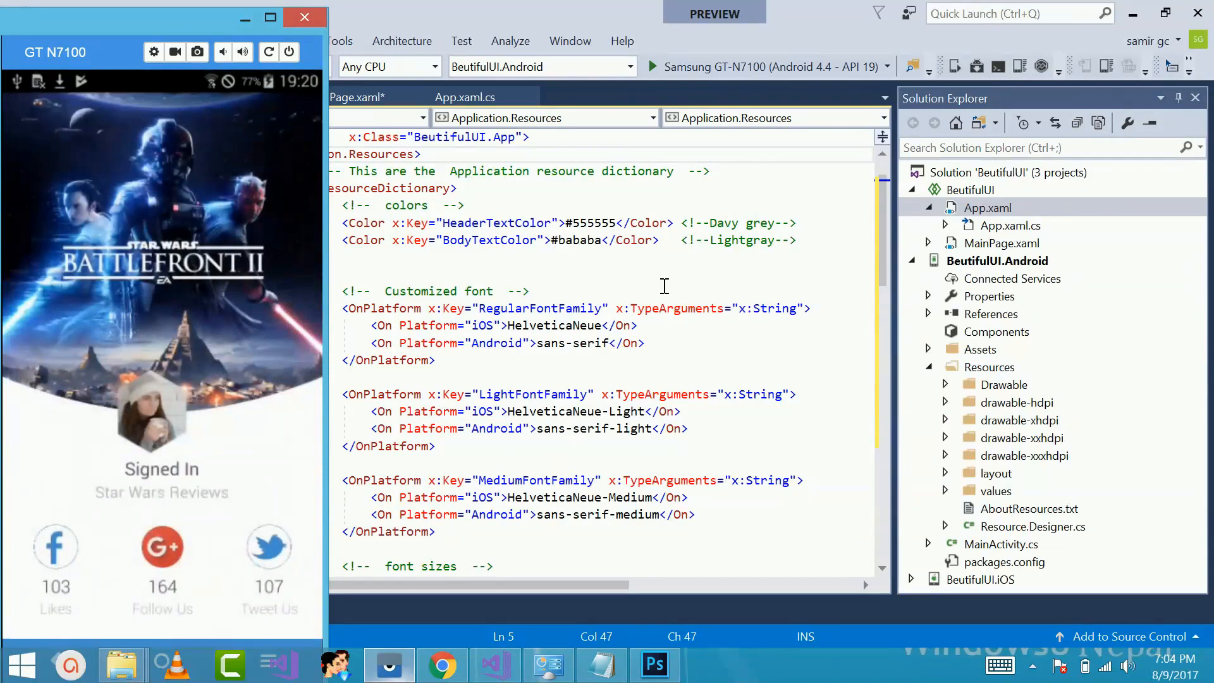
pyautogui.moveTo(266, 532)
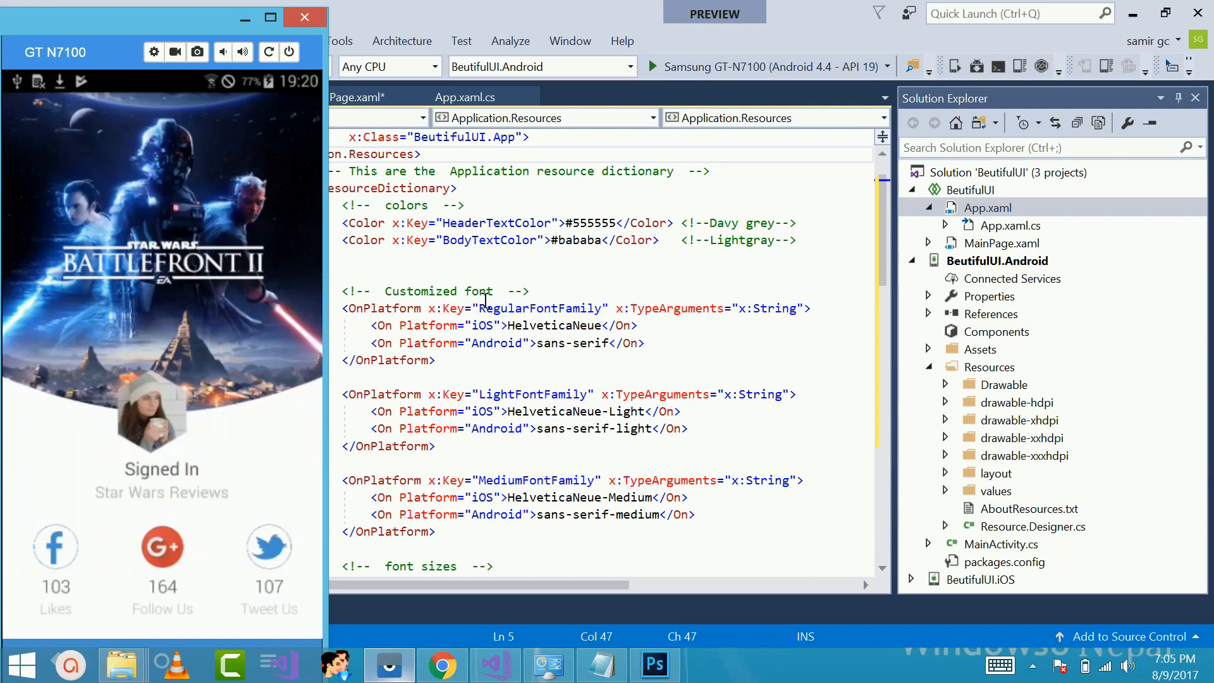
pyautogui.moveTo(885, 244)
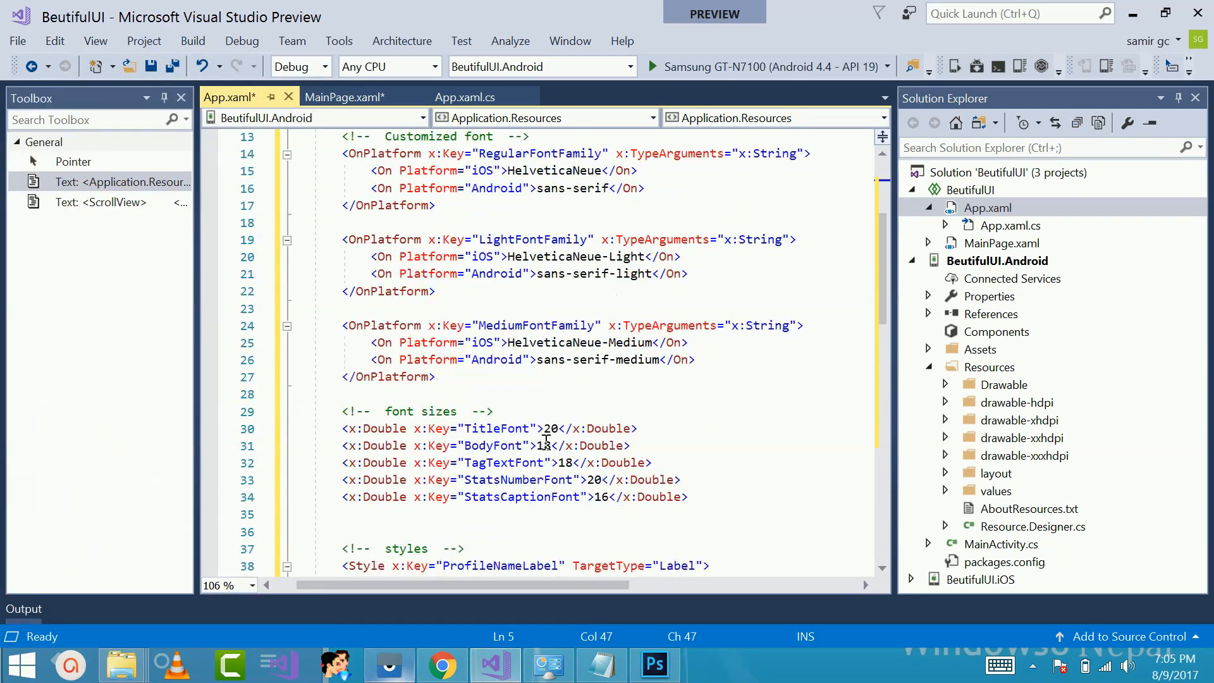
pyautogui.moveTo(532, 462)
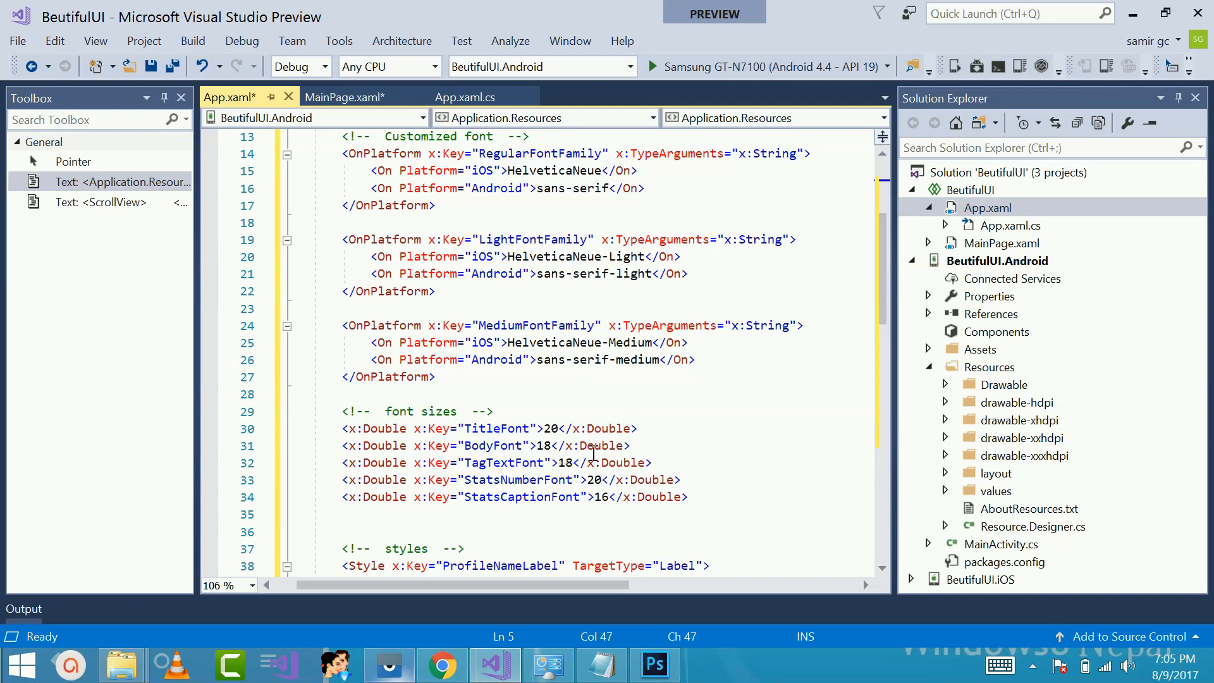
pyautogui.scroll(-3)
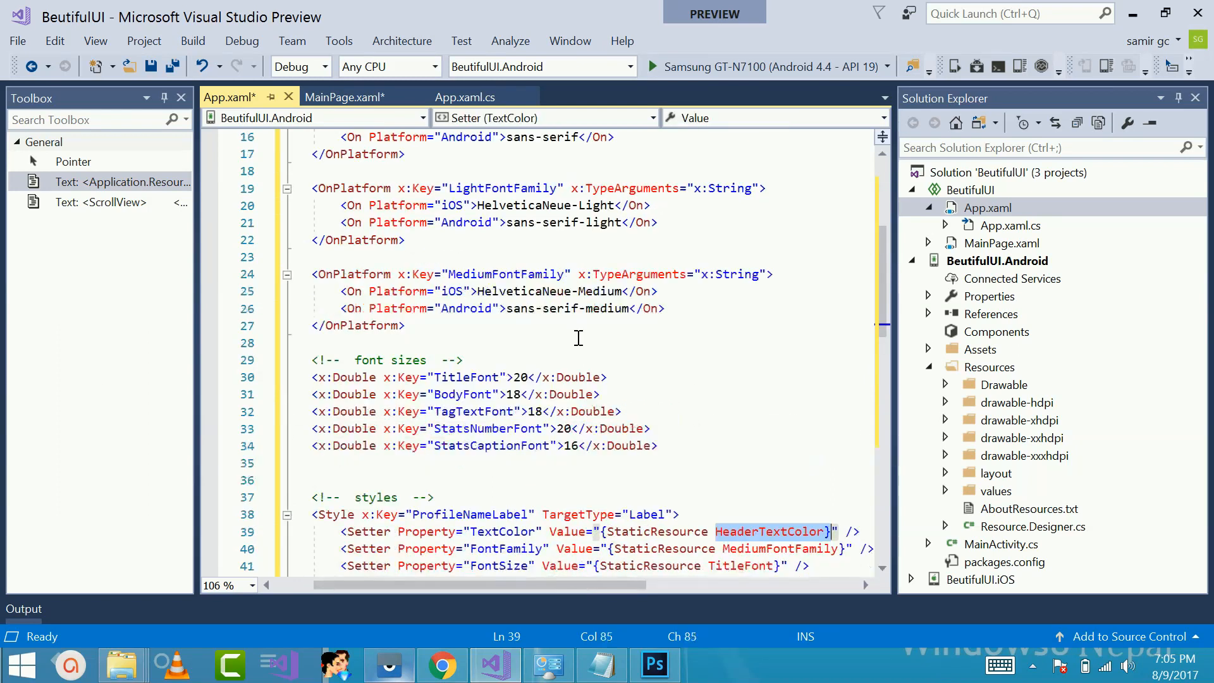
pyautogui.scroll(3)
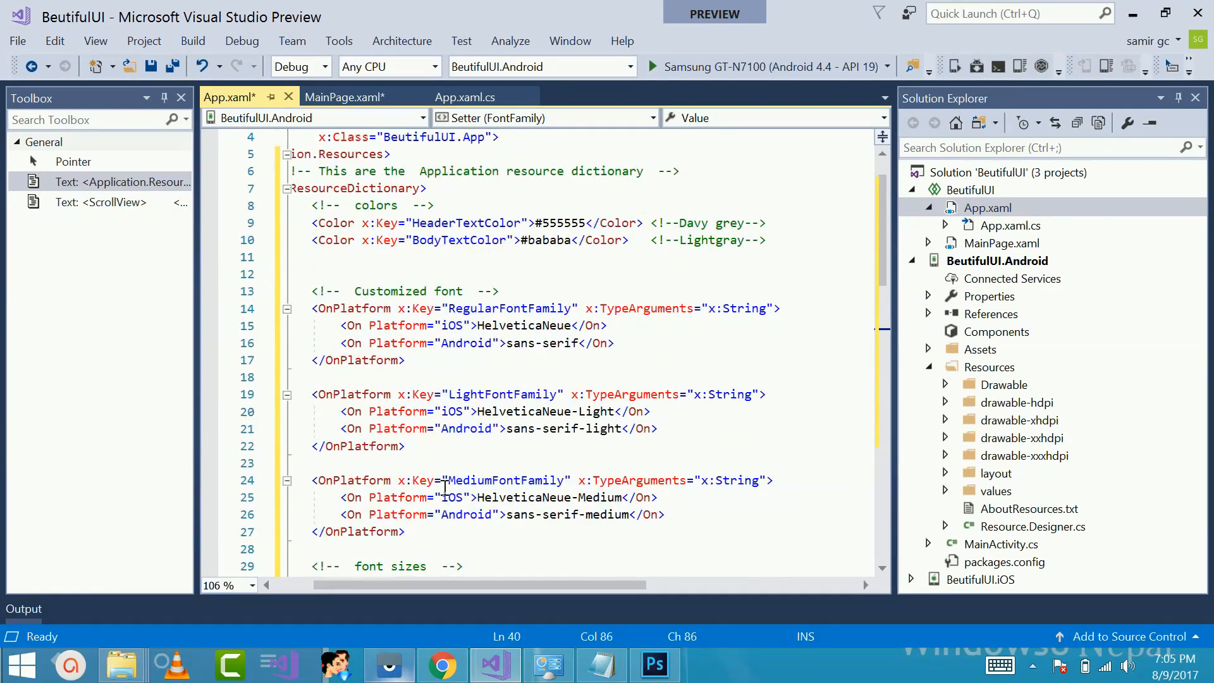
pyautogui.doubleClick(503, 479)
pyautogui.write('<Setter Property="FontSize" Value="{StaticResource TitleFont}" />')
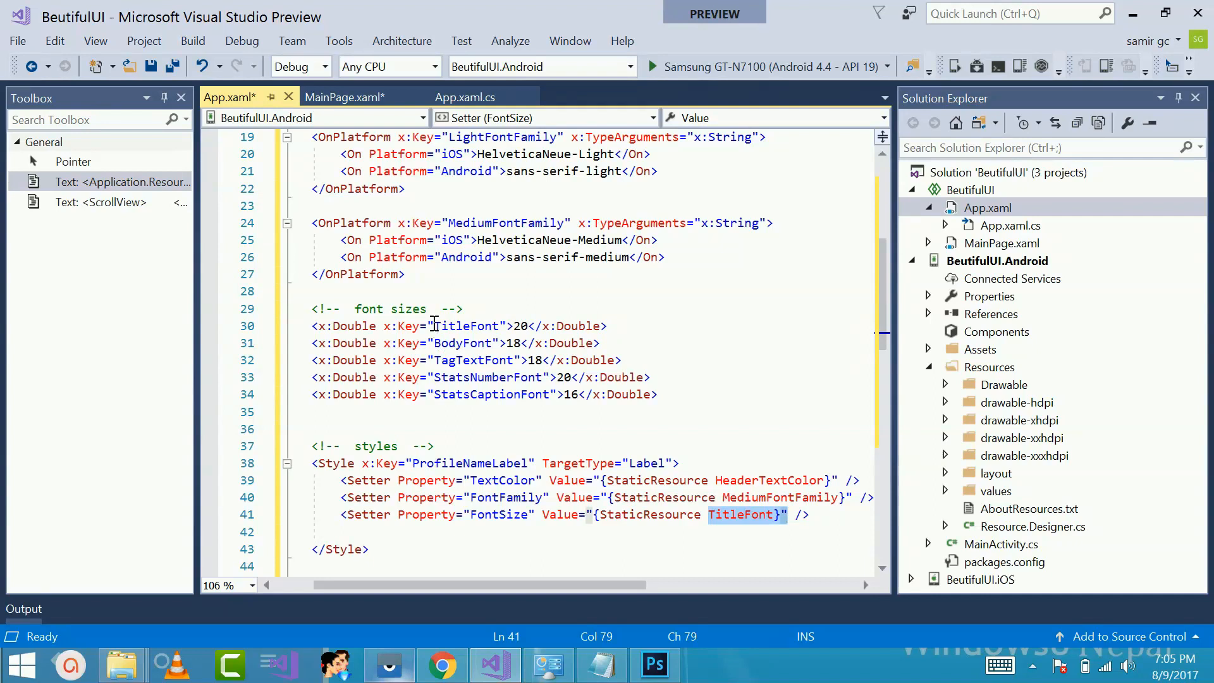
pyautogui.doubleClick(467, 325)
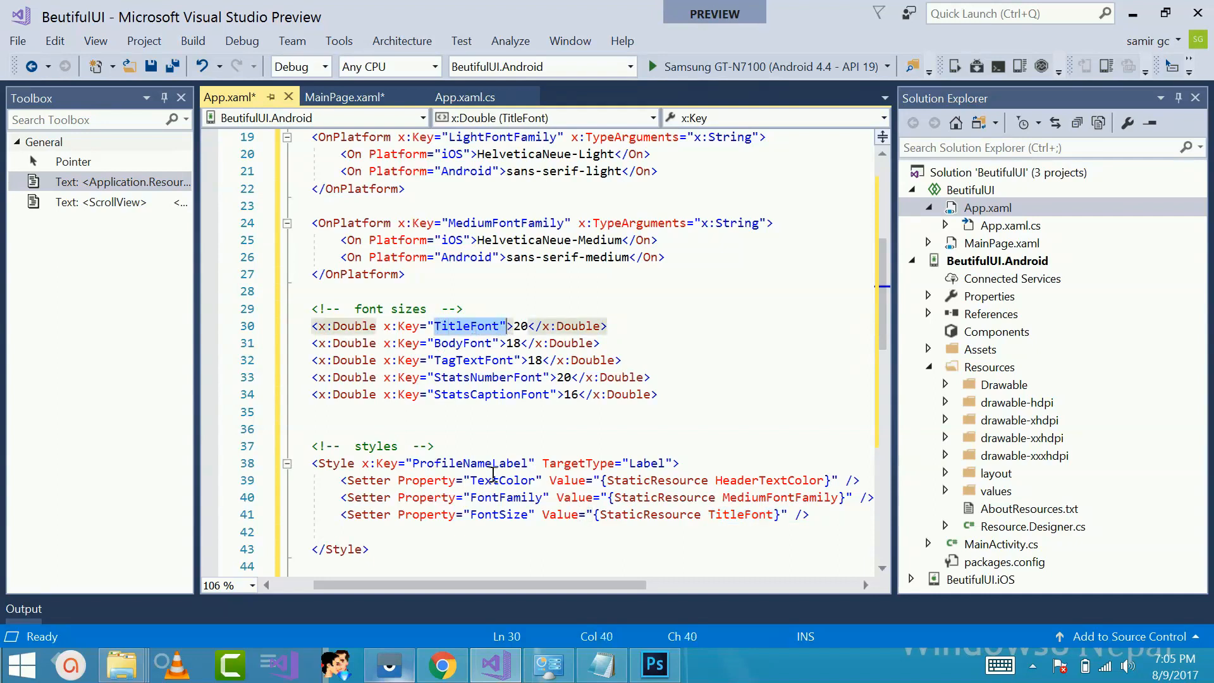
pyautogui.click(416, 463)
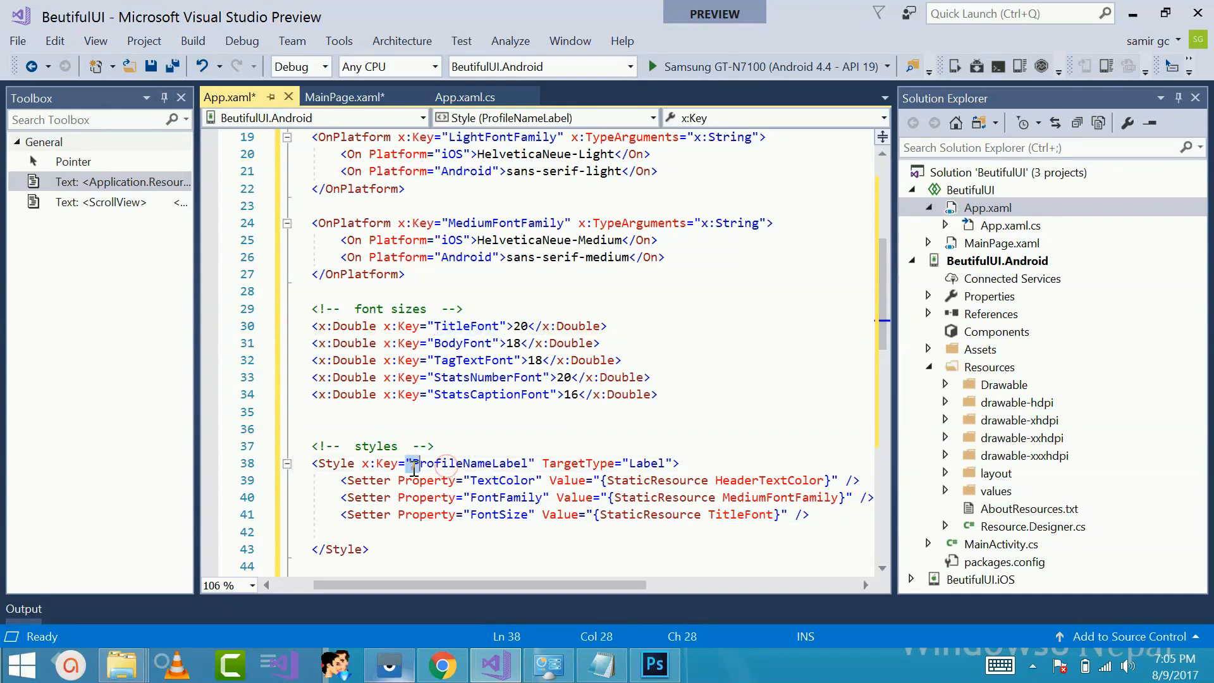
pyautogui.doubleClick(465, 462)
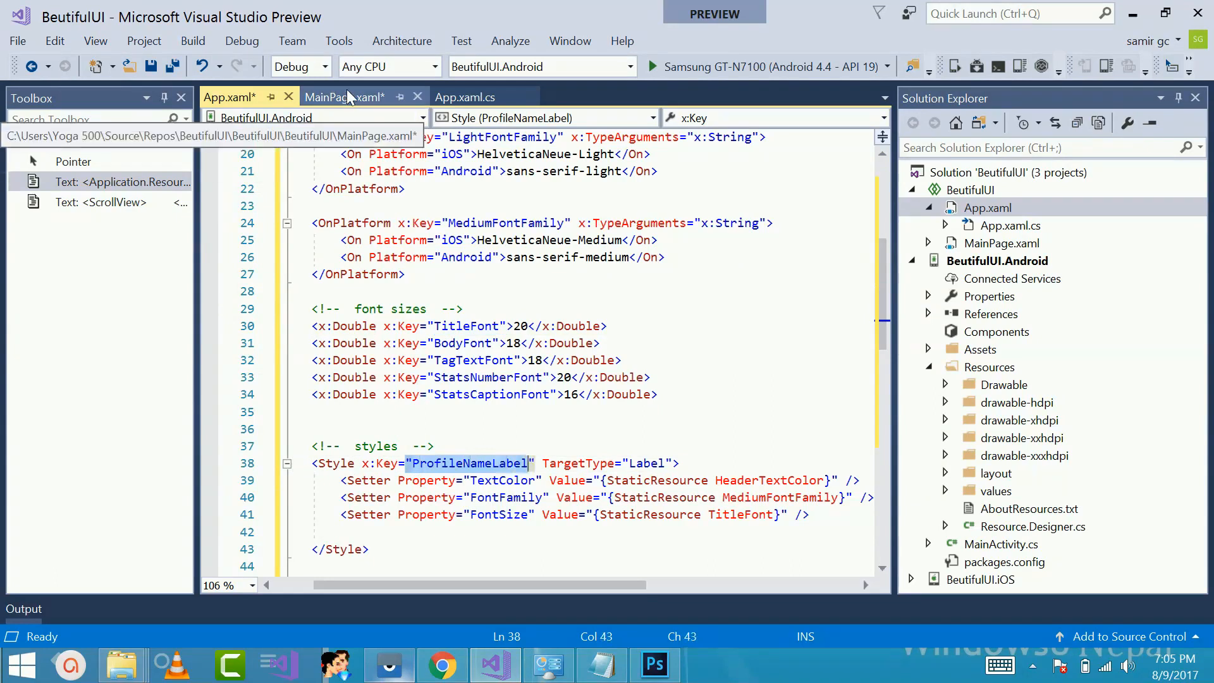
# Check the Signed In label's ProfileNameLabel style in MainPage.xaml, then view App.xaml.cs
pyautogui.click(345, 97)
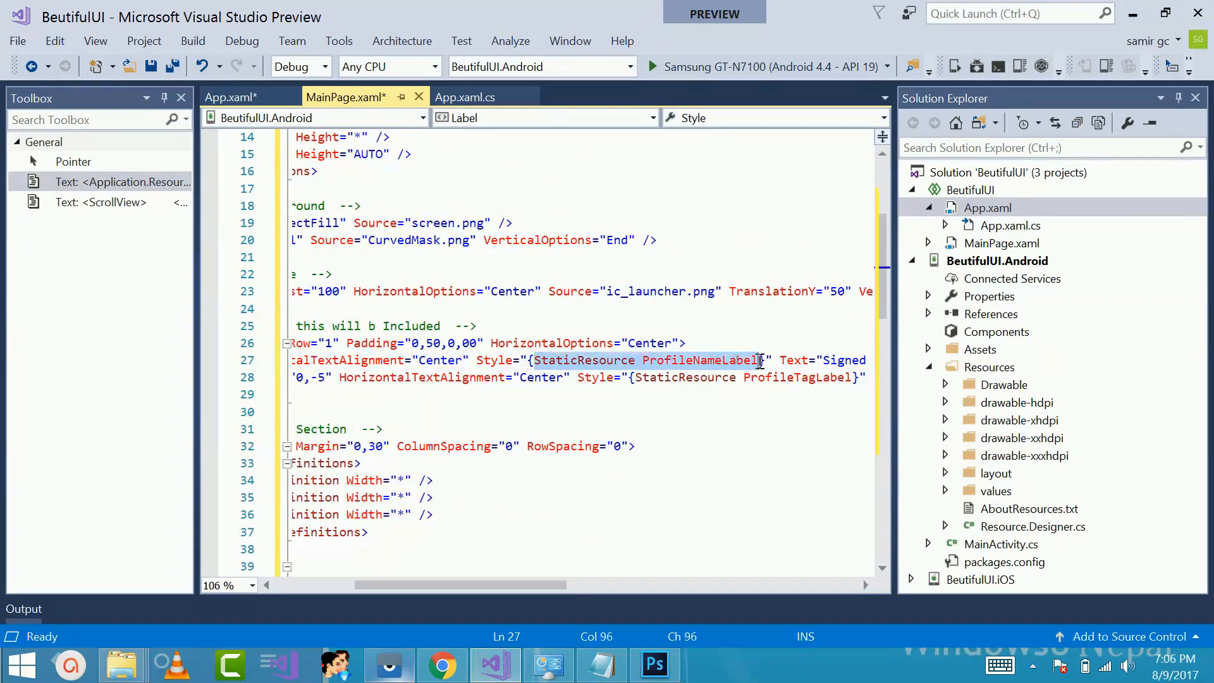
pyautogui.moveTo(834, 359)
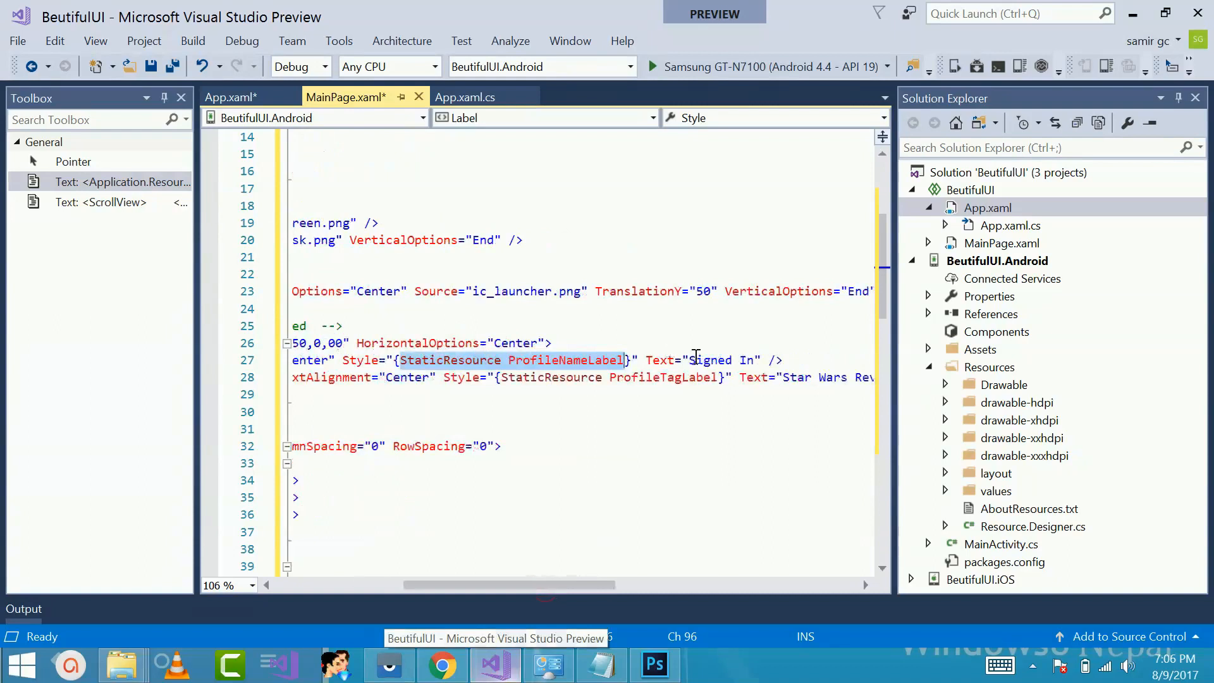
pyautogui.click(720, 360)
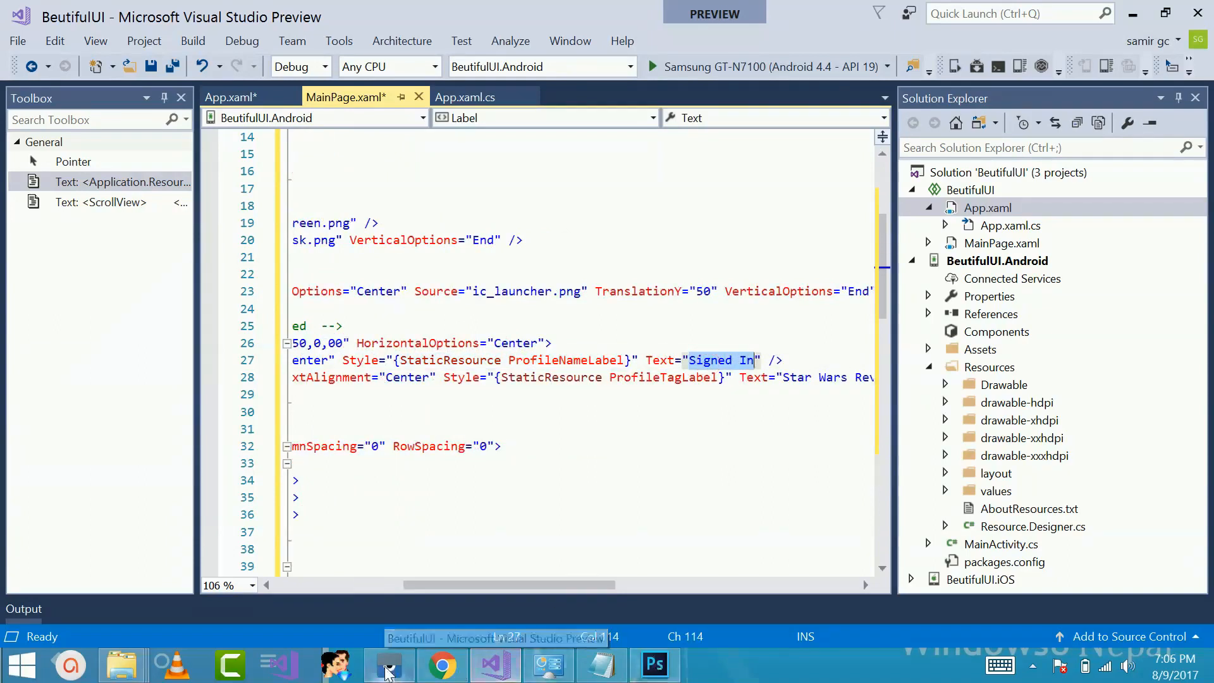
pyautogui.click(389, 664)
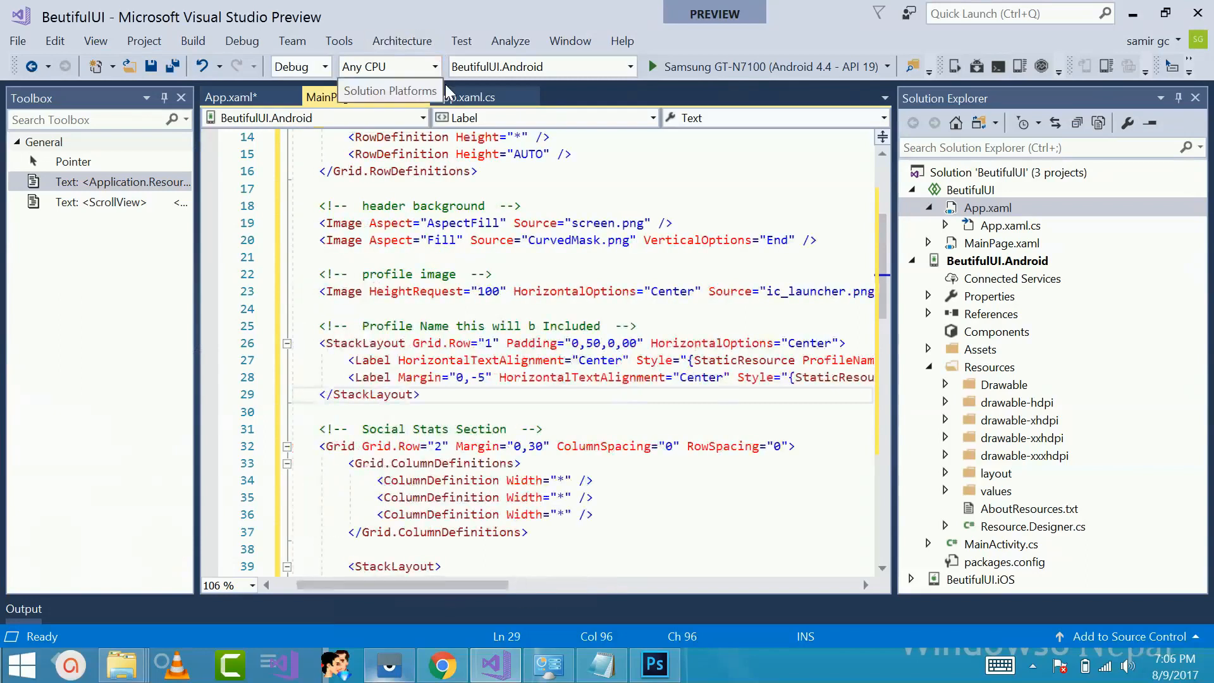
pyautogui.click(465, 97)
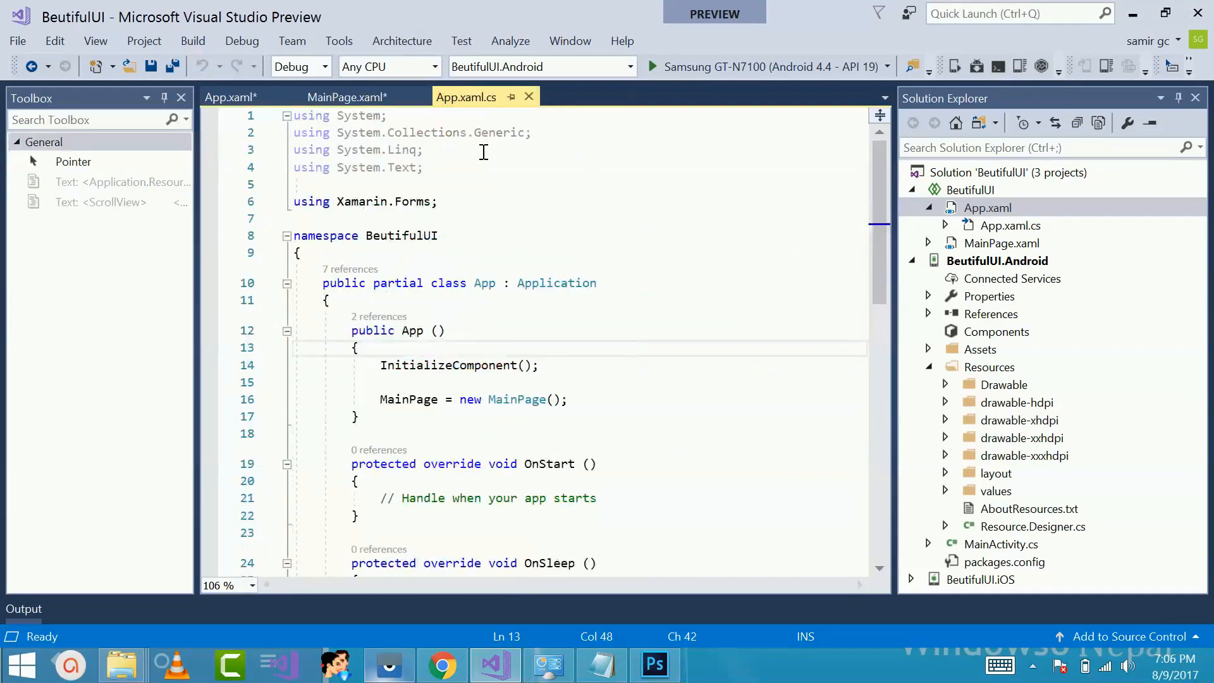
# Review the StatsNumberLabel and StatsCaptionLabel styles in App.xaml, scrolling back toward the top
pyautogui.click(230, 97)
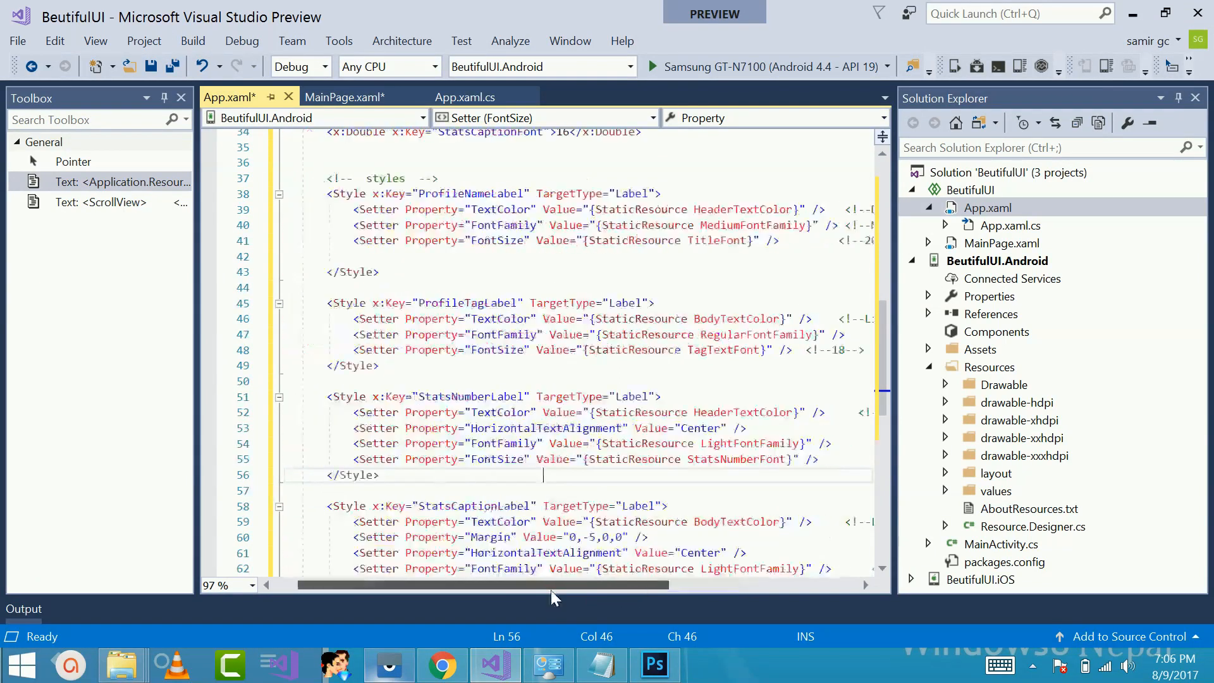
pyautogui.scroll(-3)
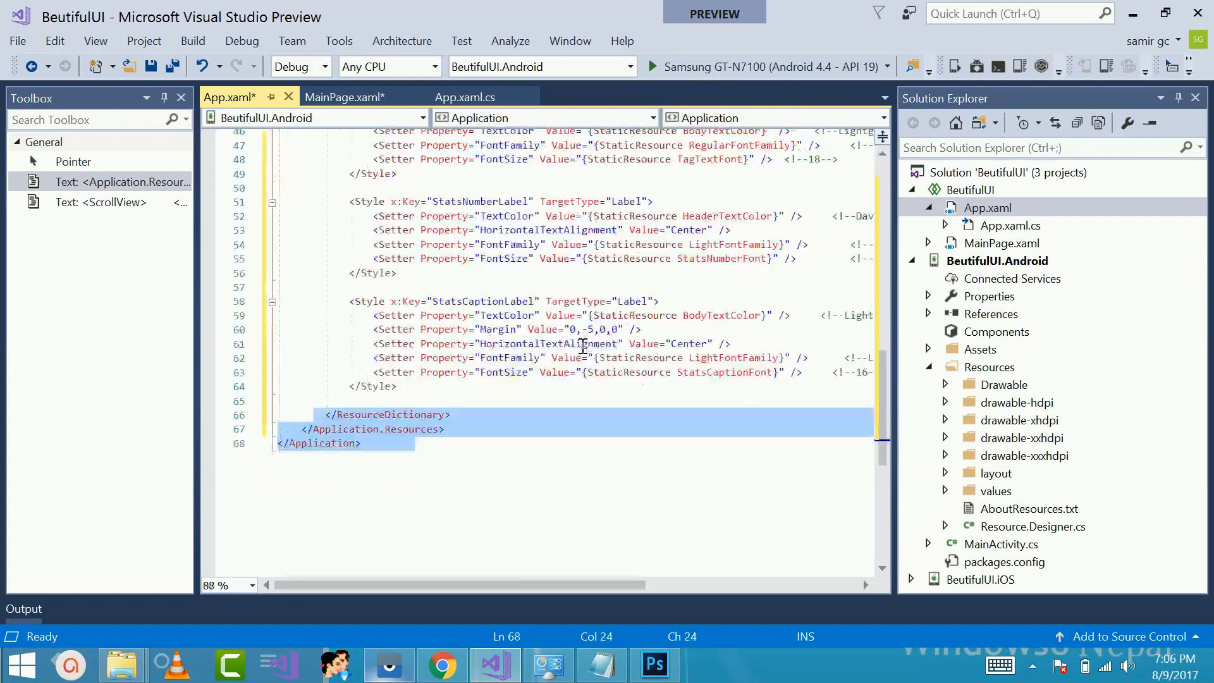
pyautogui.scroll(-3)
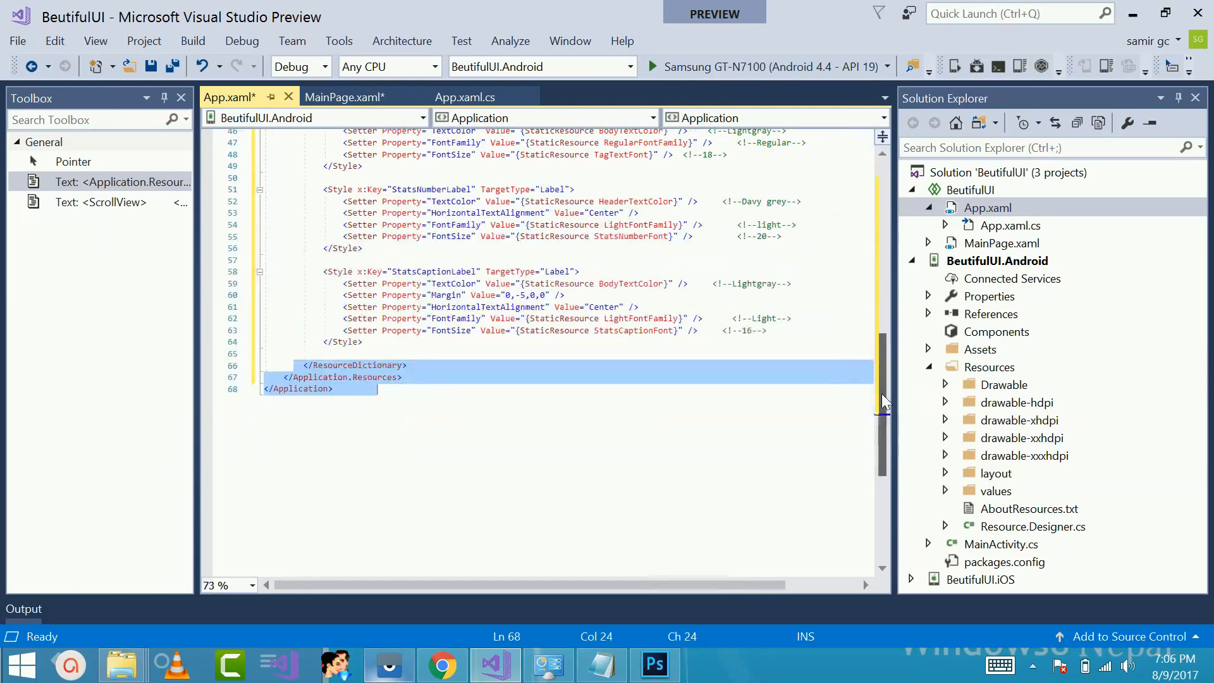
pyautogui.scroll(3)
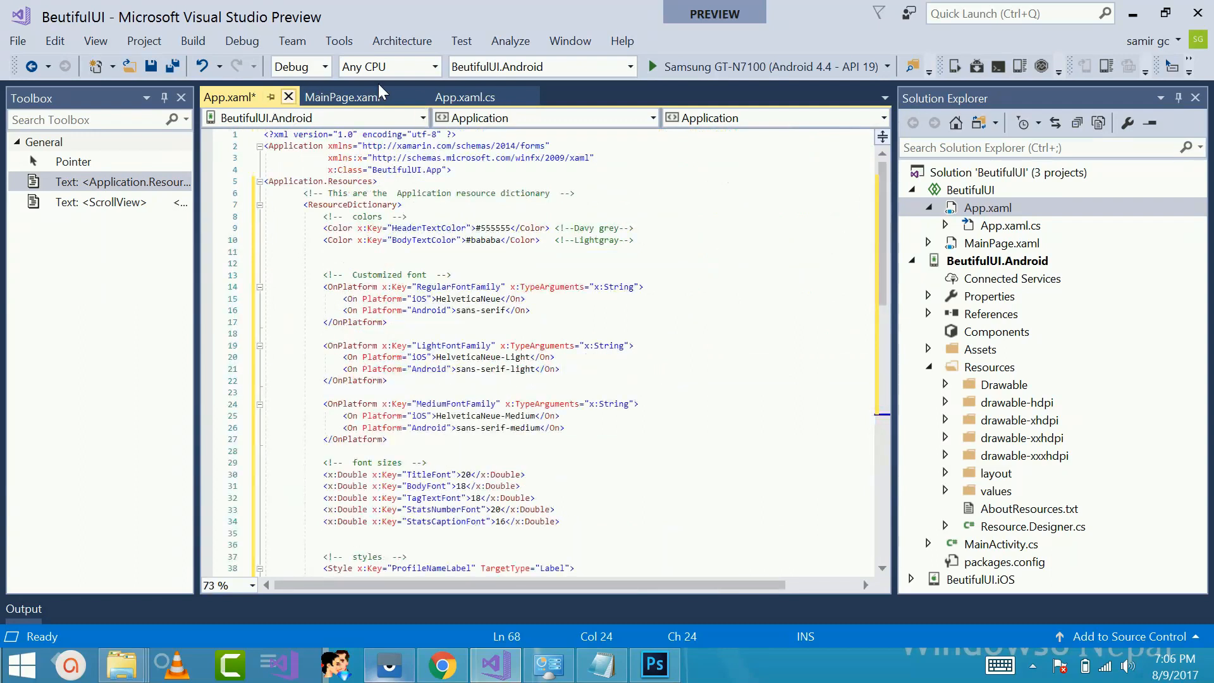
# Scroll MainPage.xaml to the Social Stats Section and select the Facebook icon's image URL
pyautogui.click(346, 96)
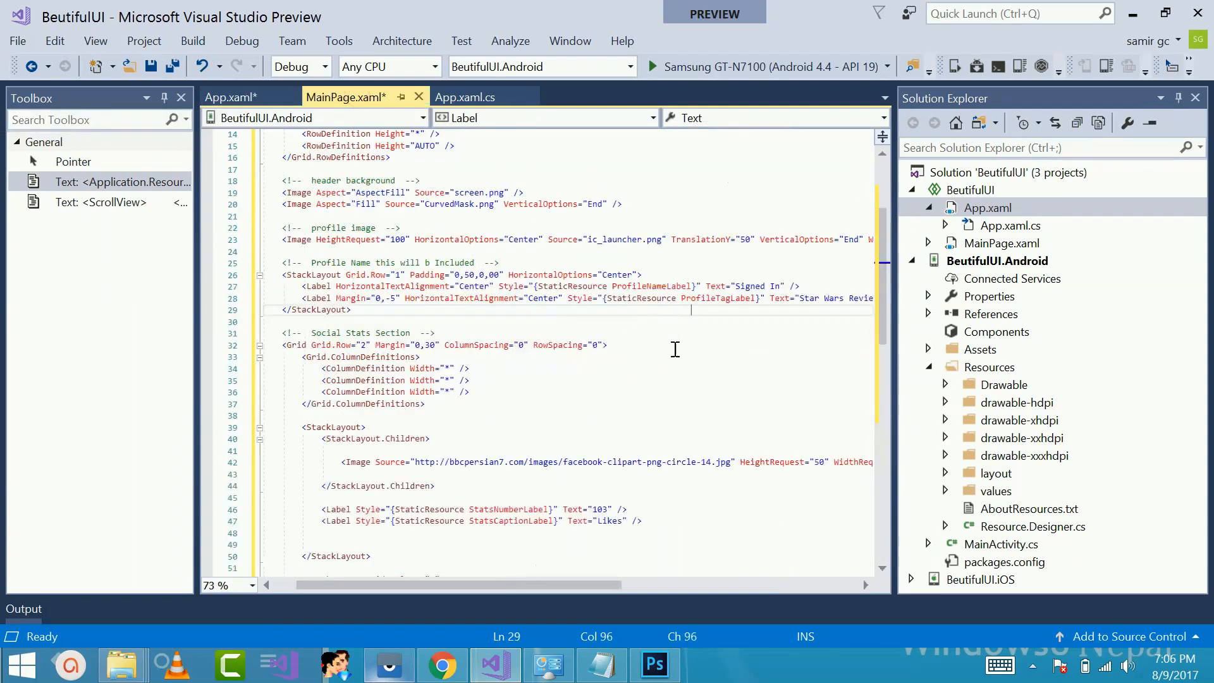
pyautogui.scroll(-3)
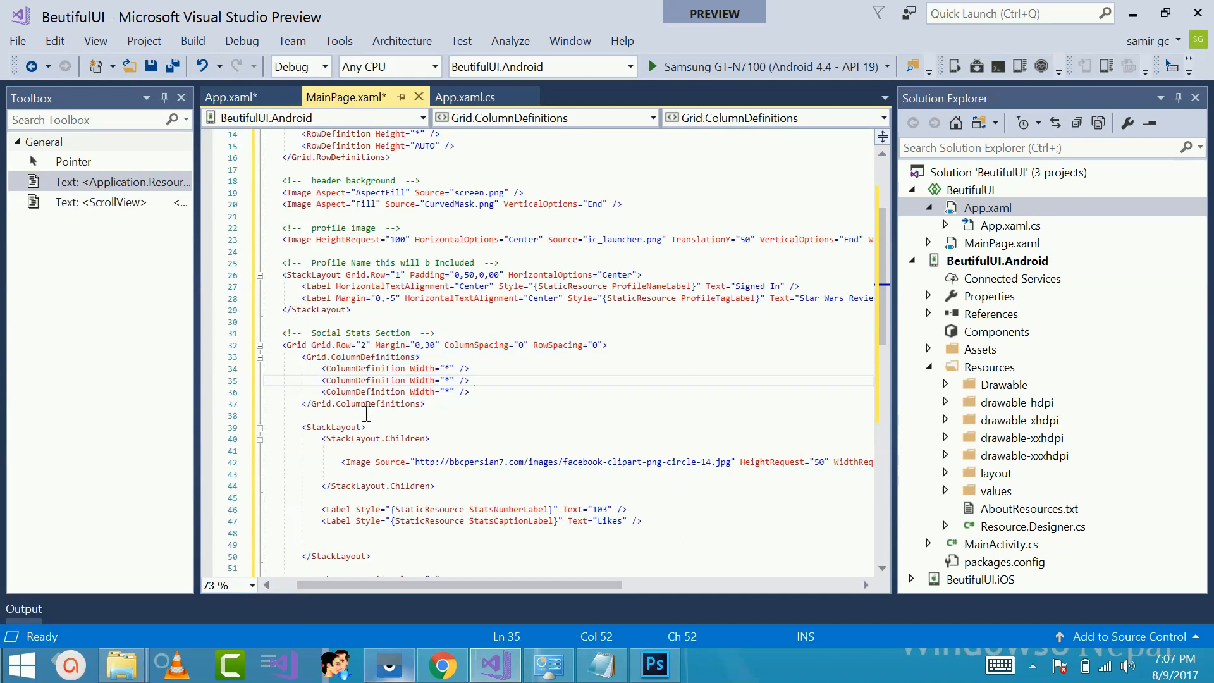
pyautogui.scroll(-3)
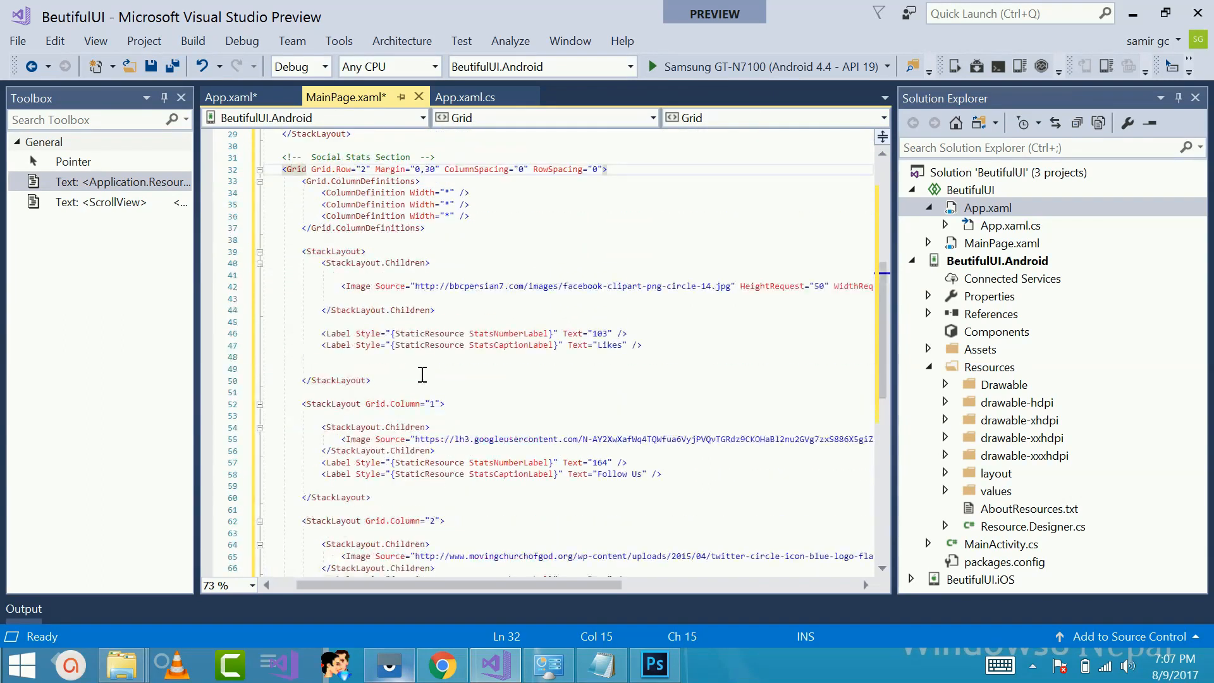
pyautogui.moveTo(503, 189)
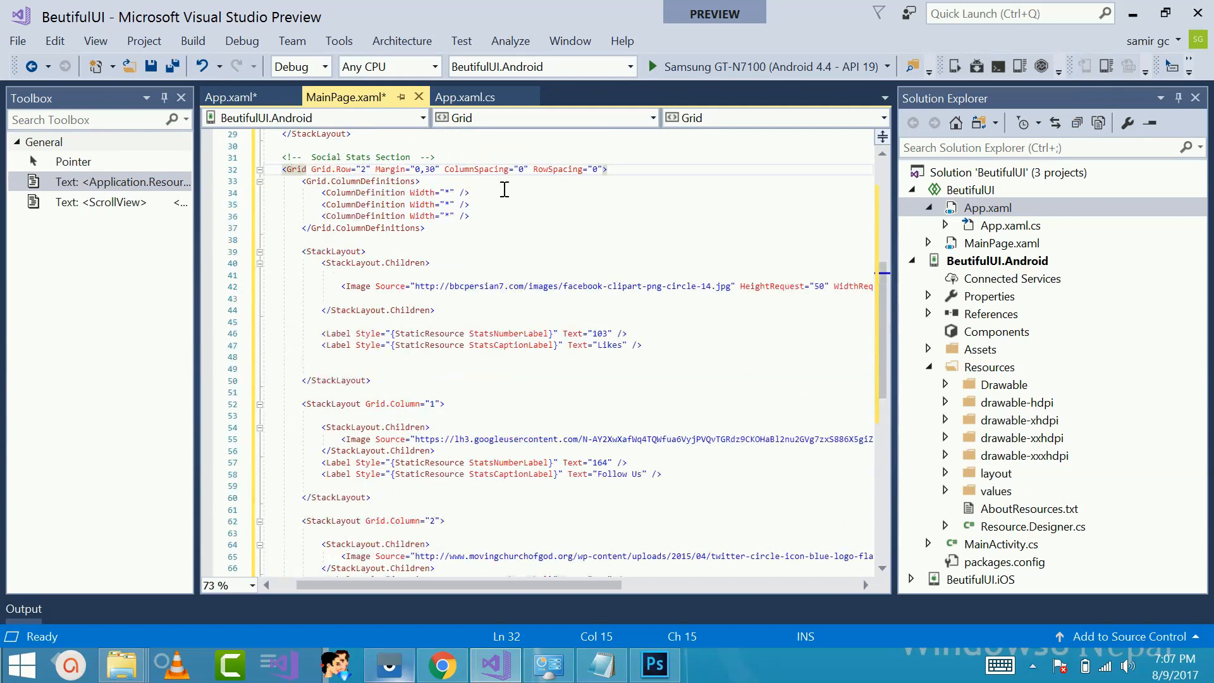
pyautogui.click(344, 263)
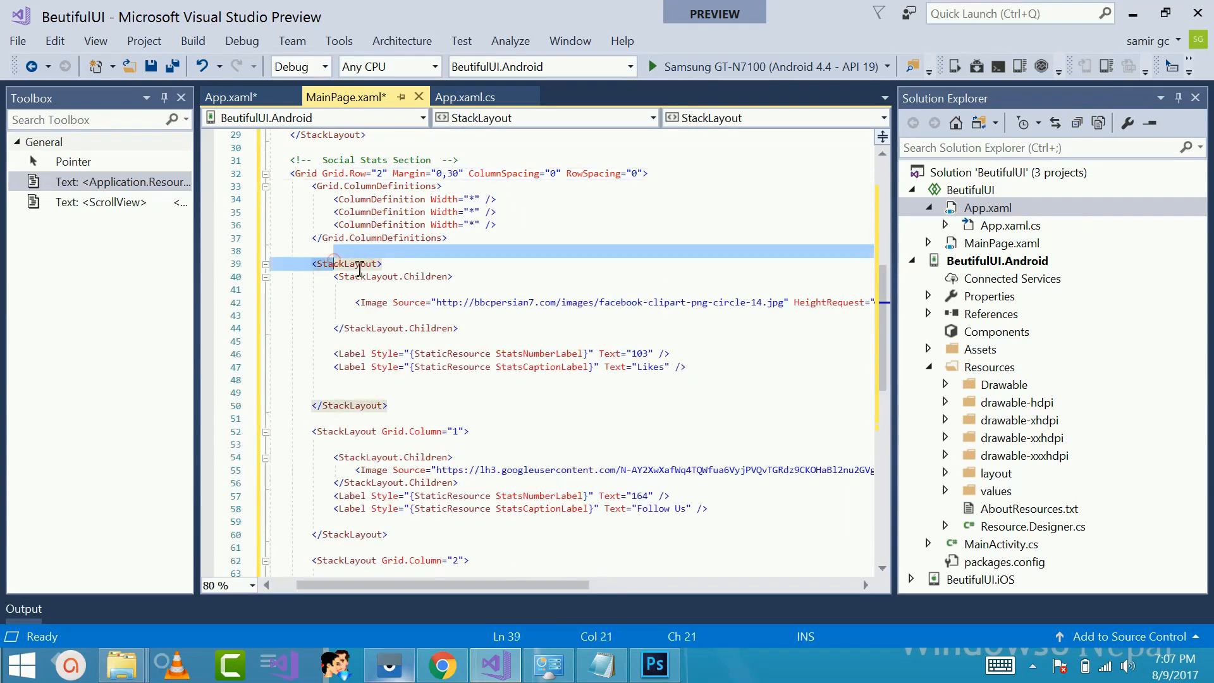
pyautogui.click(373, 263)
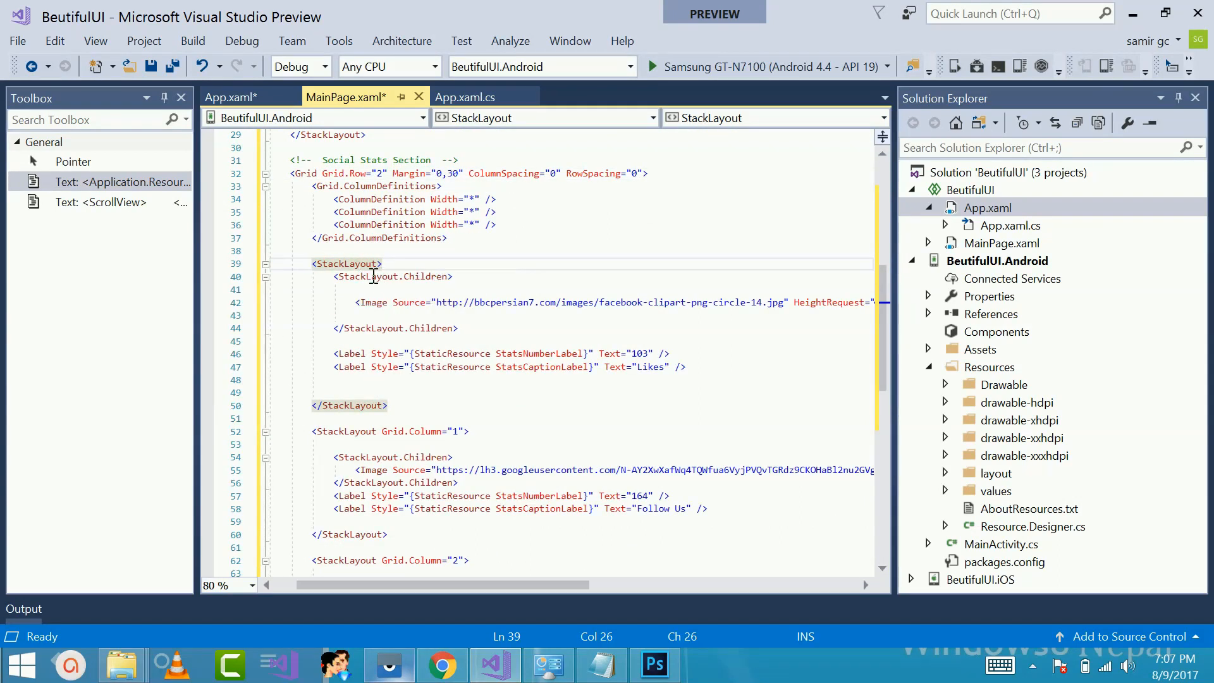
pyautogui.click(393, 276)
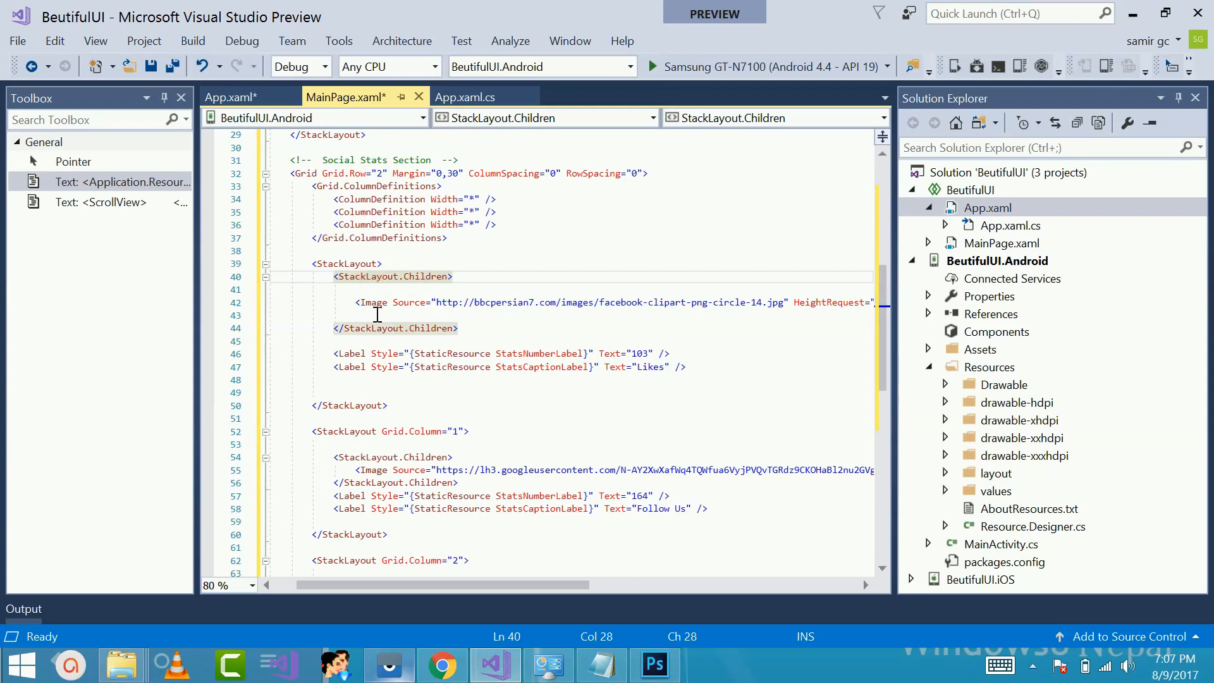
pyautogui.click(810, 302)
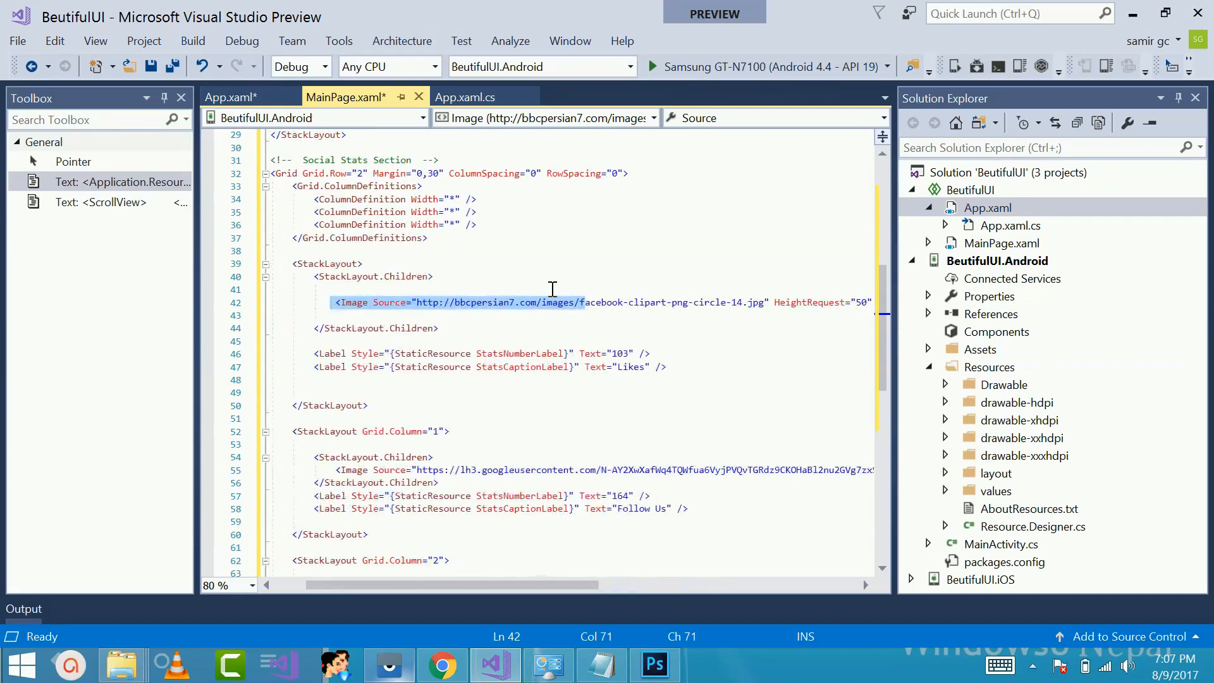
pyautogui.click(440, 665)
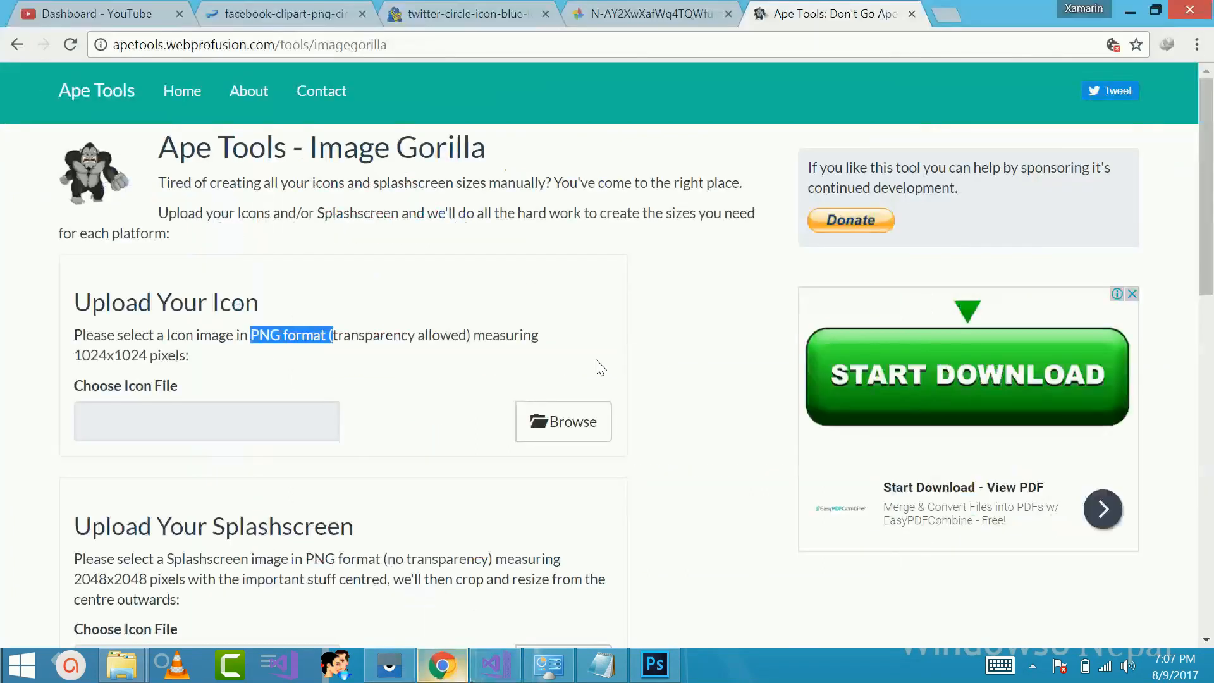
pyautogui.click(284, 13)
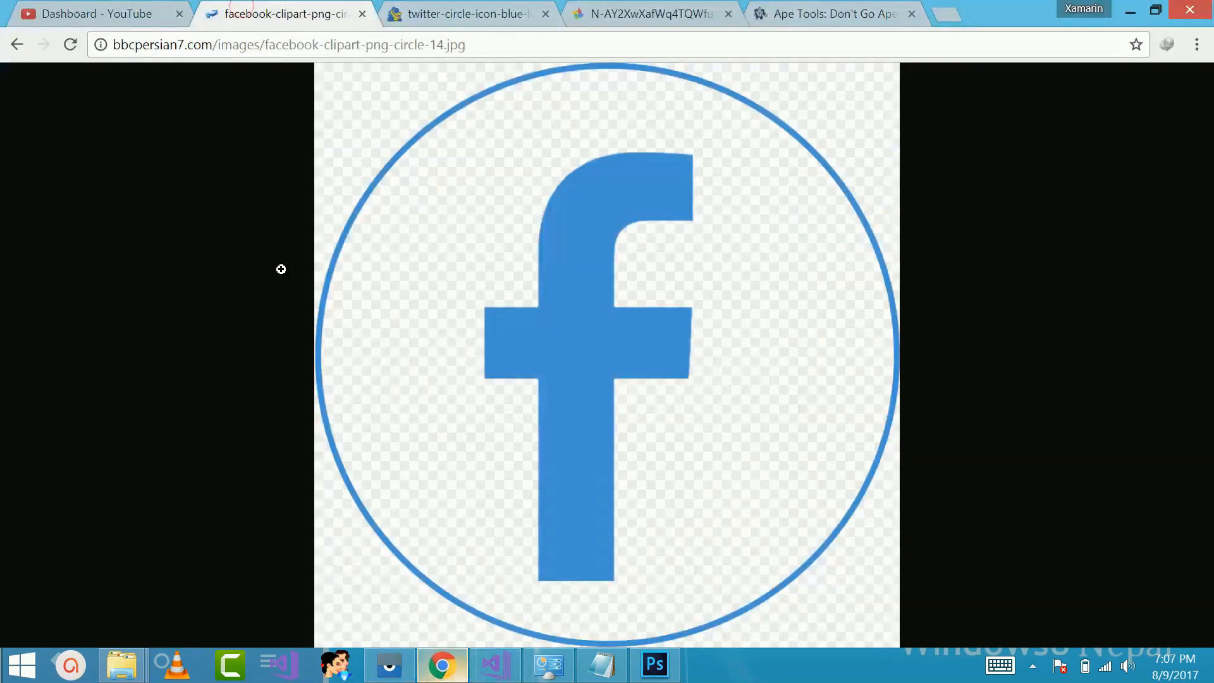
pyautogui.click(465, 13)
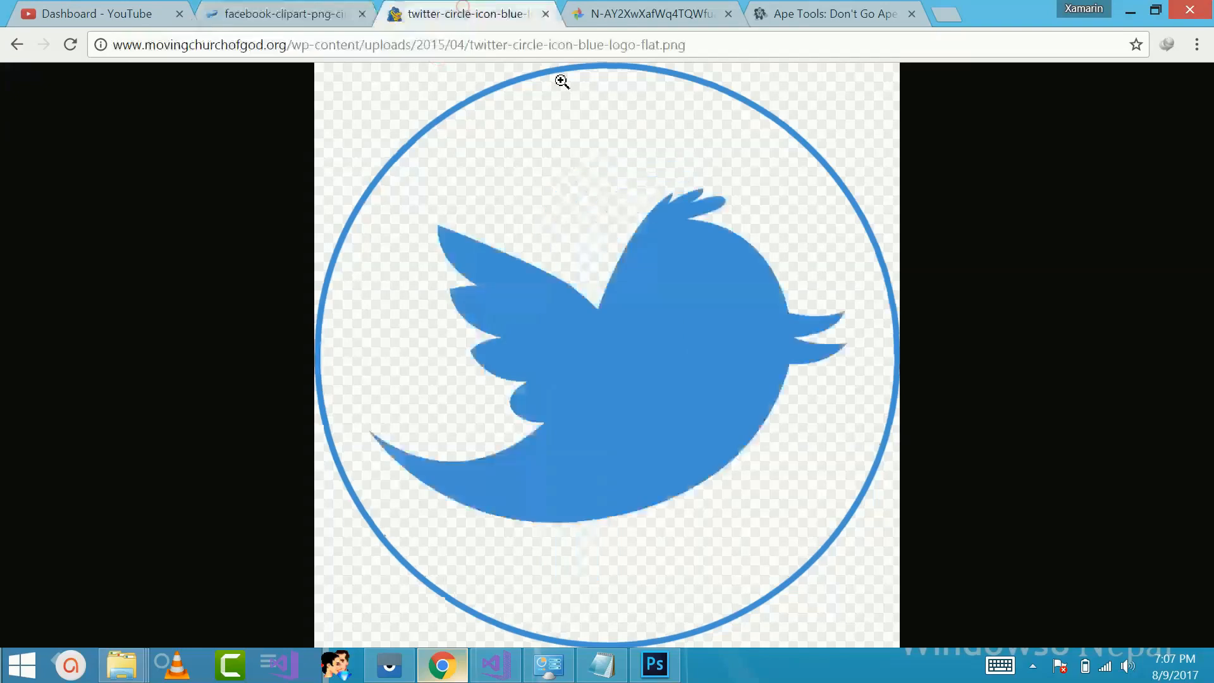
pyautogui.click(398, 44)
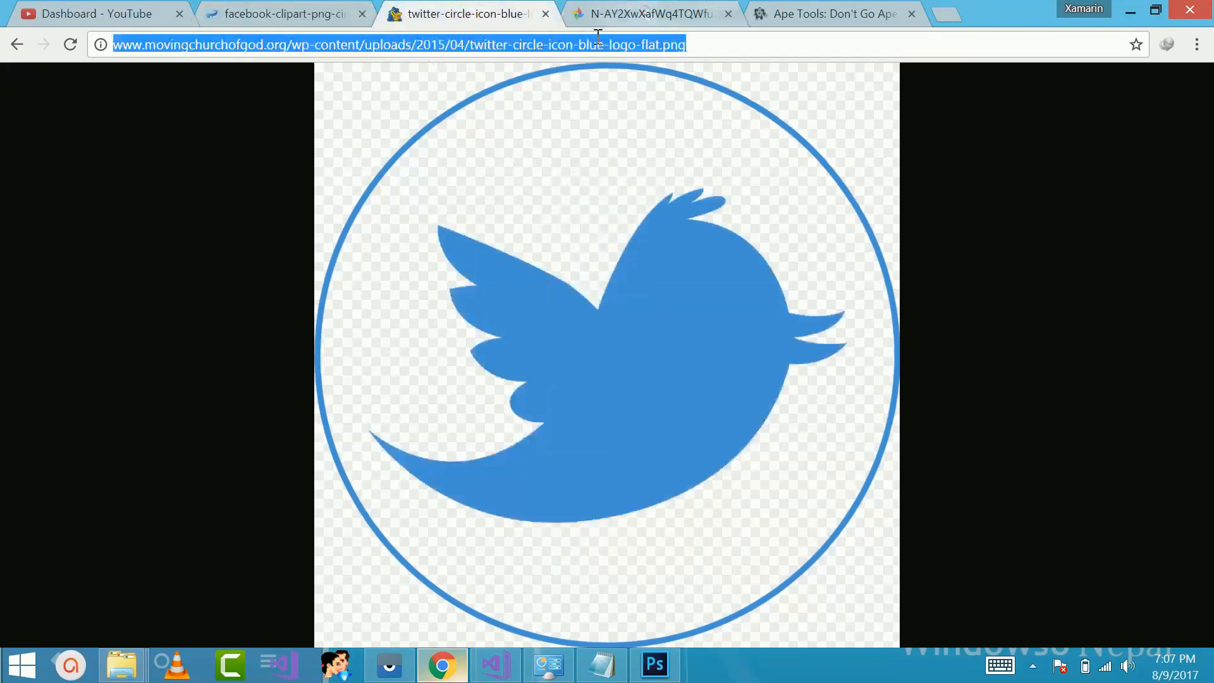
pyautogui.click(653, 14)
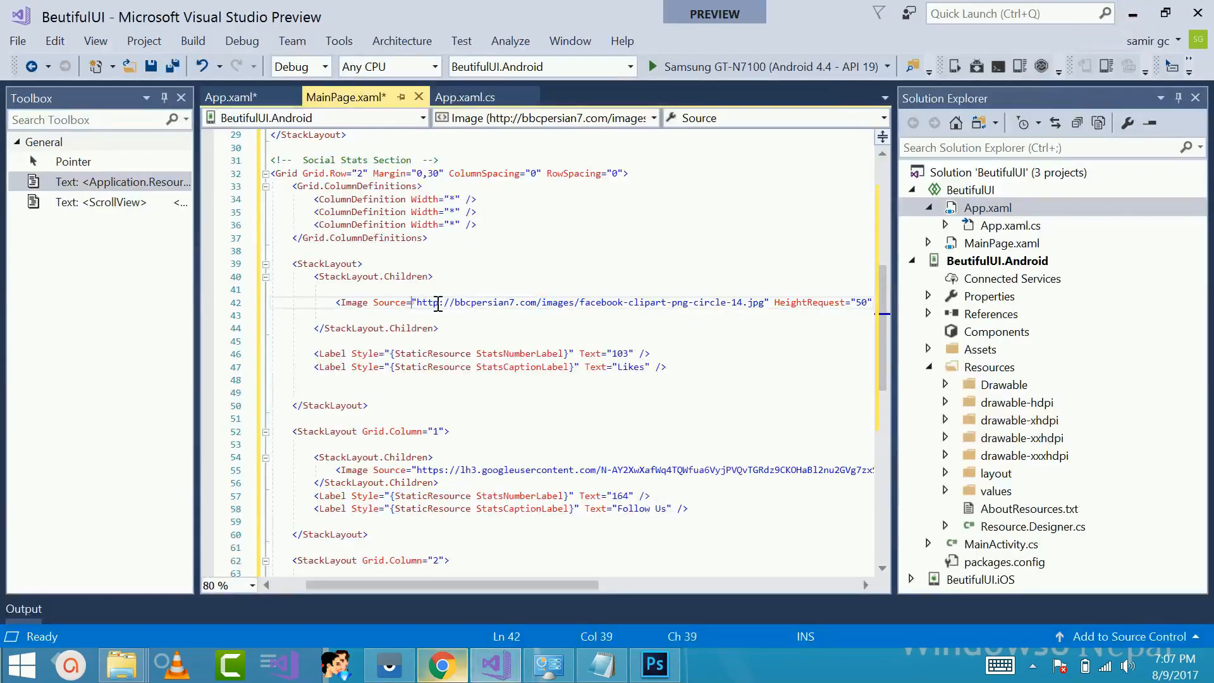
pyautogui.click(556, 413)
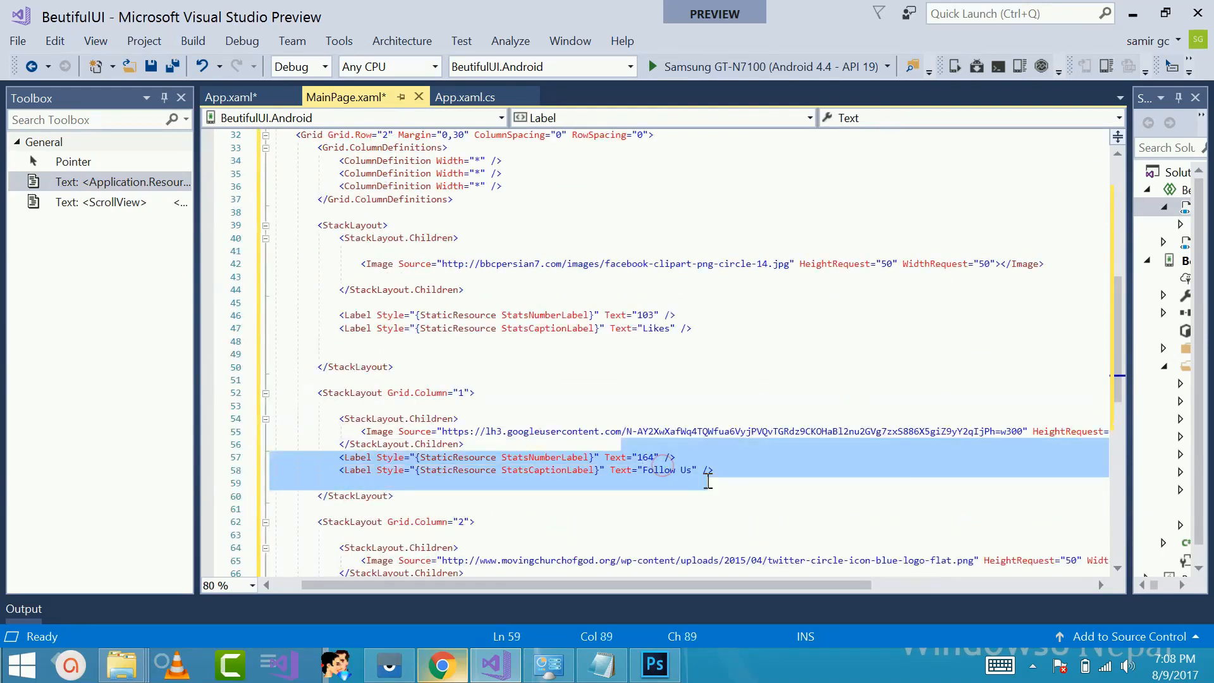
pyautogui.scroll(-3)
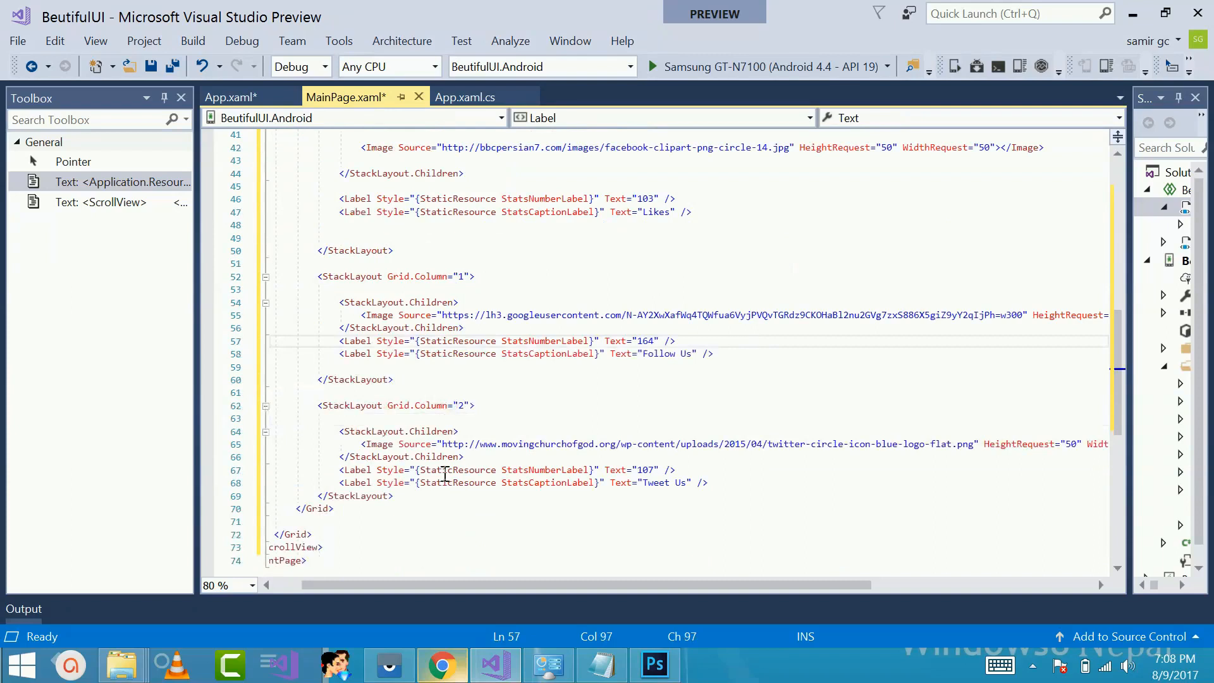
pyautogui.click(376, 443)
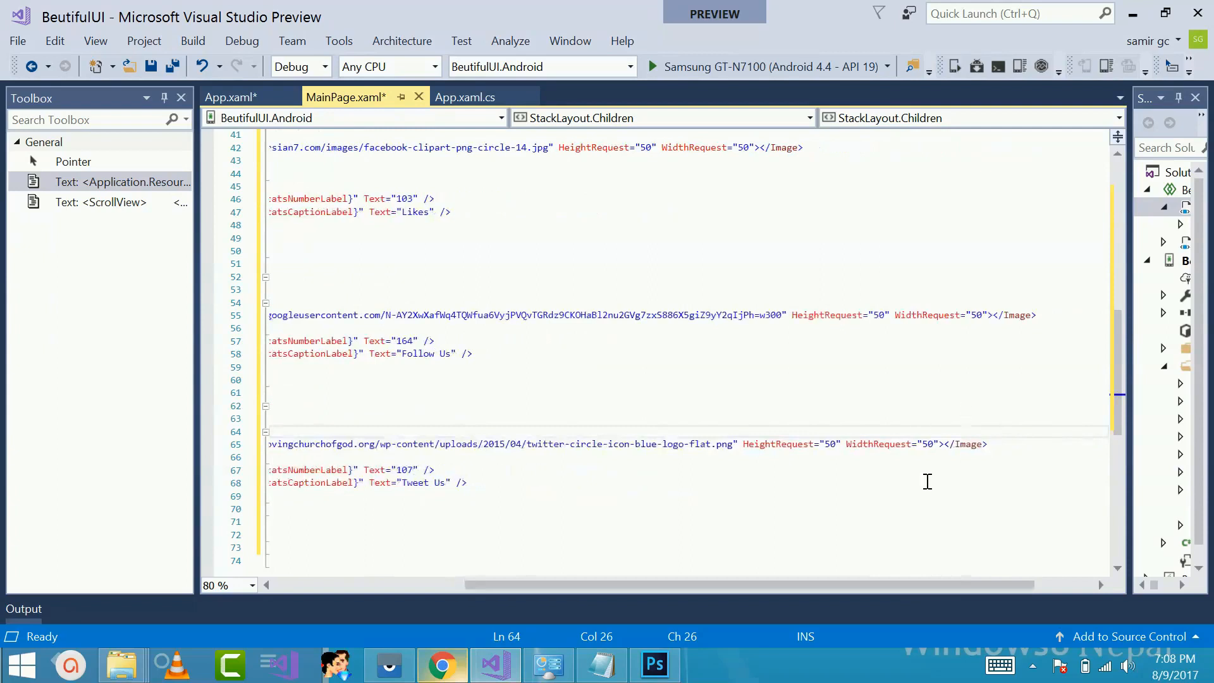
pyautogui.hscroll(-3)
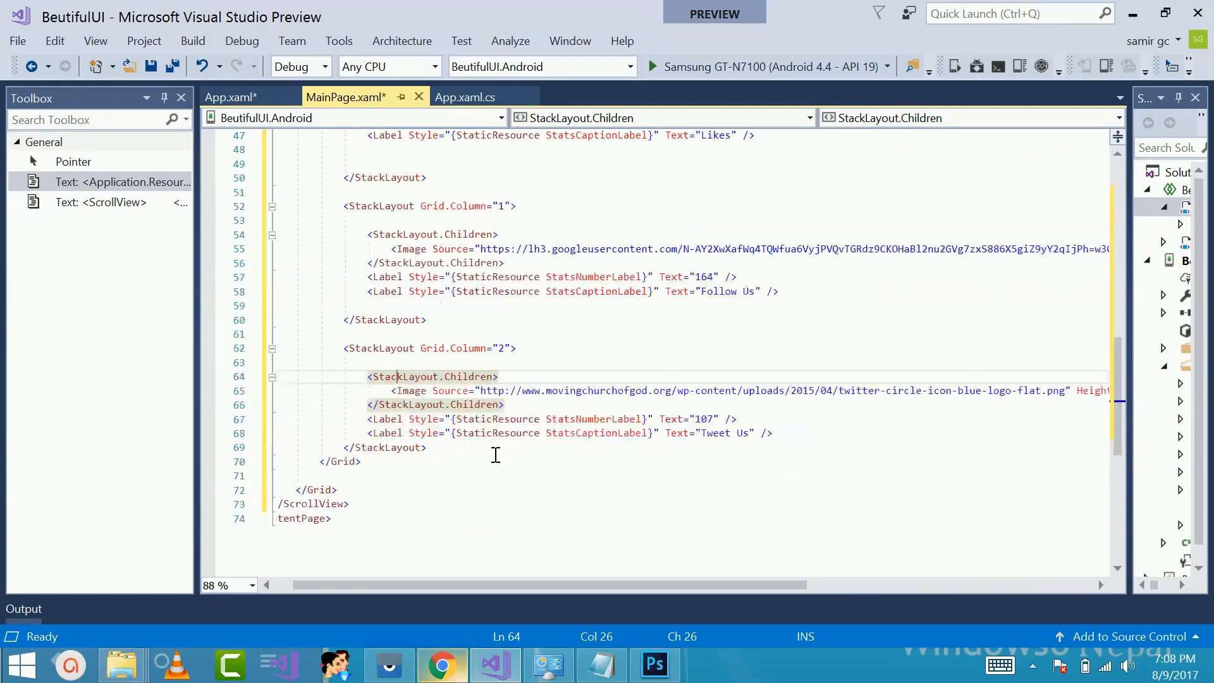
pyautogui.scroll(3)
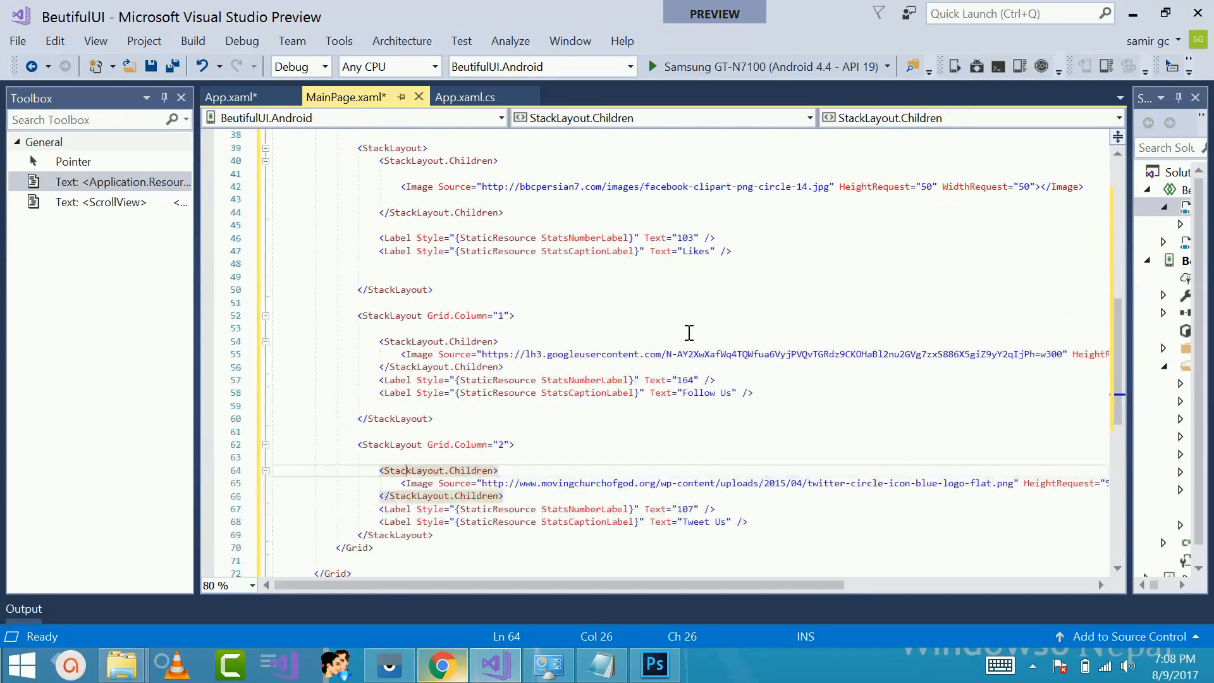
pyautogui.scroll(3)
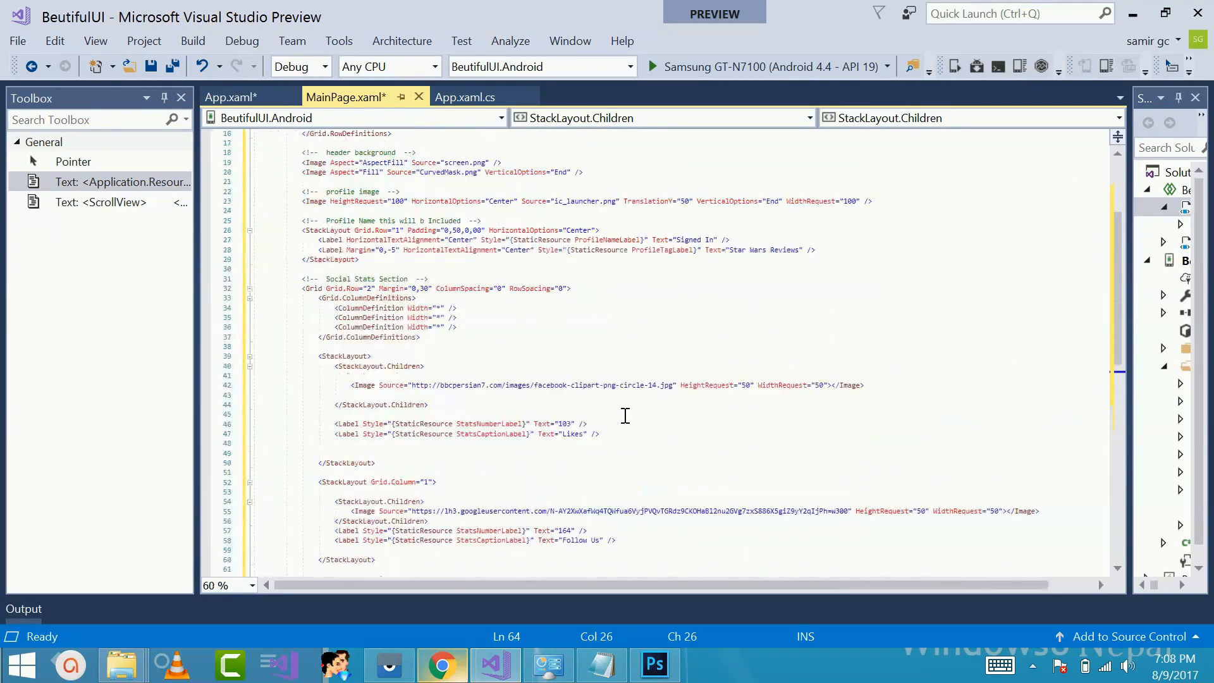
pyautogui.scroll(-3)
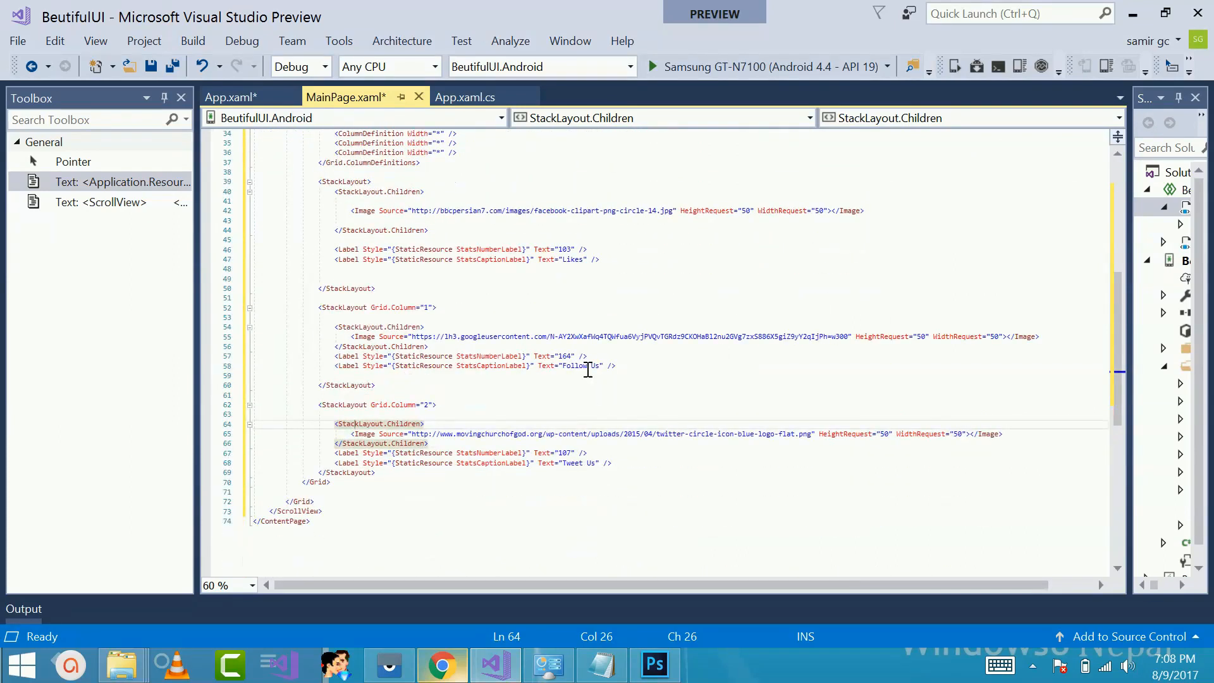
pyautogui.scroll(3)
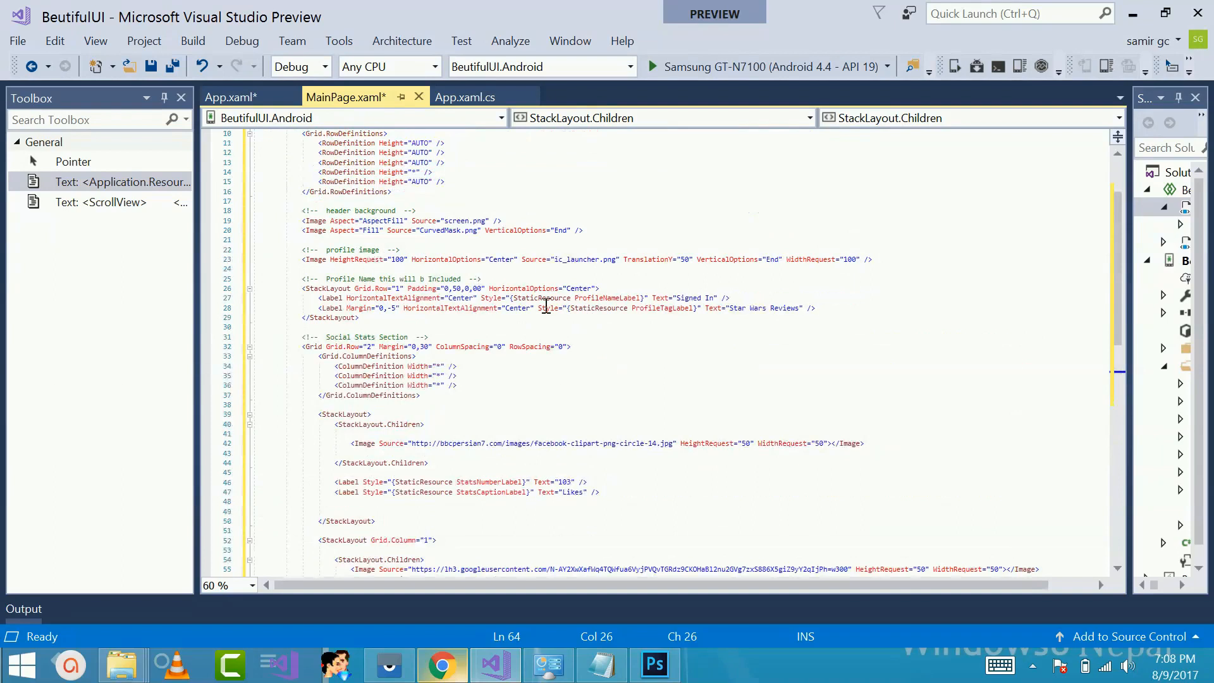
pyautogui.click(577, 259)
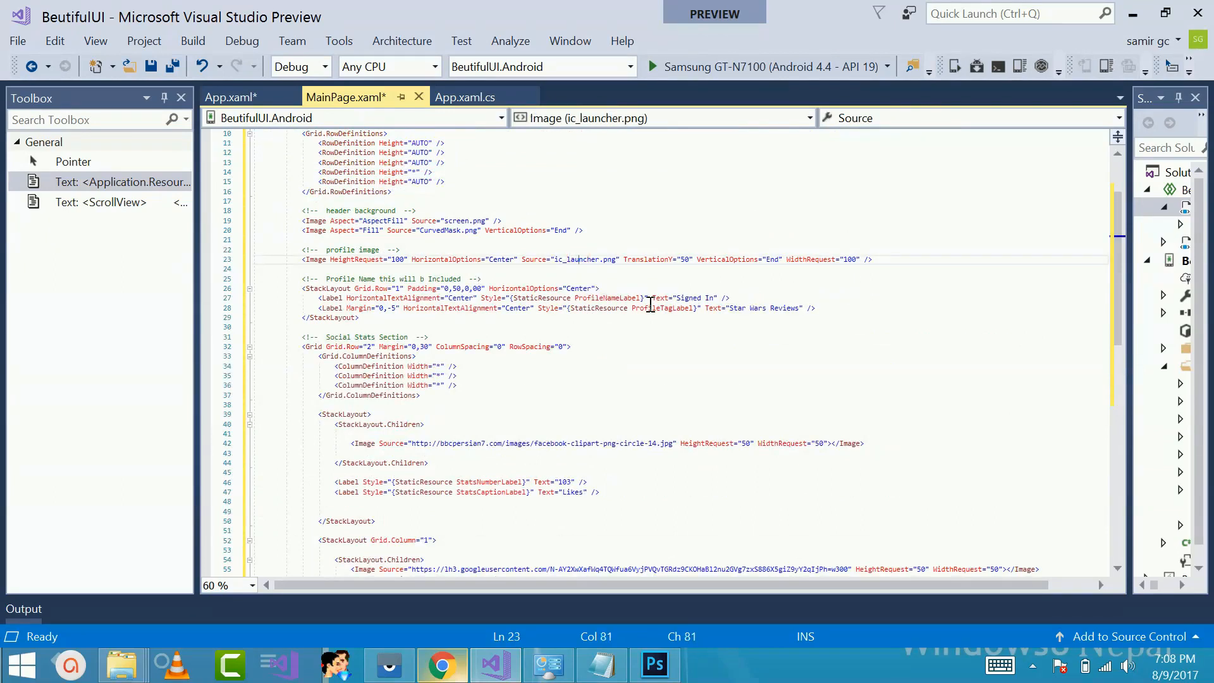
pyautogui.moveTo(755, 66)
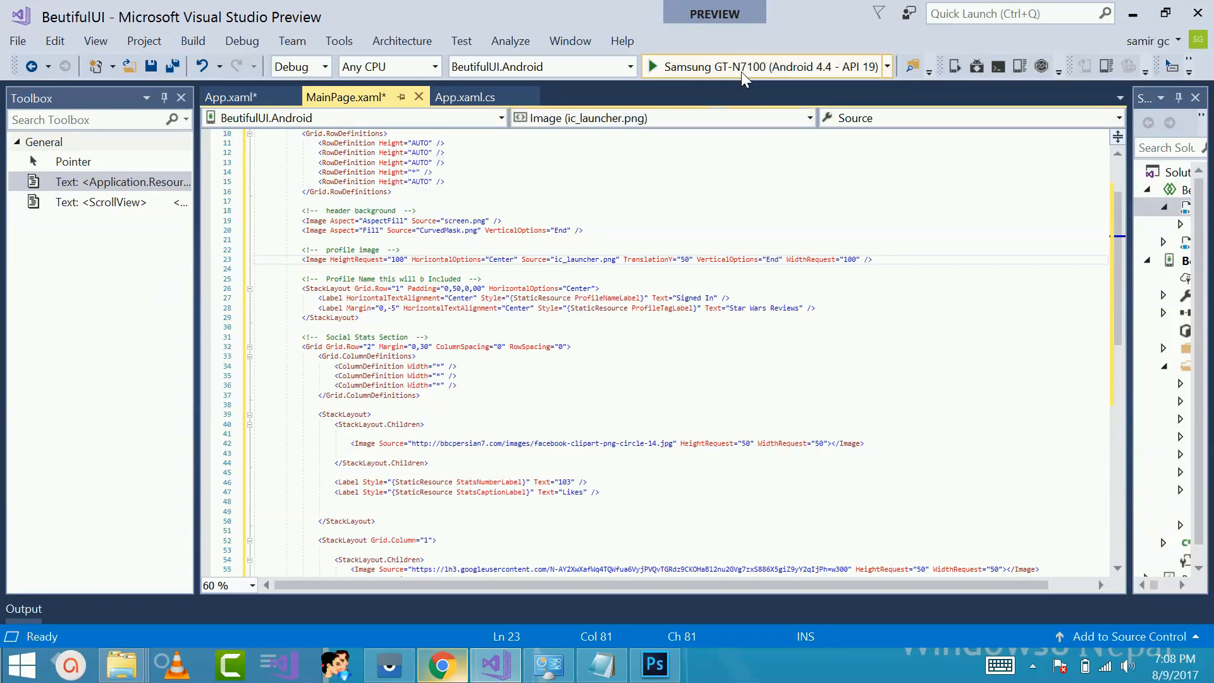
# Deploy to the Samsung GT-N7100 emulator and launch the BeutifulUI app
pyautogui.click(652, 67)
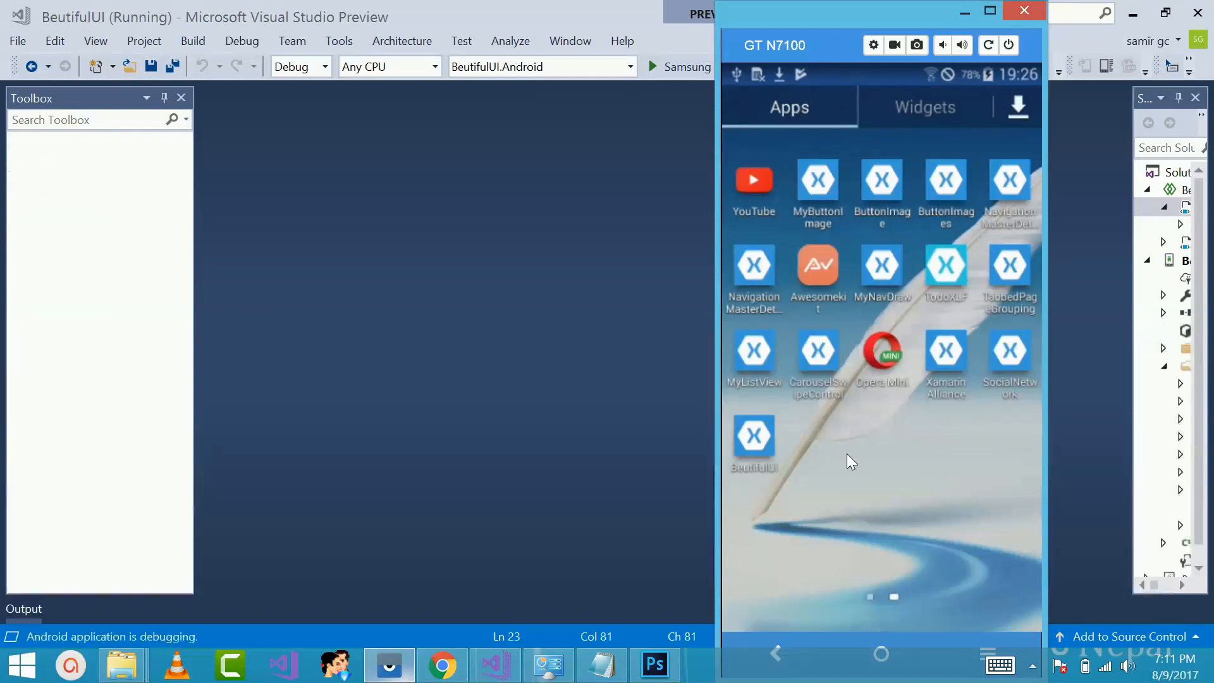
pyautogui.click(752, 438)
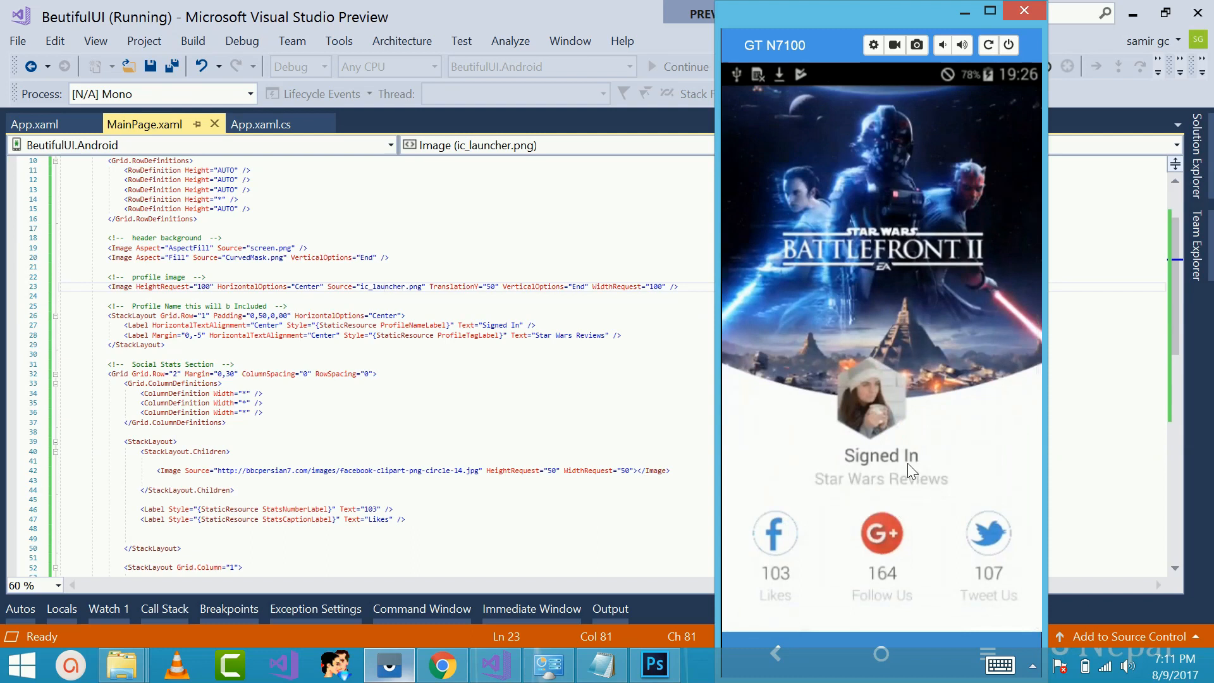
pyautogui.moveTo(910, 448)
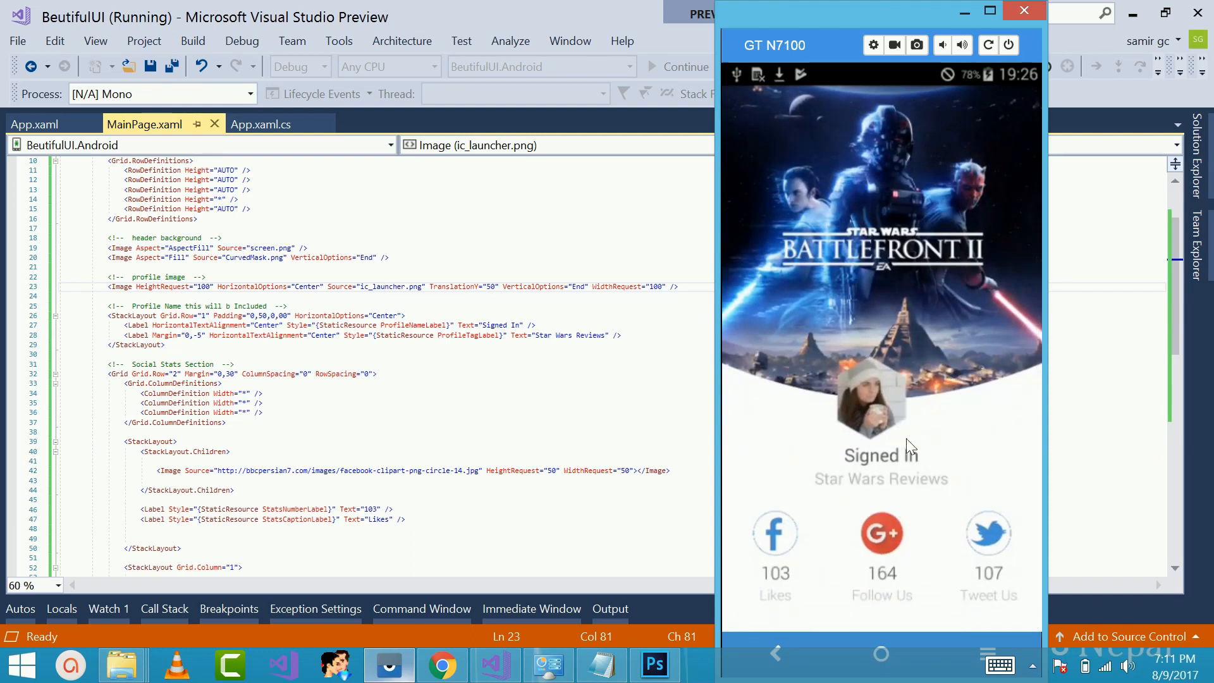